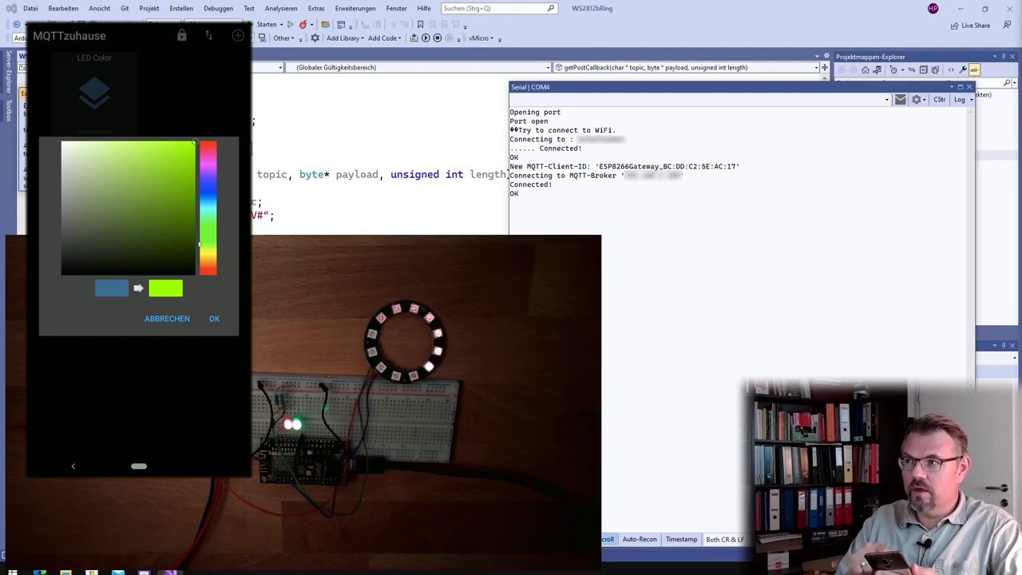
Stop the running sketch and close the Serial | COM4 monitor window.
{"action": "left_click", "coordinate": [214, 318]}
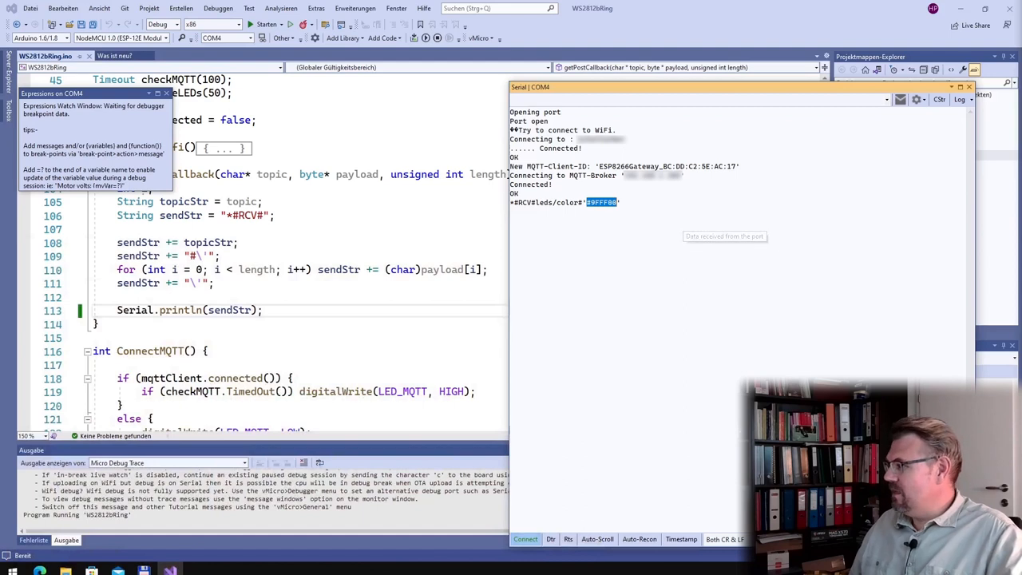
{"action": "mouse_move", "coordinate": [756, 240]}
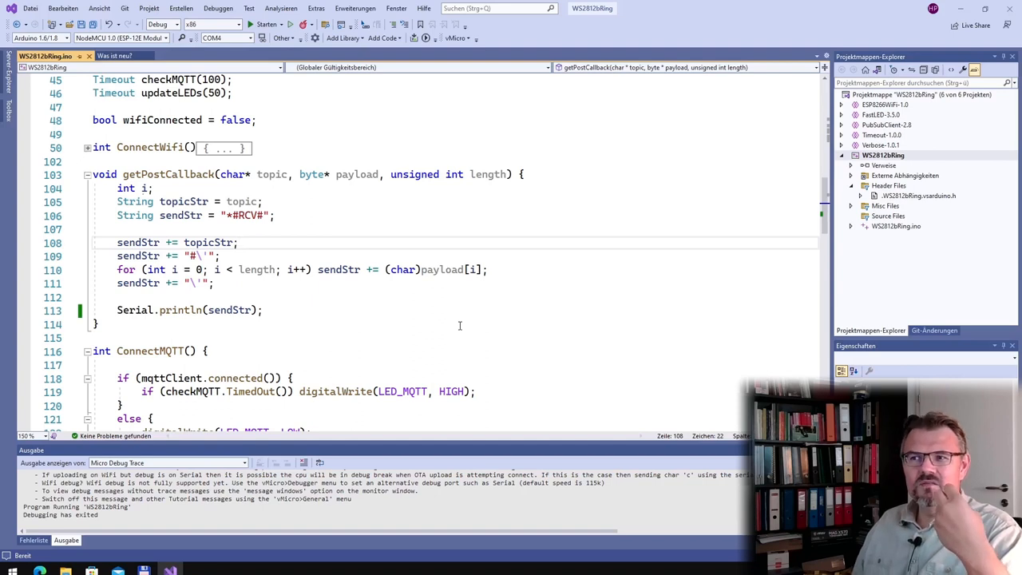
Below Serial.println, add an if (!topicStr.compareTo("leds/color")) check.
{"action": "left_click", "coordinate": [288, 310]}
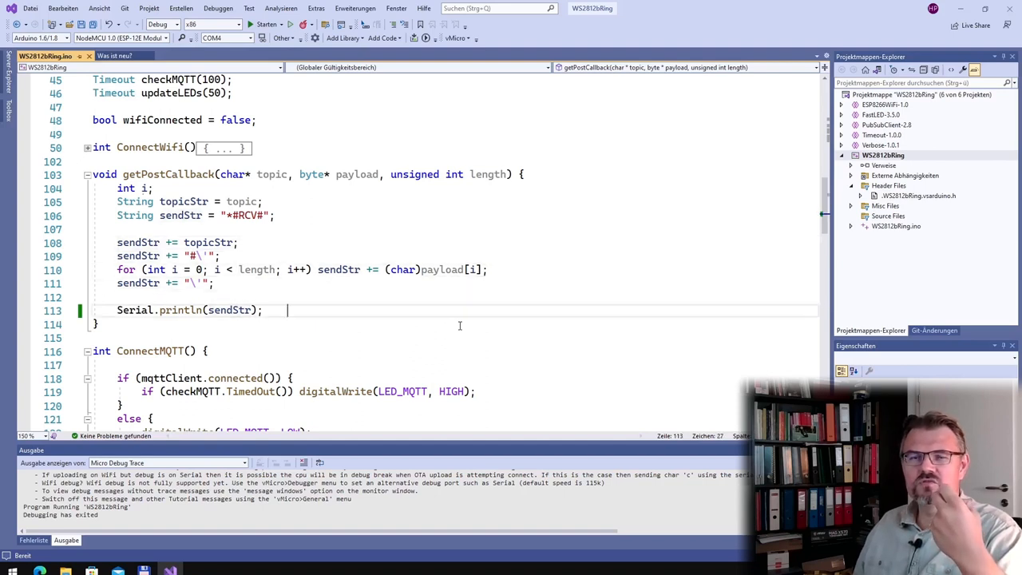
{"action": "key", "text": "Backspace"}
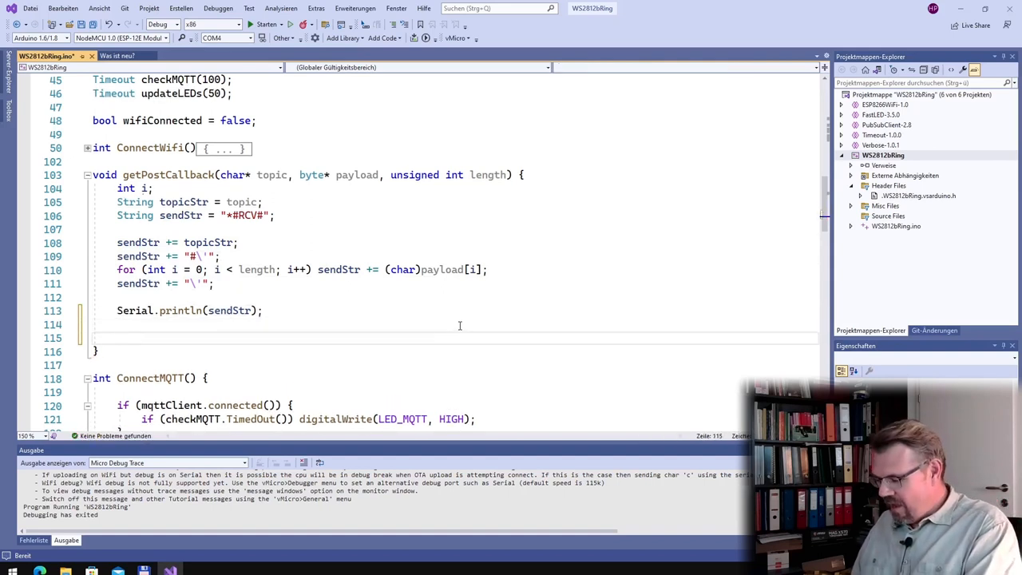
{"action": "type", "text": "if (!"}
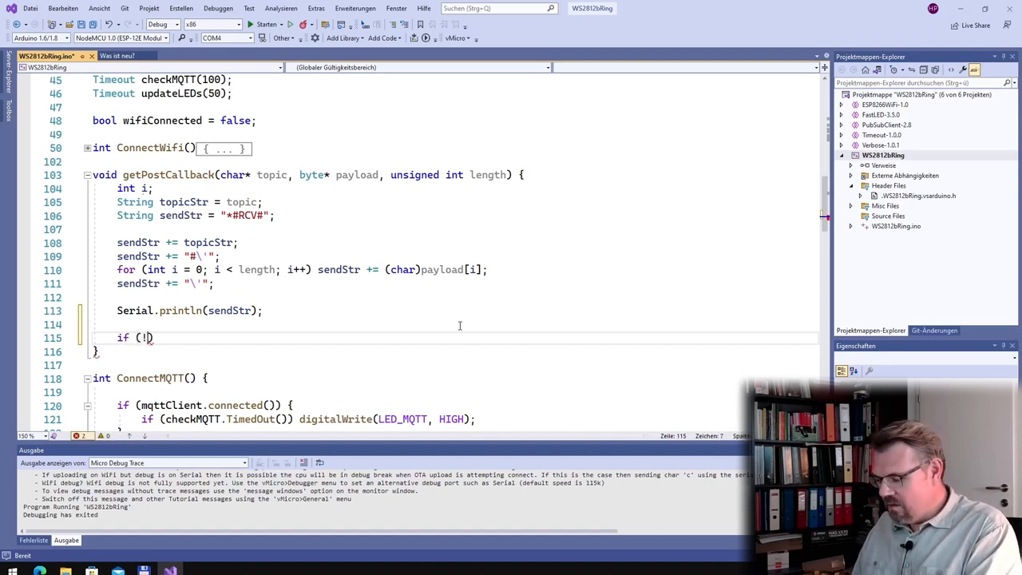
{"action": "type", "text": "topicStrin"}
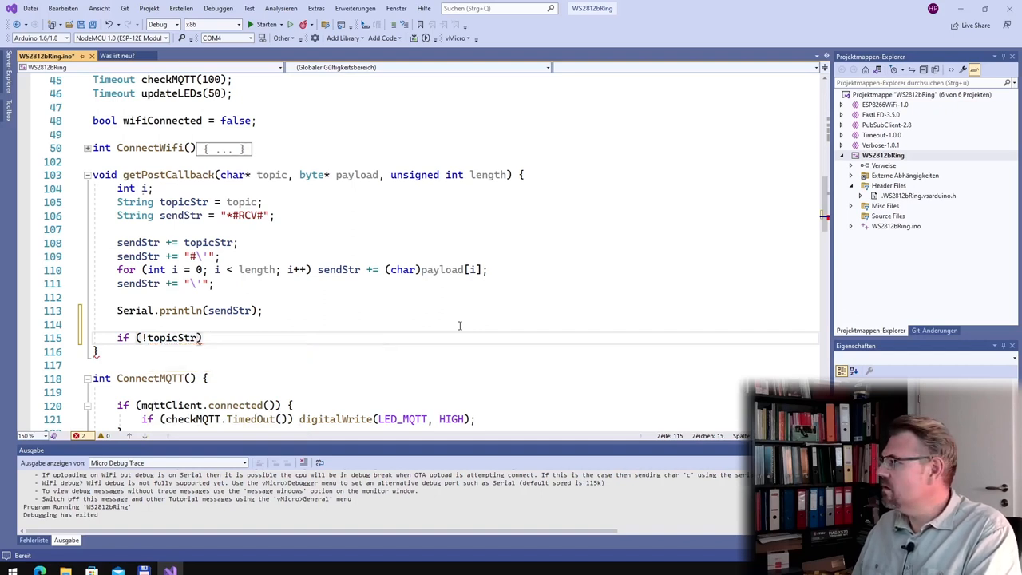
{"action": "type", "text": ".compu"}
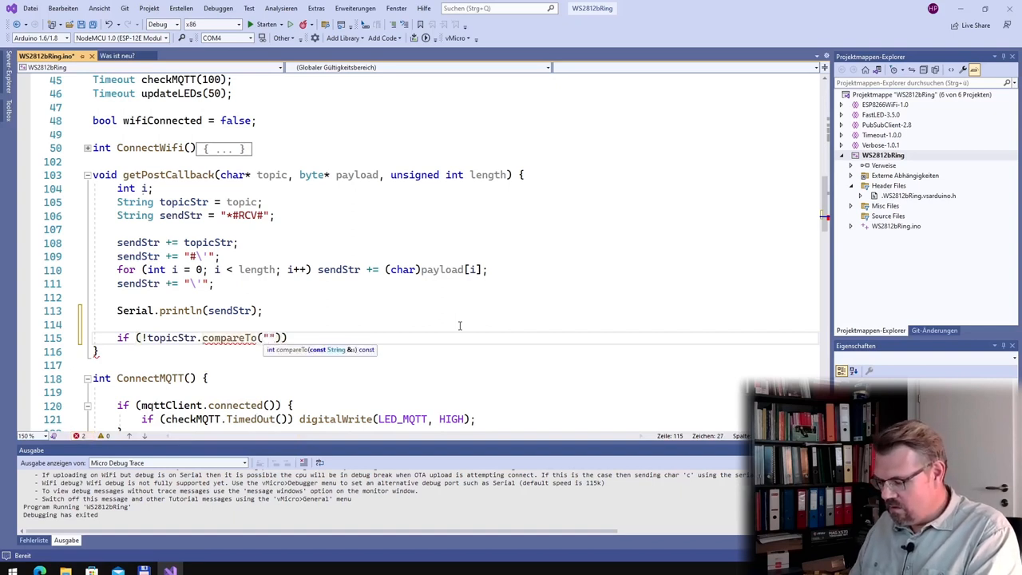
{"action": "type", "text": "leds/c"}
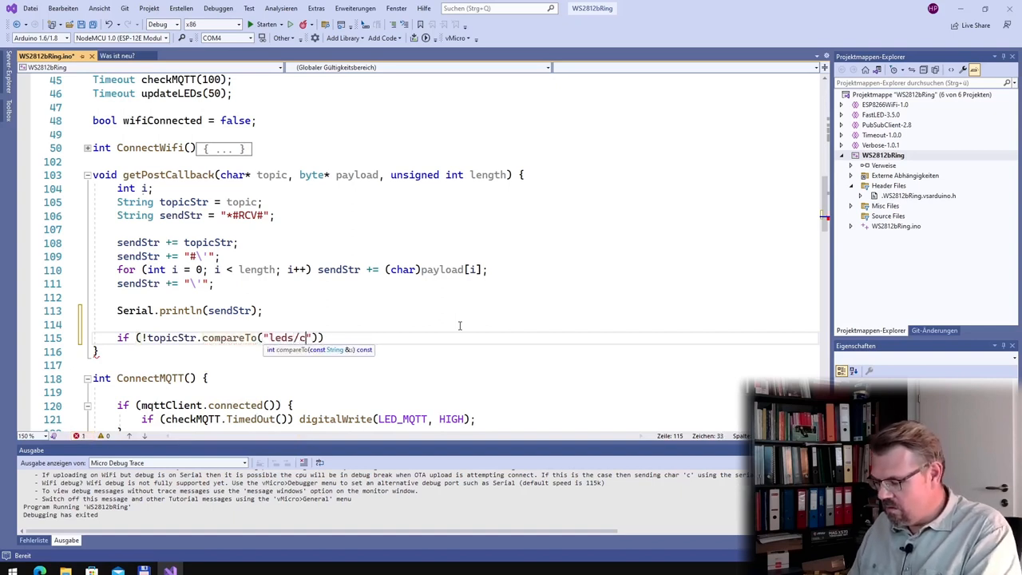
{"action": "type", "text": "olor"}
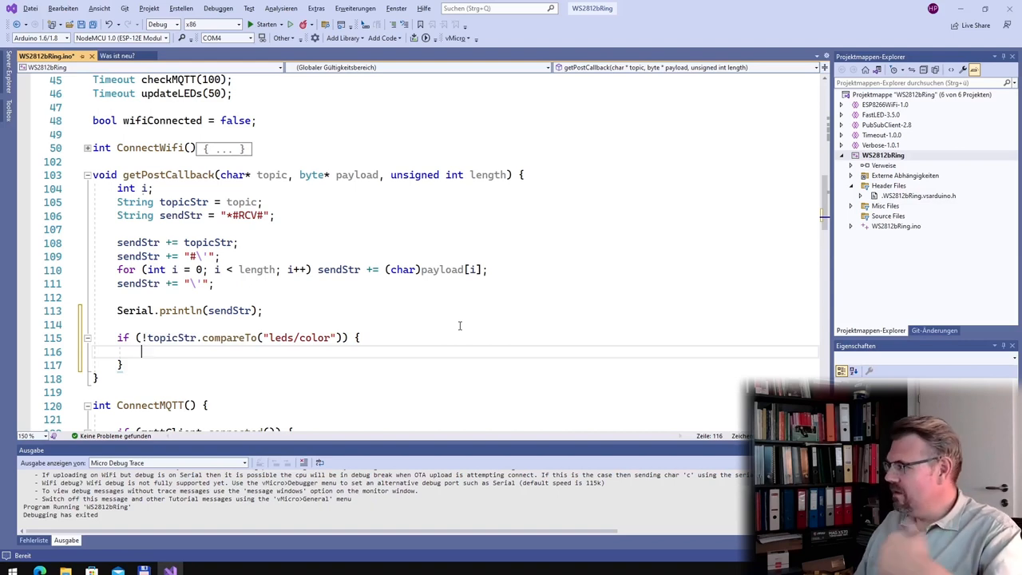
Declare char buffer[7]; inside the leds/color branch.
{"action": "type", "text": "char"}
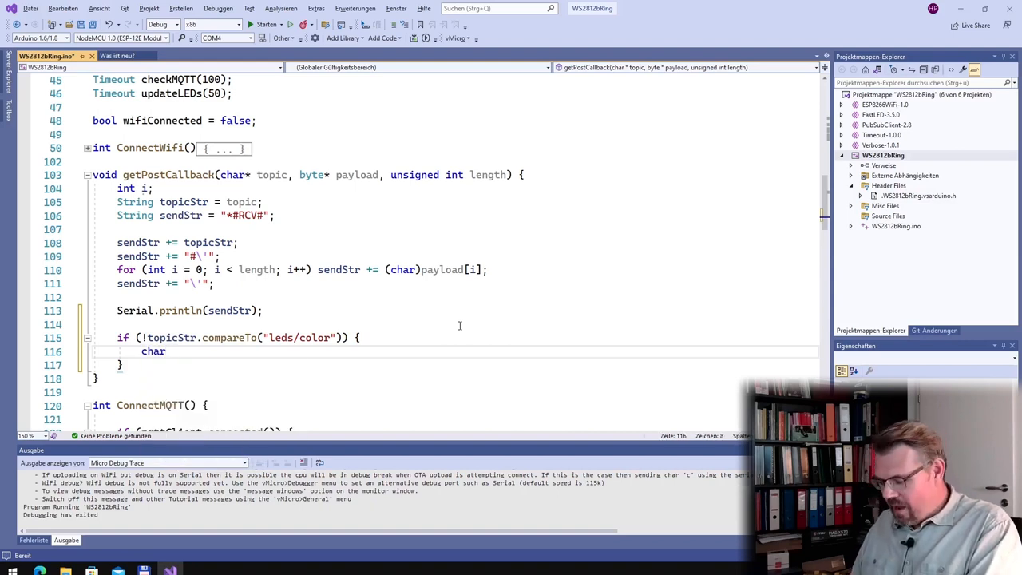
{"action": "type", "text": "buffer"}
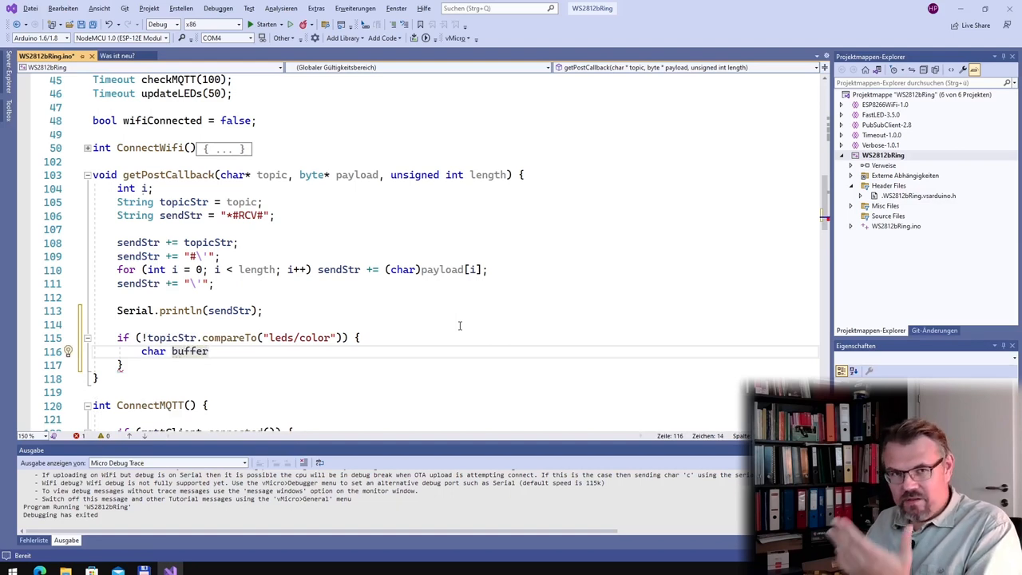
{"action": "type", "text": "[7"}
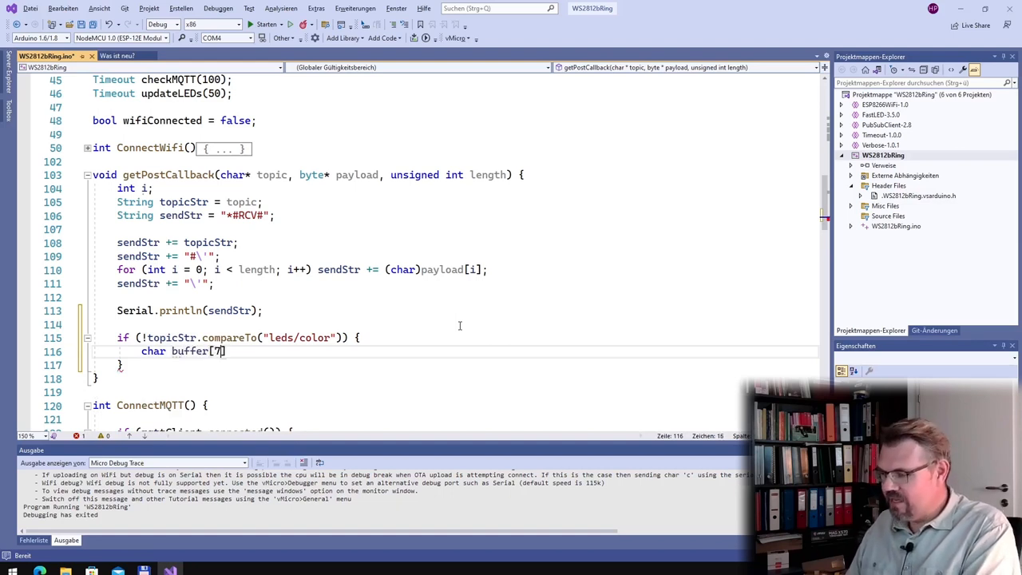
{"action": "type", "text": "];"}
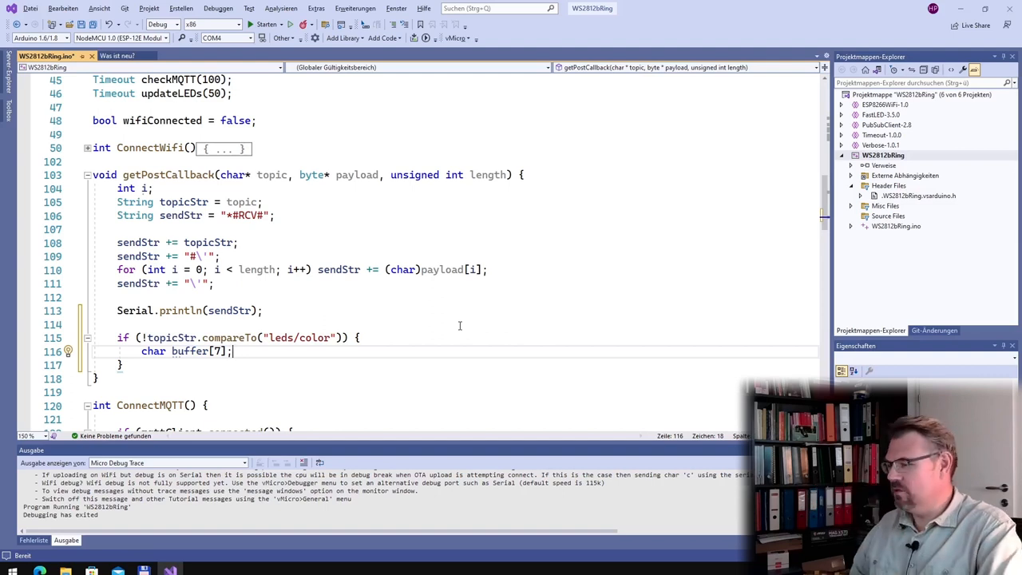
Add a for loop copying seven bytes: buffer[i] = payload[i + 1].
{"action": "type", "text": "for"}
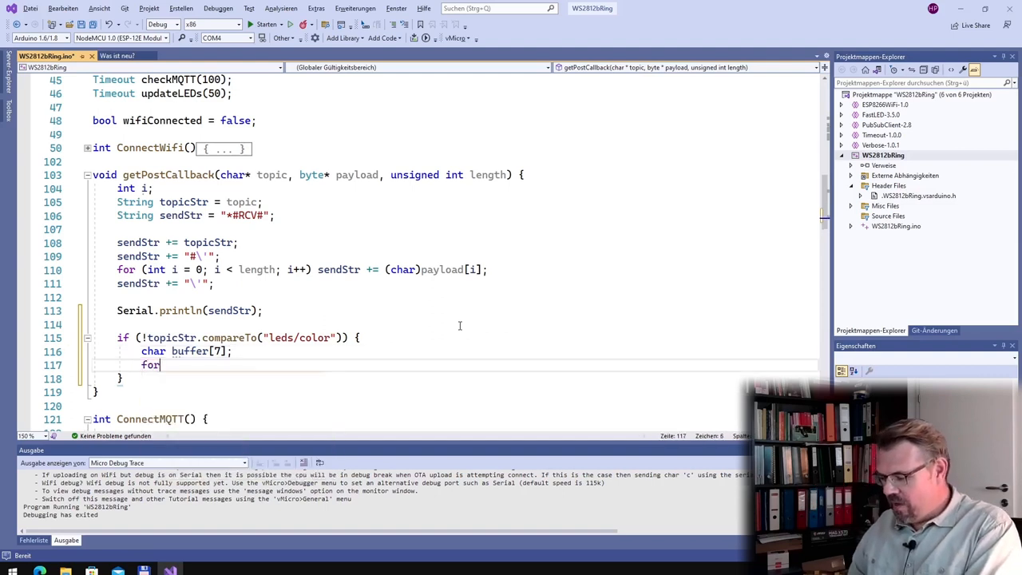
{"action": "type", "text": "(i'')"}
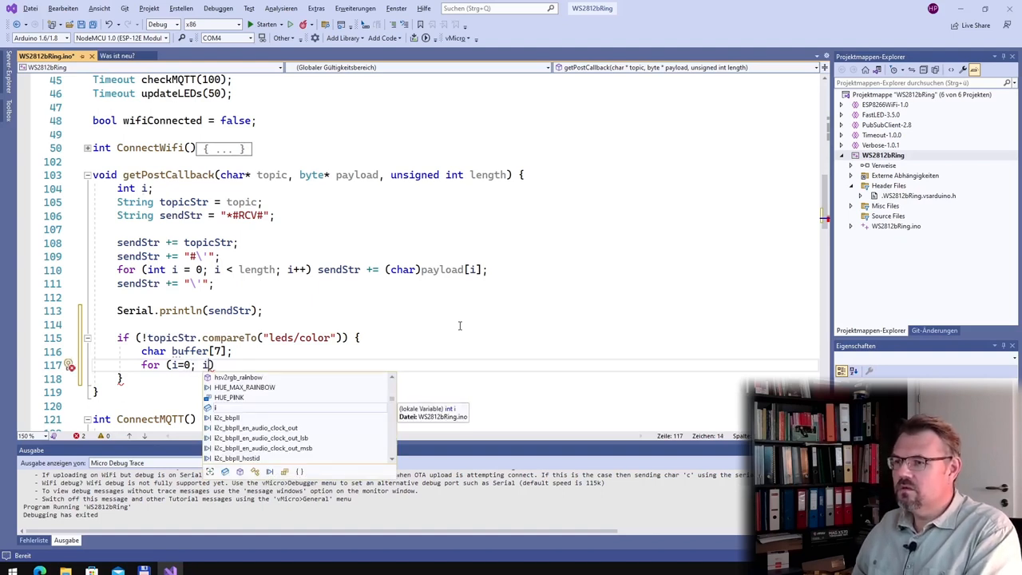
{"action": "type", "text": "<"}
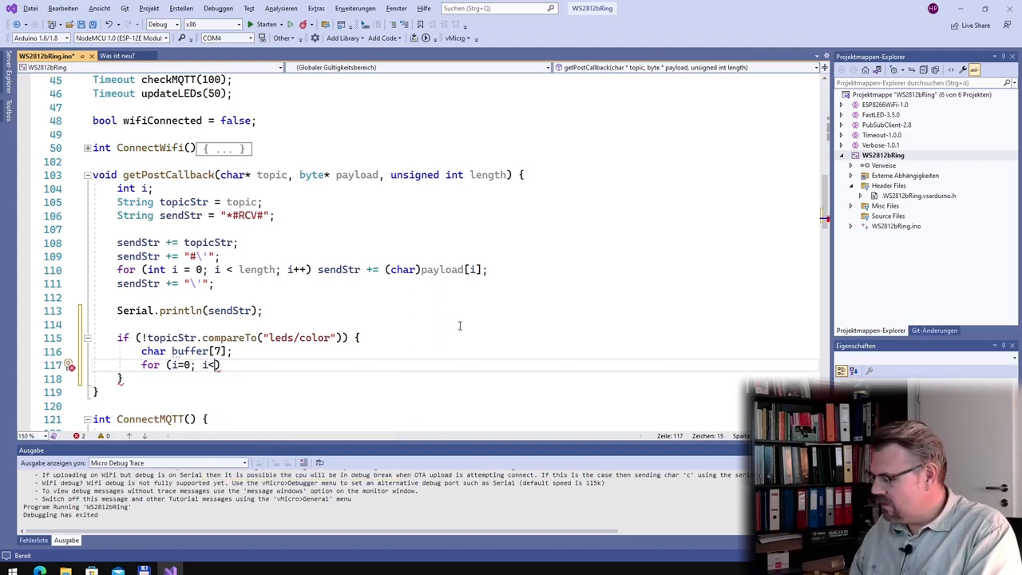
{"action": "type", "text": "7"}
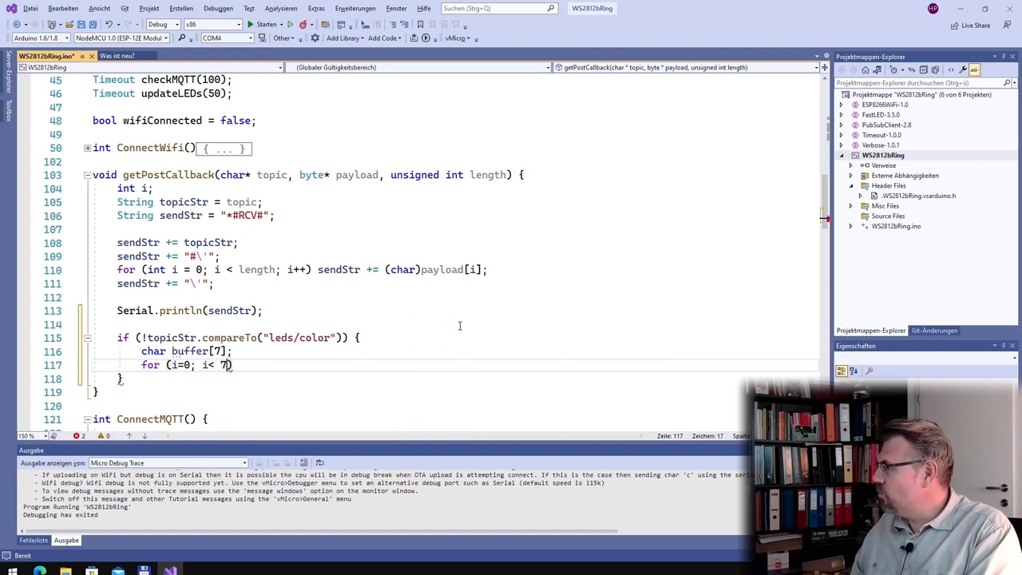
{"action": "type", "text": "; i++"}
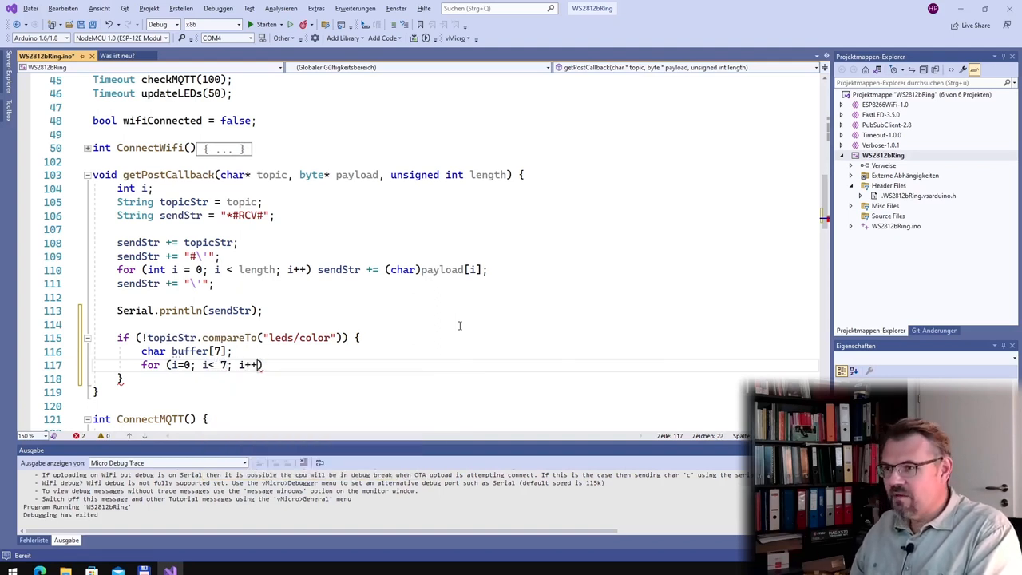
{"action": "type", "text": ")"}
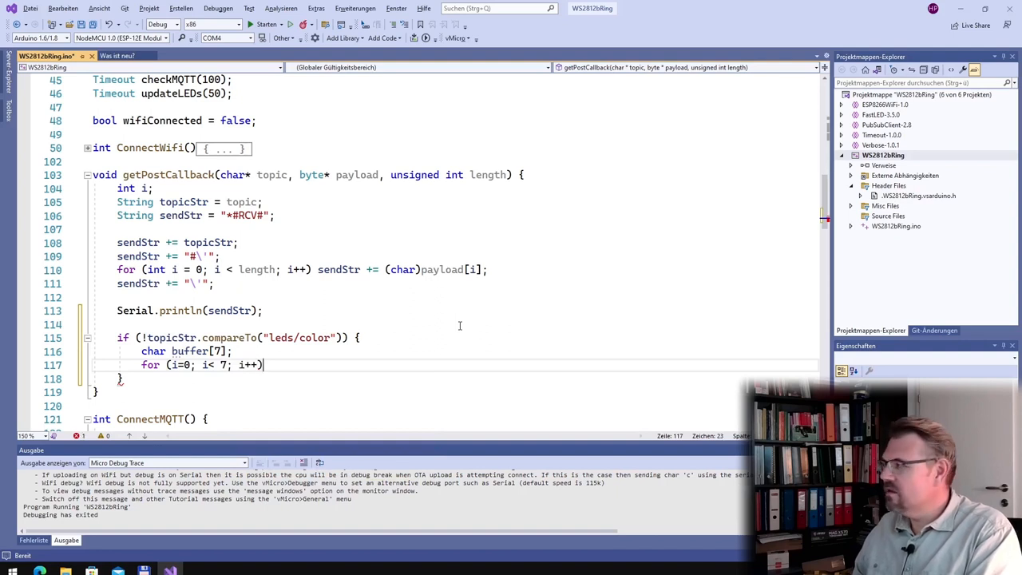
{"action": "type", "text": "buffer[i] ="}
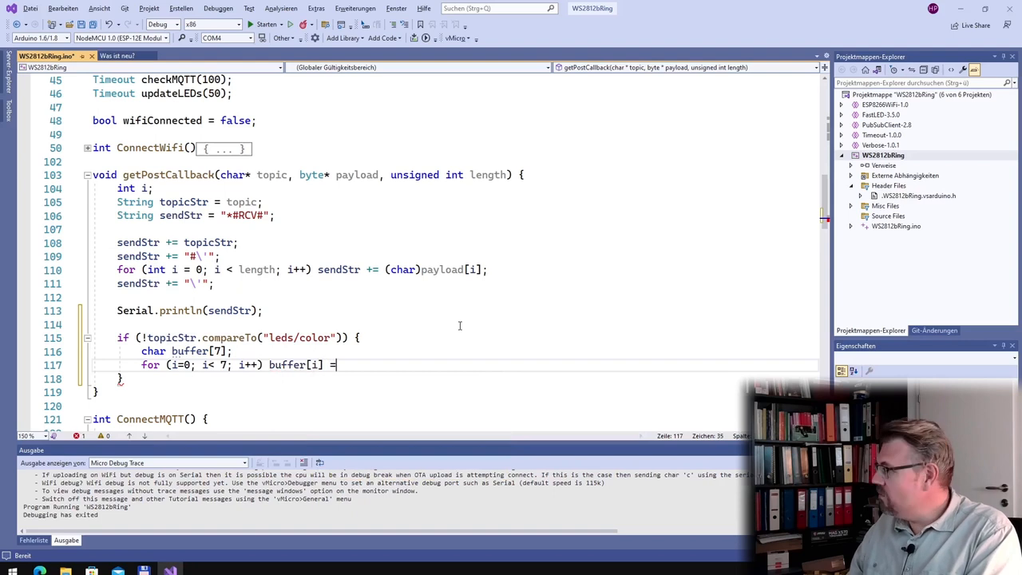
{"action": "type", "text": "payloa"}
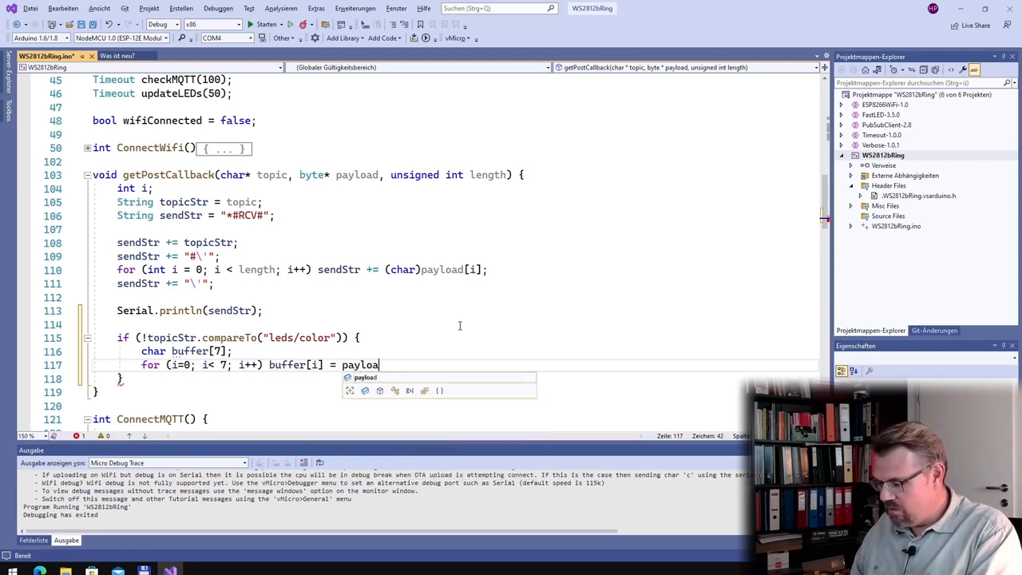
{"action": "type", "text": "[i+1]"}
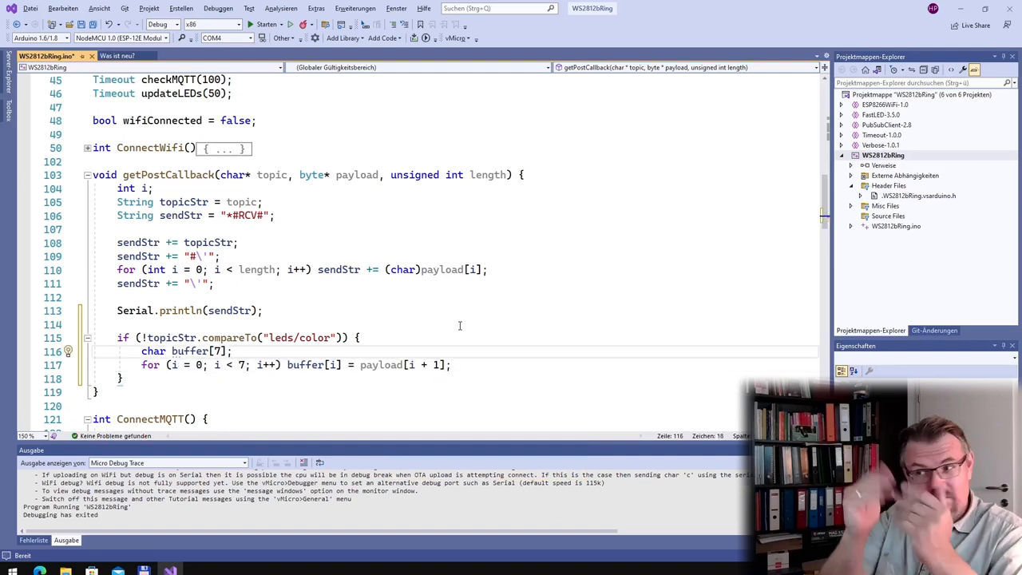
Null-terminate the colour buffer with buffer[6] = '\0'.
{"action": "left_click", "coordinate": [360, 337]}
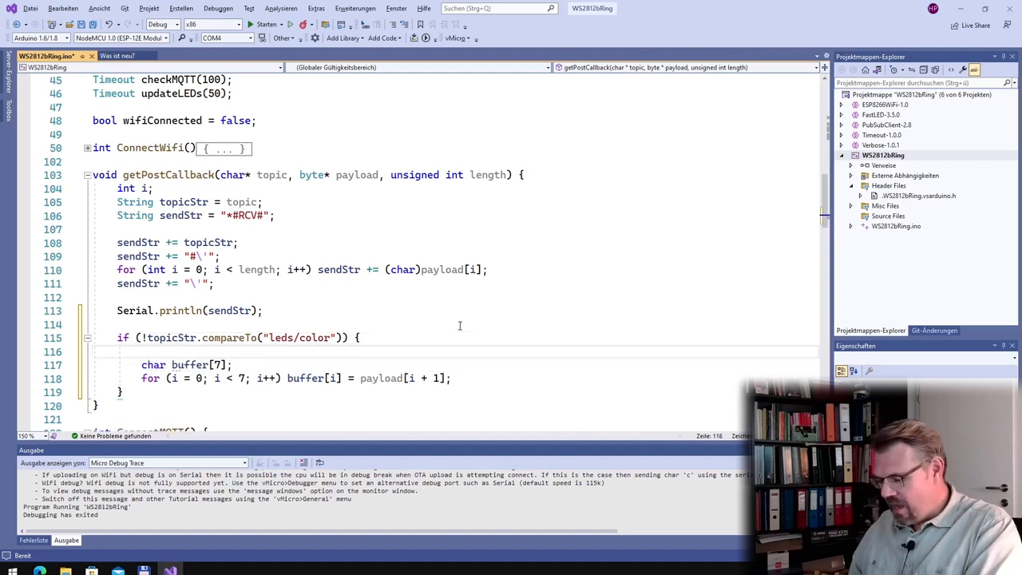
{"action": "type", "text": "if ("}
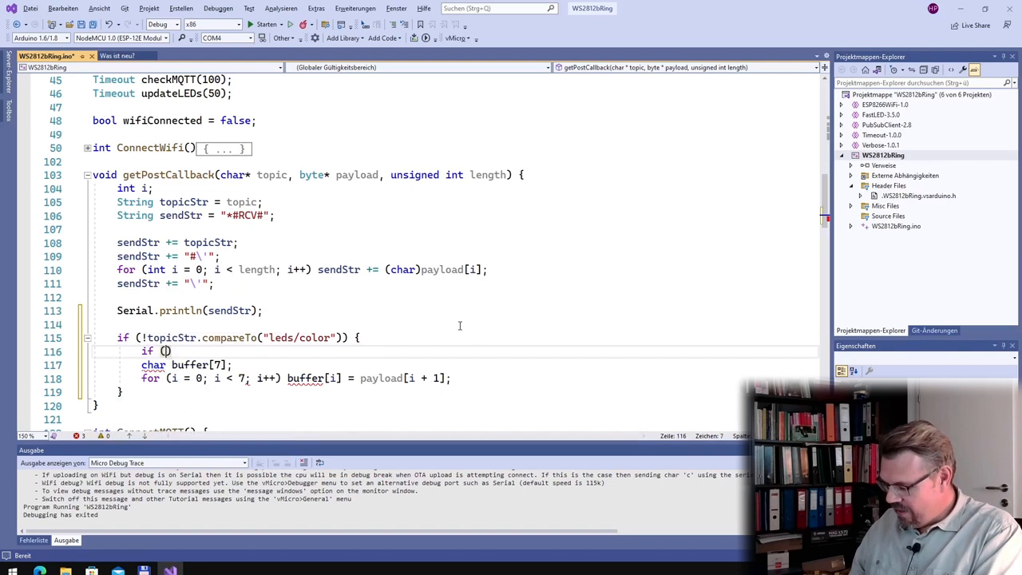
{"action": "type", "text": "length == 7"}
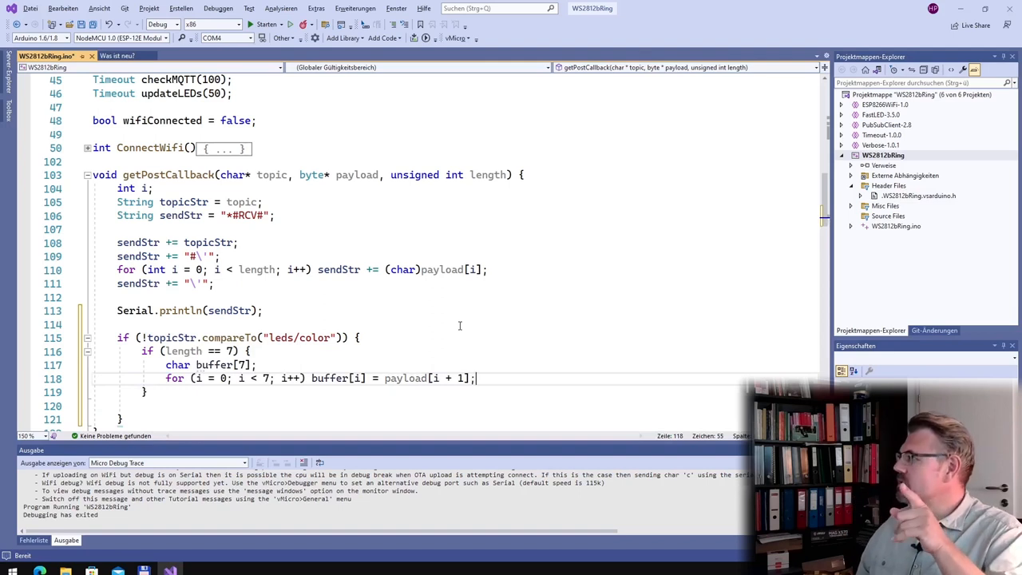
{"action": "type", "text": "b"}
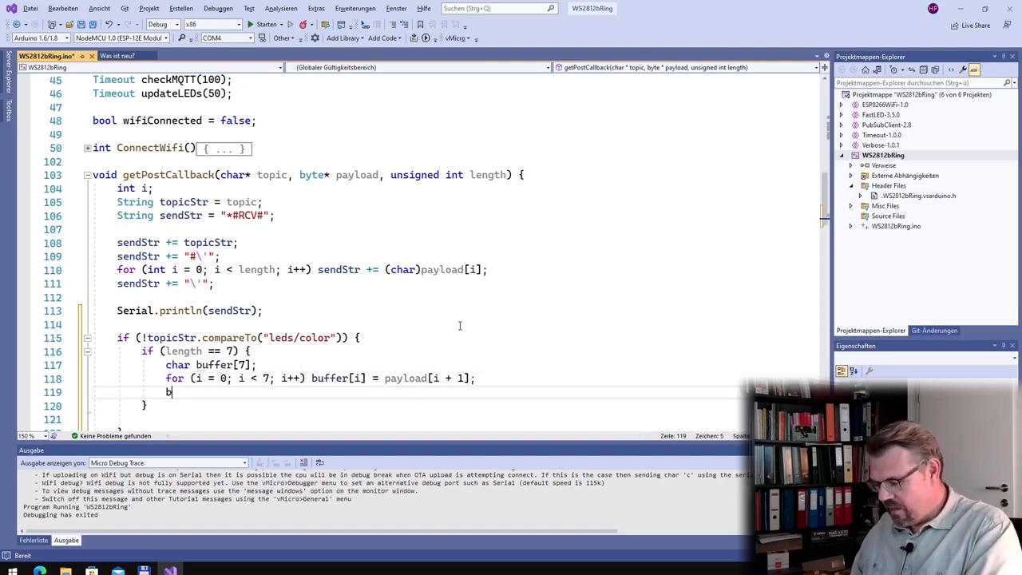
{"action": "type", "text": "uffer[6] = '"}
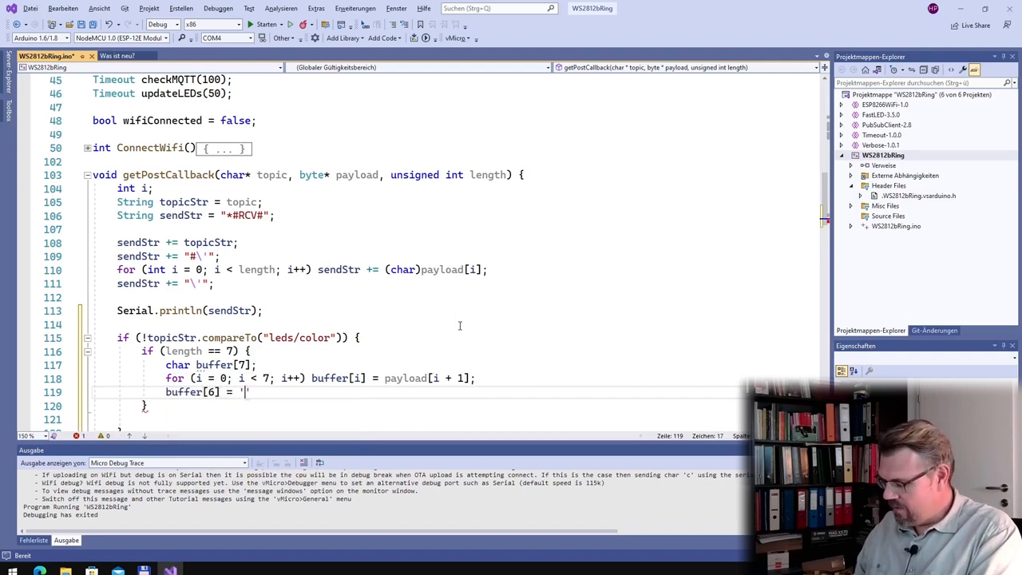
{"action": "type", "text": "\\0';"}
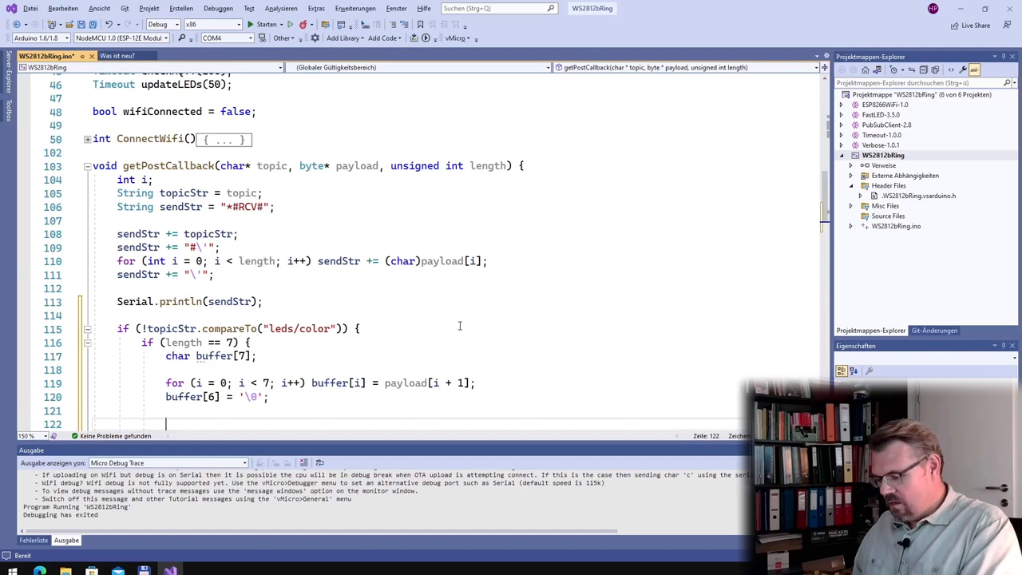
Add Serial.print("Received color code: ") and Serial.println(buffer).
{"action": "type", "text": "Serial"}
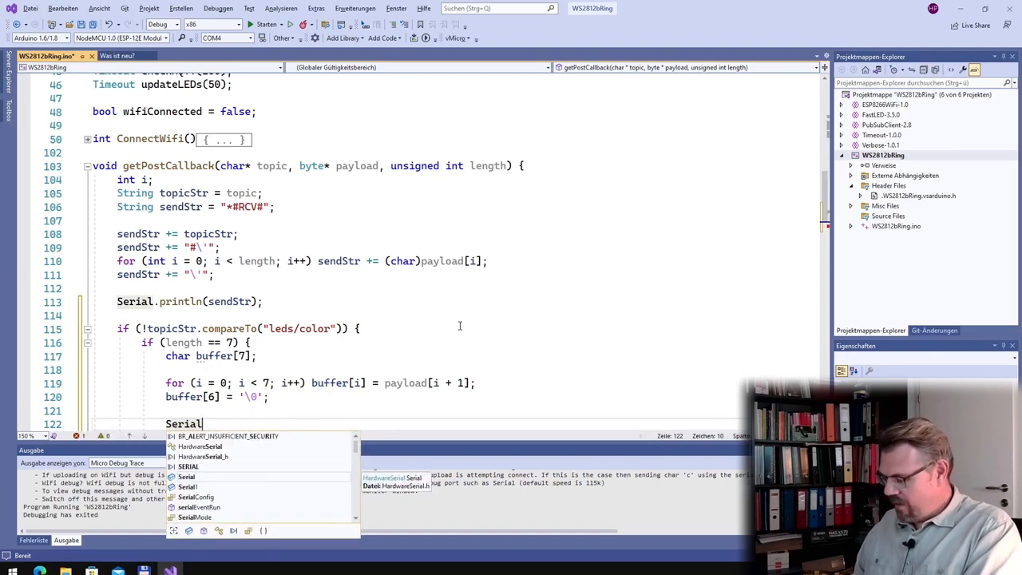
{"action": "type", "text": "."}
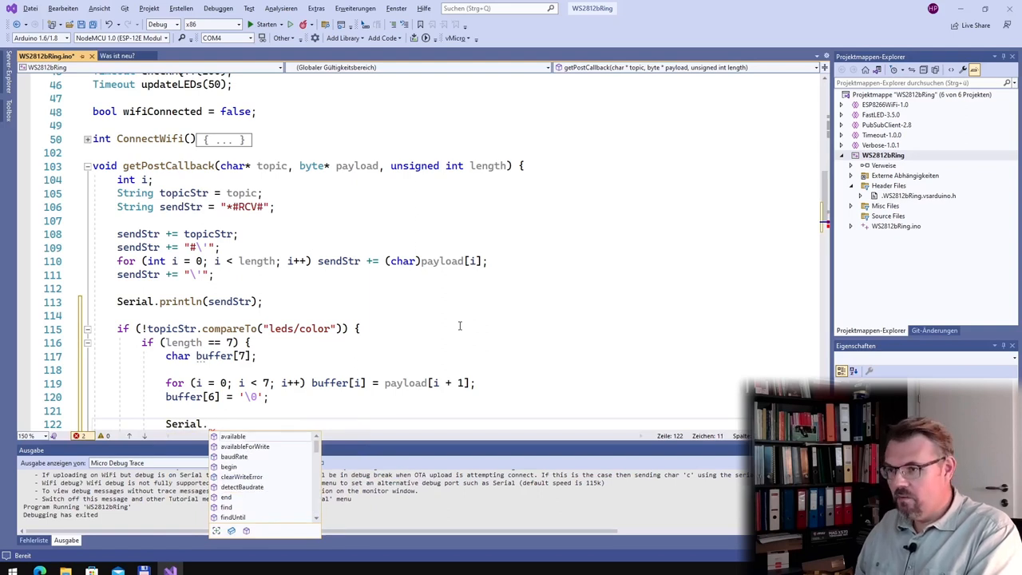
{"action": "type", "text": "print(\"Received color code: \");"}
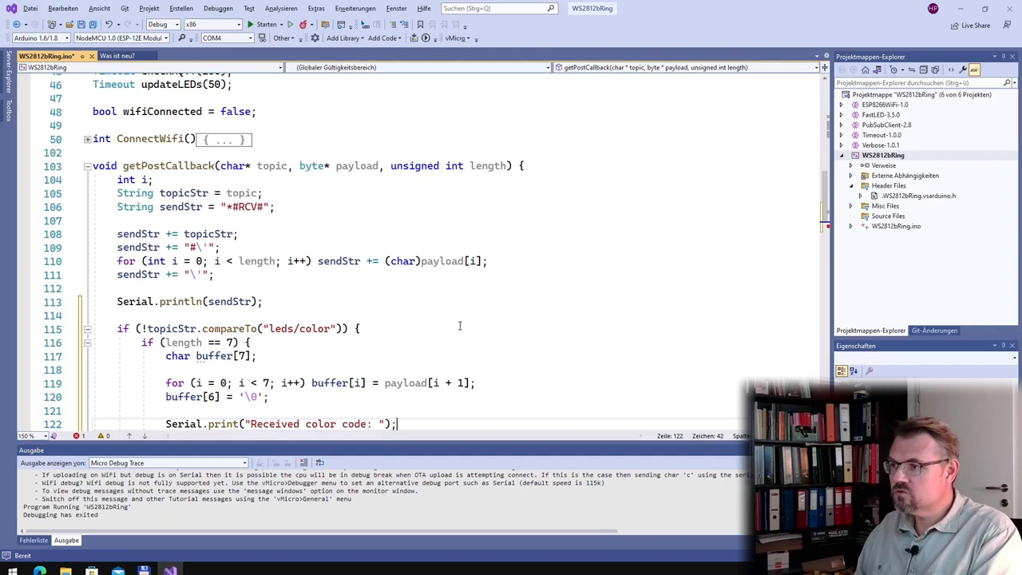
{"action": "type", "text": "Serial"}
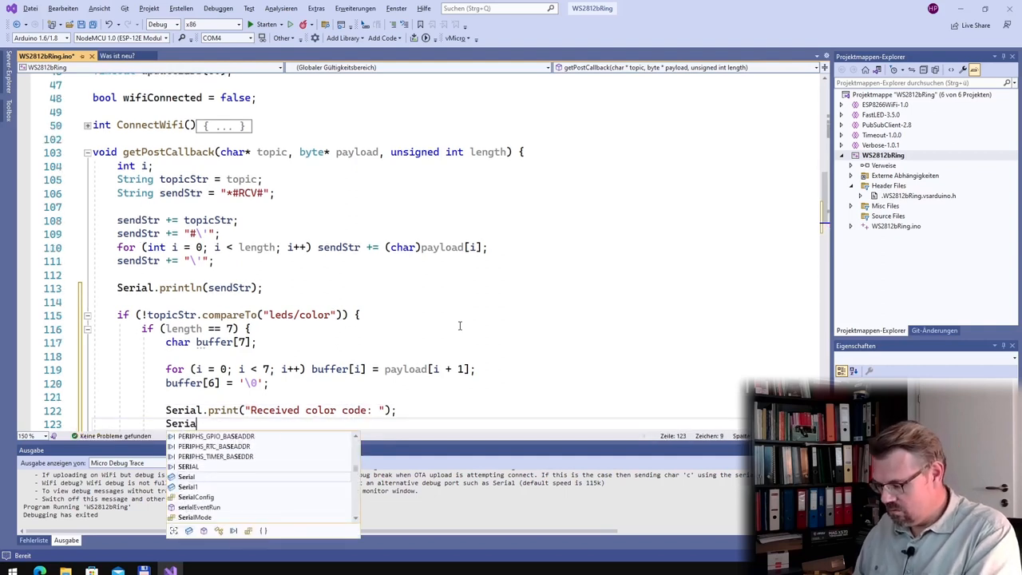
{"action": "type", "text": ".println(buffer"}
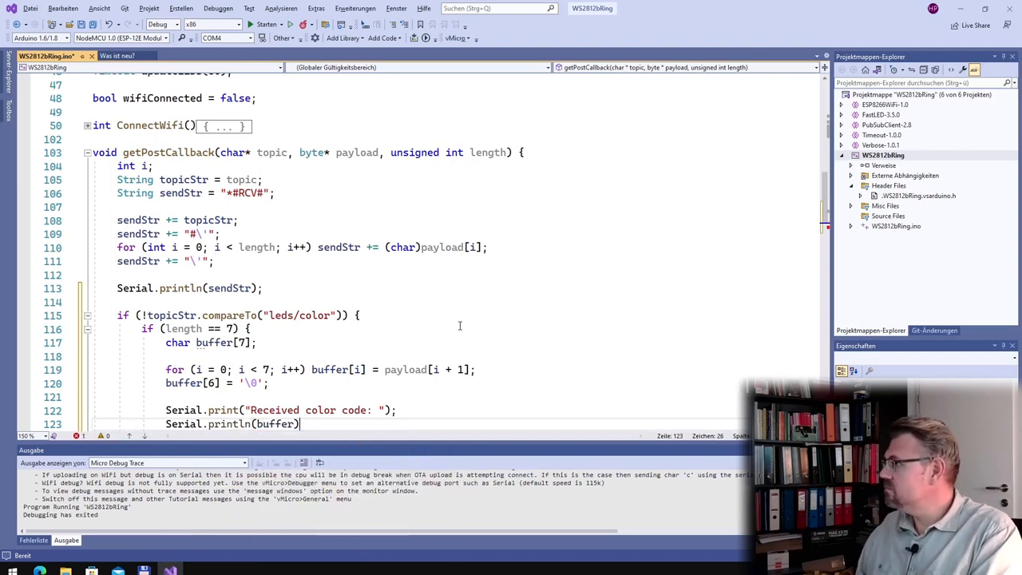
{"action": "type", "text": ";"}
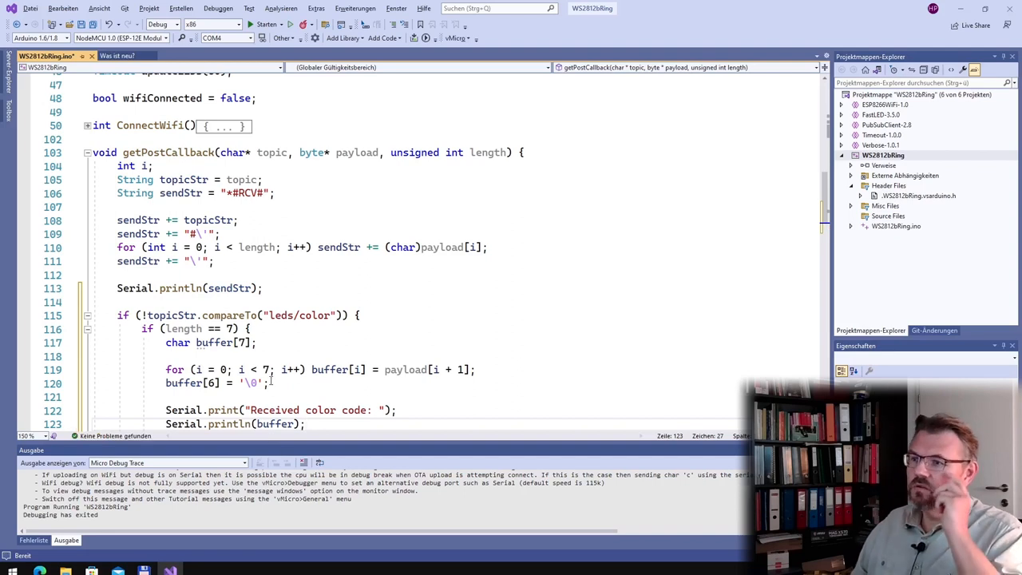
Remove the extra blank line before the closing braces.
{"action": "scroll", "scroll_direction": "down", "scroll_amount": 3}
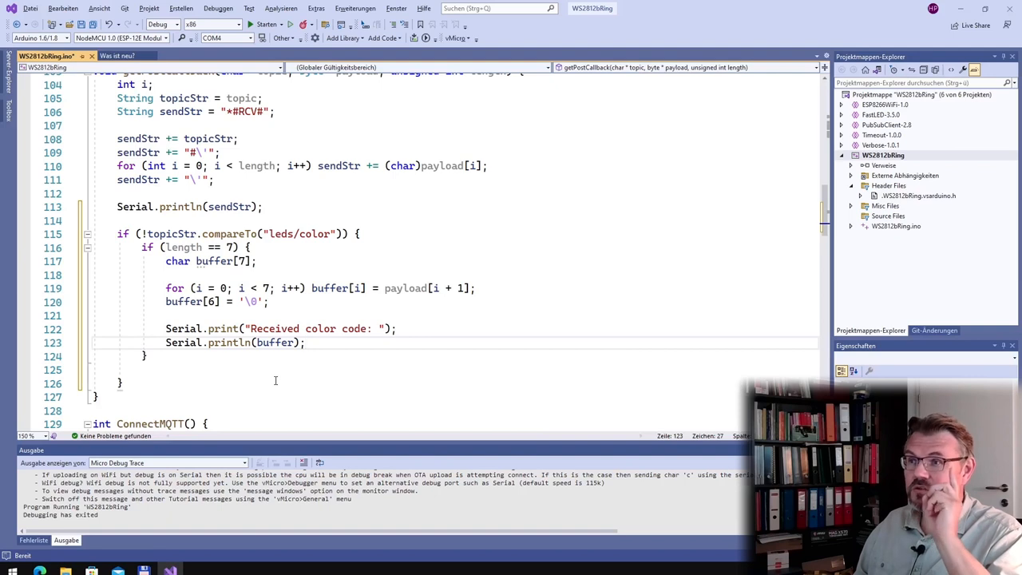
{"action": "left_click", "coordinate": [147, 356]}
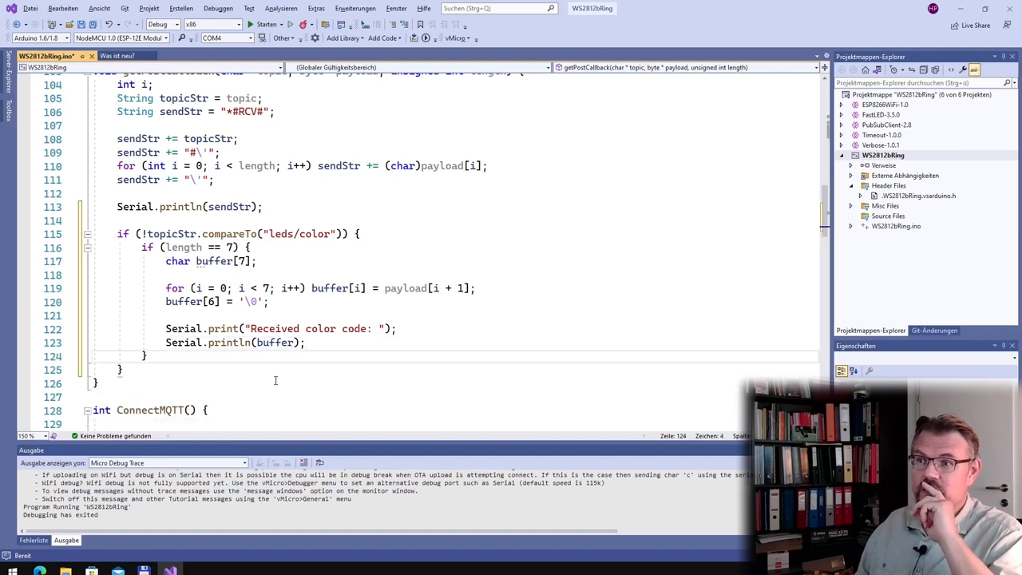
{"action": "left_click", "coordinate": [121, 369]}
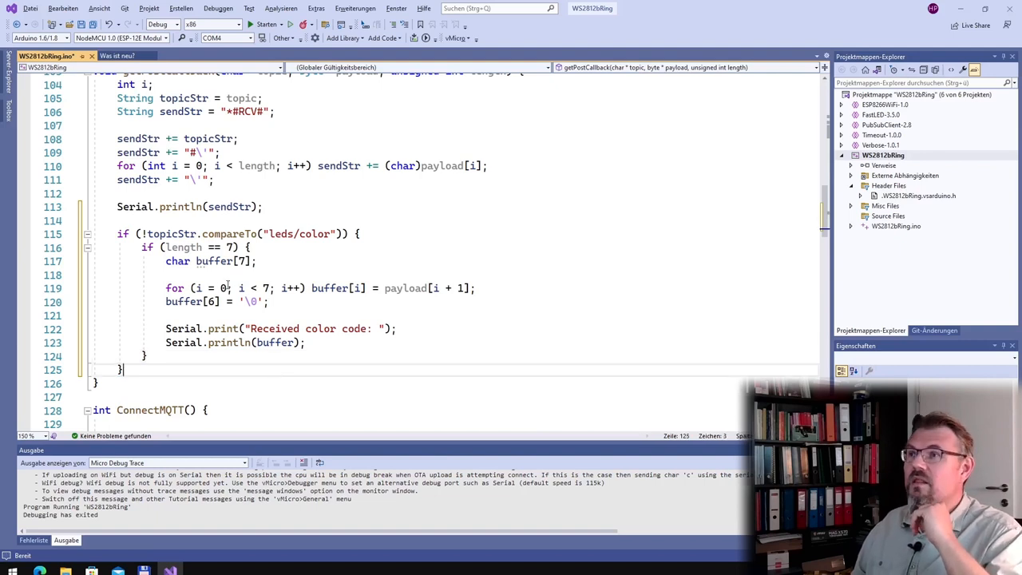
{"action": "mouse_move", "coordinate": [426, 39]}
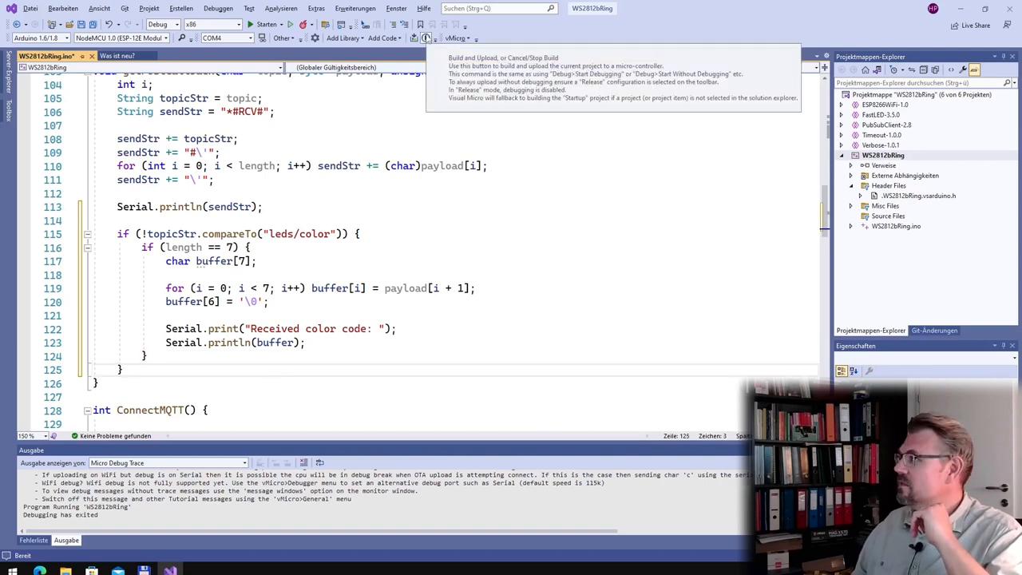
Build and upload, send red from the phone app, and see FF0013 printed.
{"action": "left_click", "coordinate": [427, 38]}
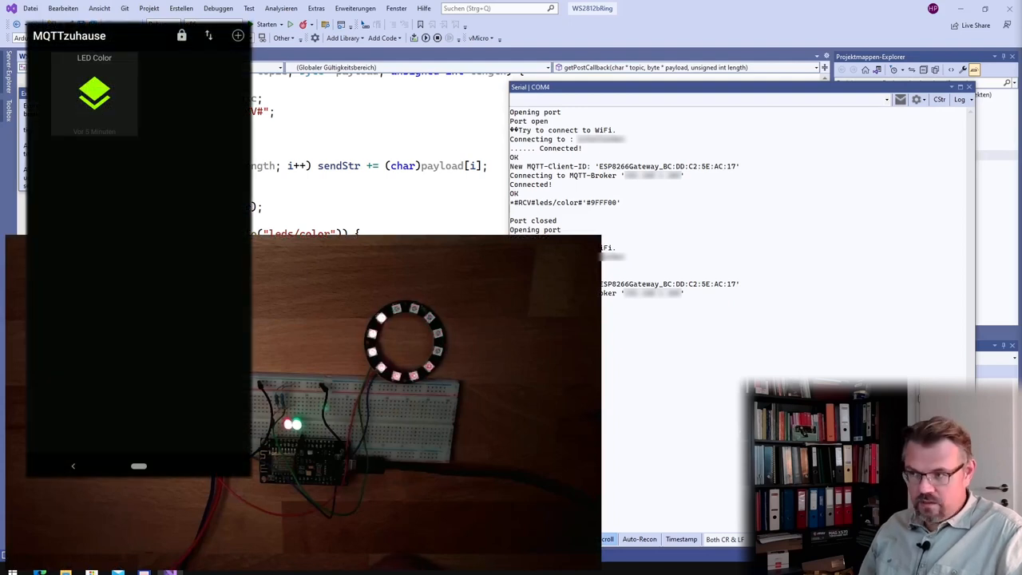
{"action": "left_click", "coordinate": [94, 92]}
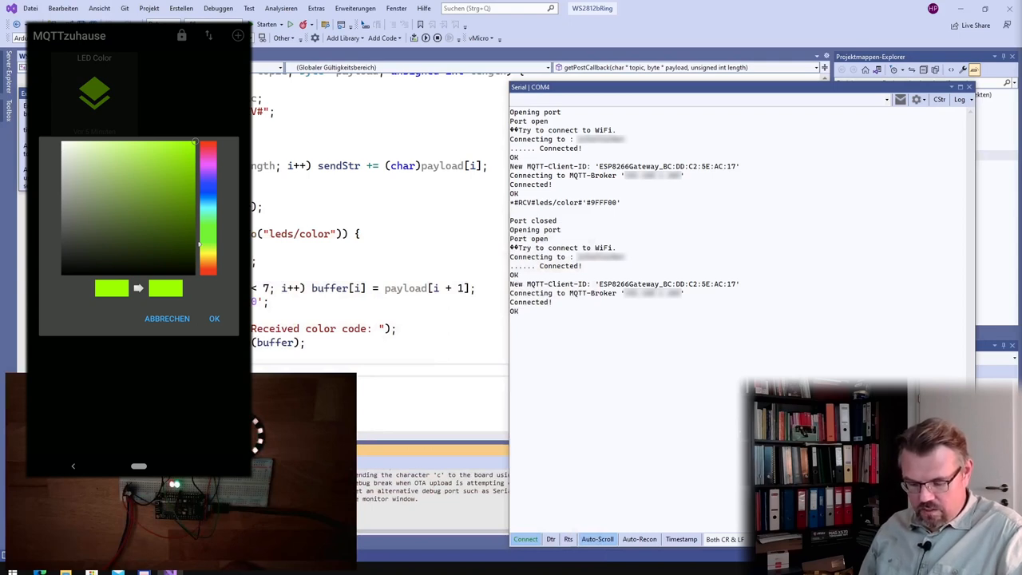
{"action": "left_click", "coordinate": [207, 147]}
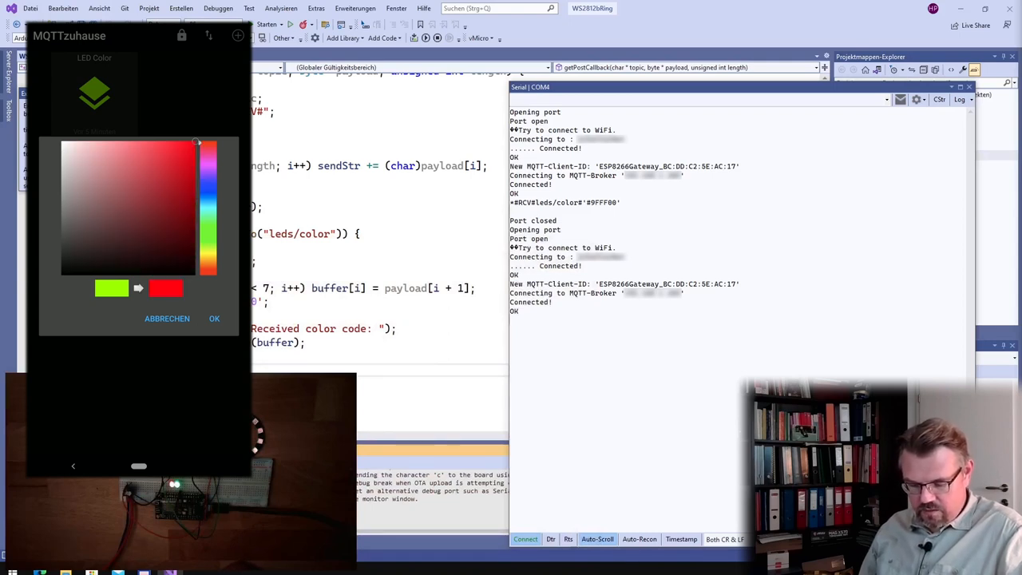
{"action": "left_click", "coordinate": [214, 317]}
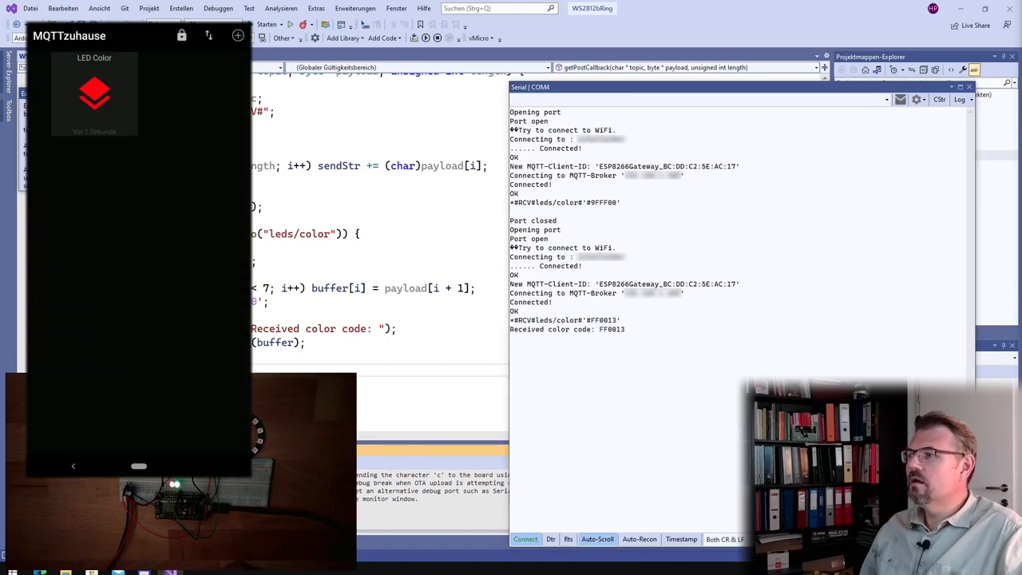
{"action": "double_click", "coordinate": [603, 320]}
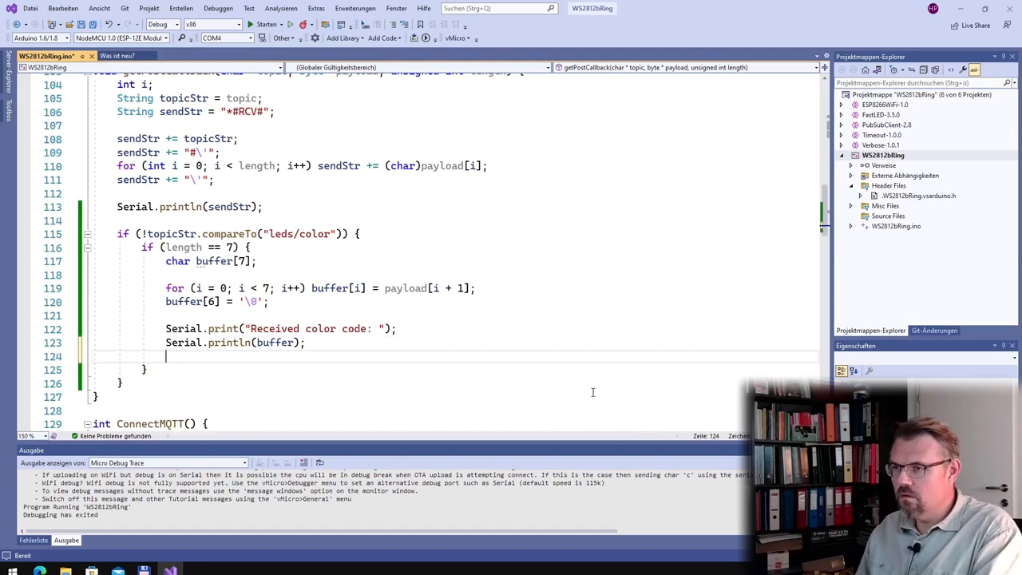
Add the comment '// Split to R, G and B-values' below Serial.println(buffer).
{"action": "type", "text": "// Sp"}
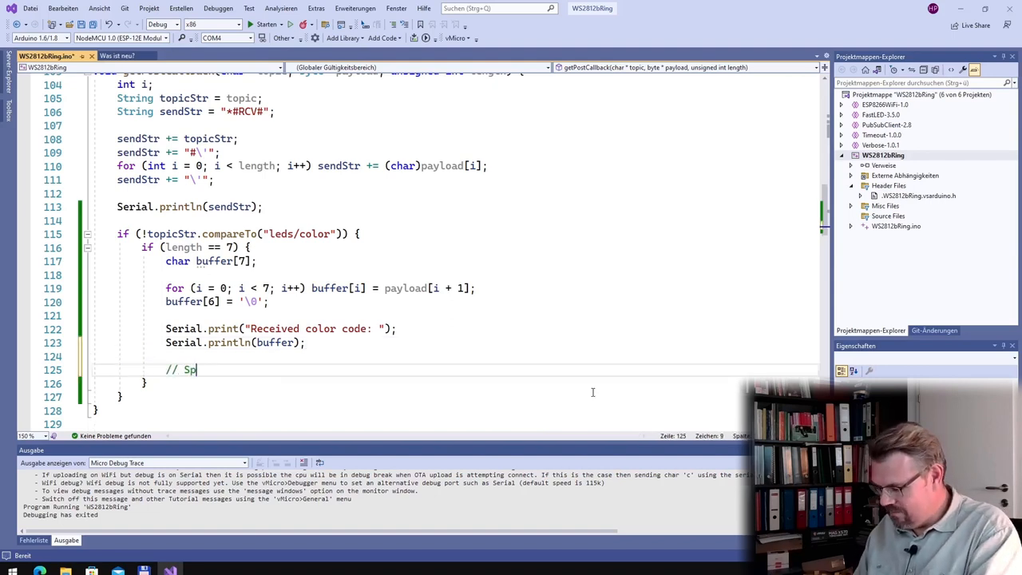
{"action": "type", "text": "lit to R"}
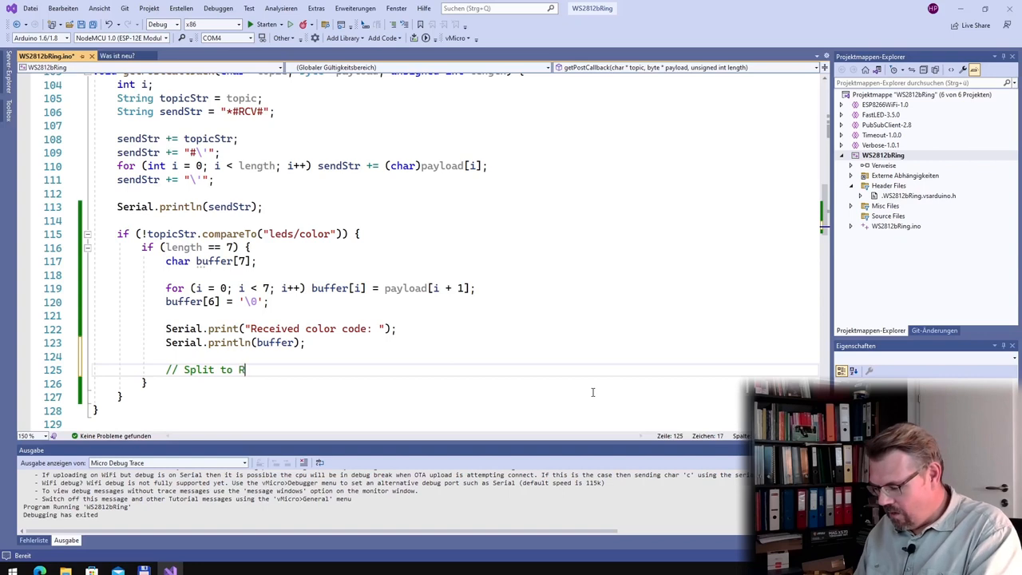
{"action": "type", "text": ", G and B-values"}
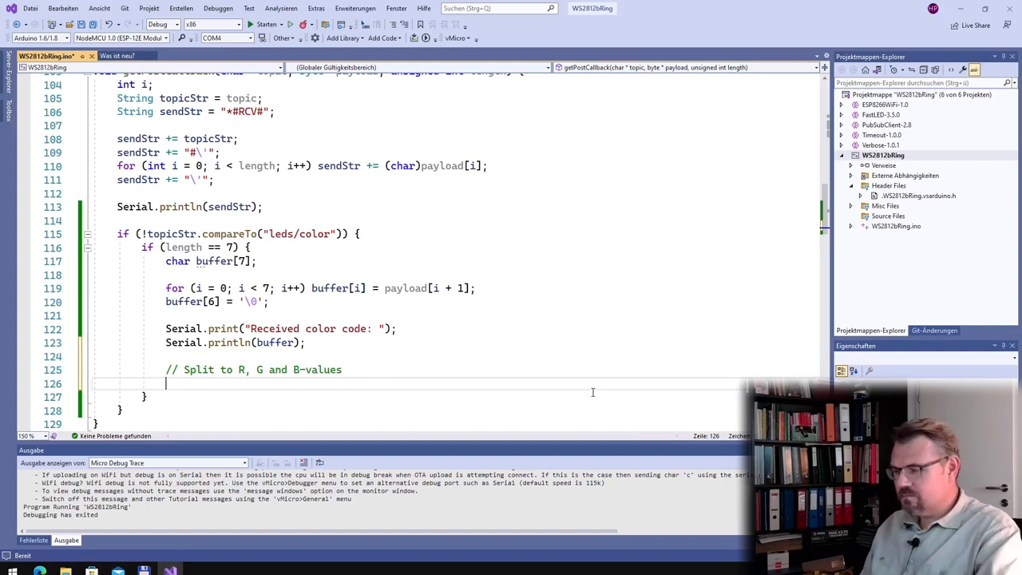
{"action": "scroll", "scroll_direction": "up", "scroll_amount": 3}
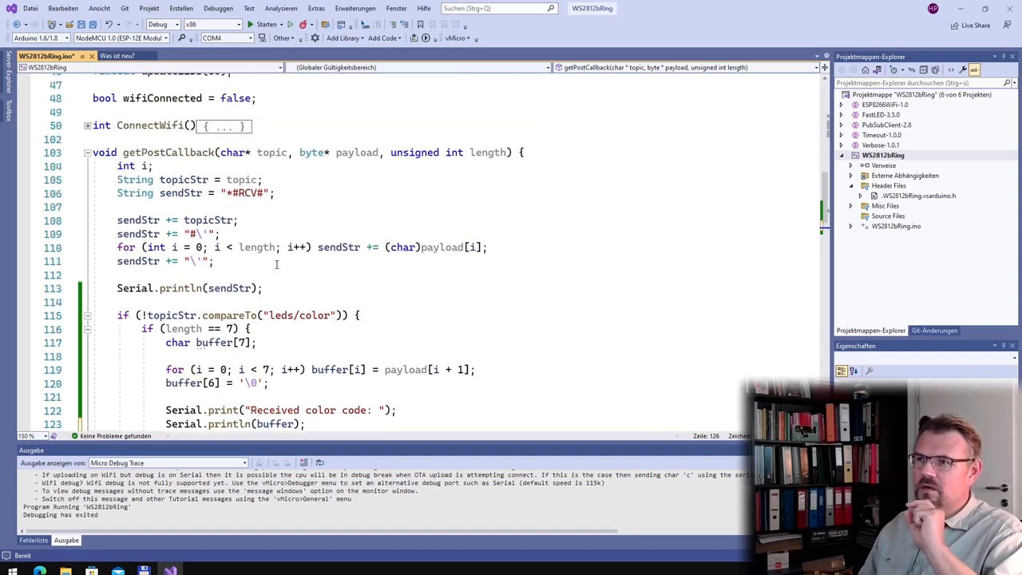
{"action": "scroll", "scroll_direction": "up", "scroll_amount": 3}
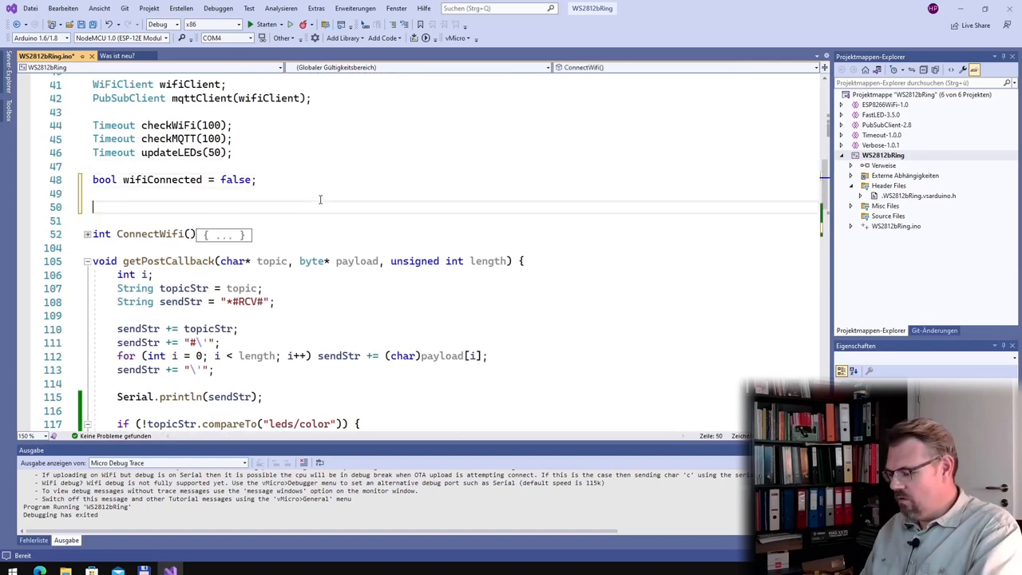
Declare int red = RED; int green = GREEN; int blue = BLUE; on separate lines.
{"action": "type", "text": "int"}
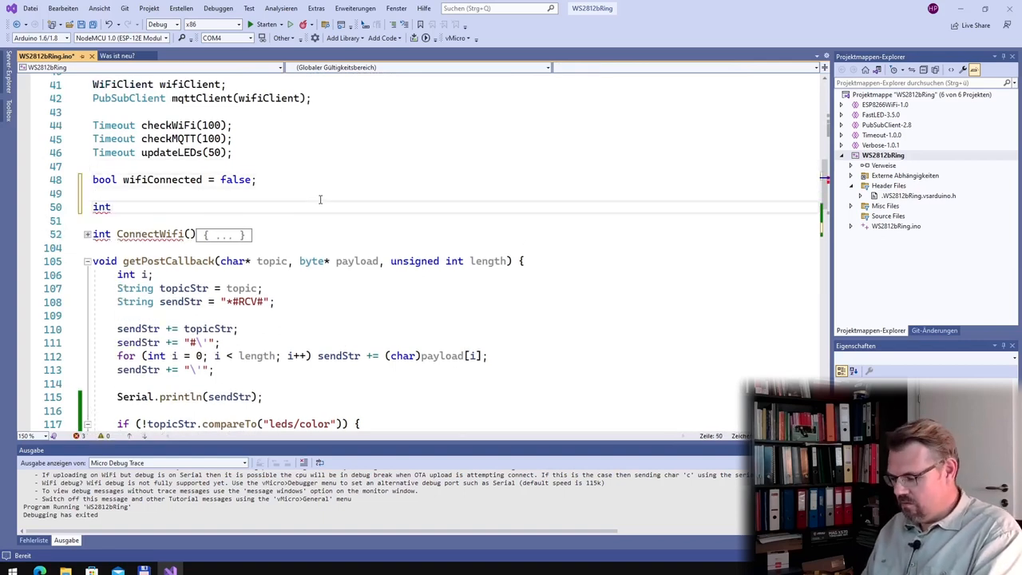
{"action": "type", "text": "red = RE"}
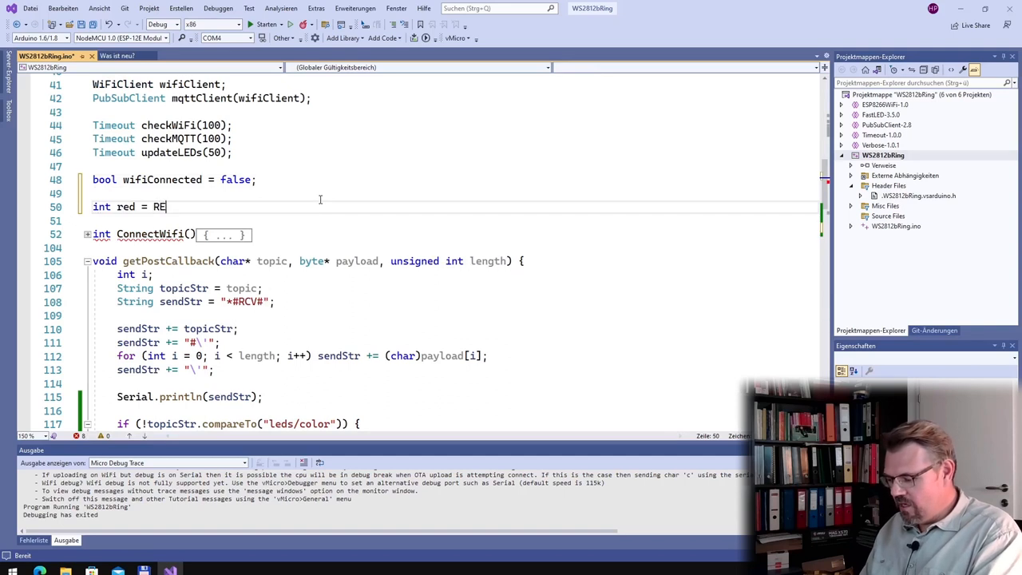
{"action": "type", "text": "D;"}
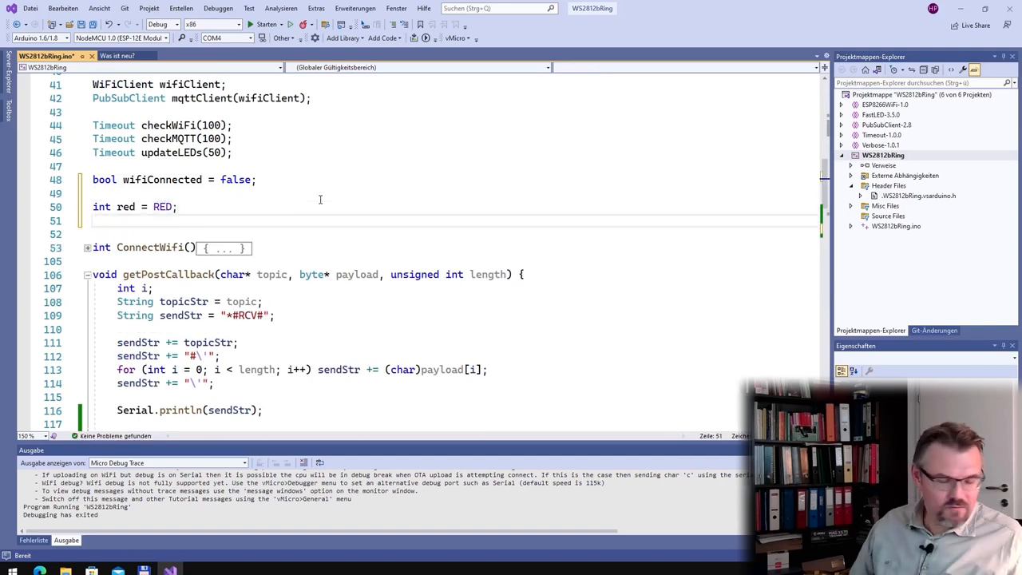
{"action": "type", "text": "int g"}
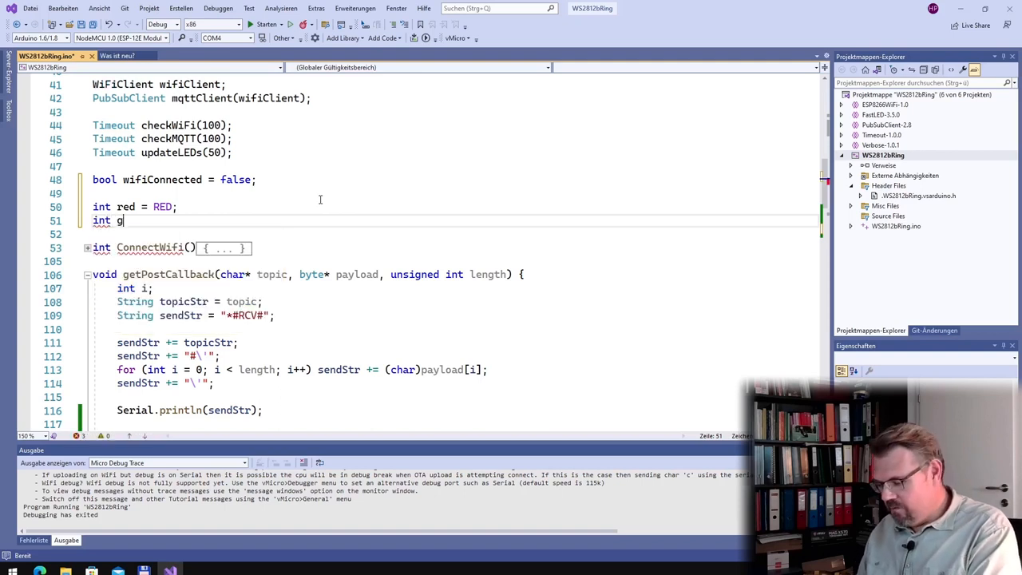
{"action": "type", "text": "reen ="}
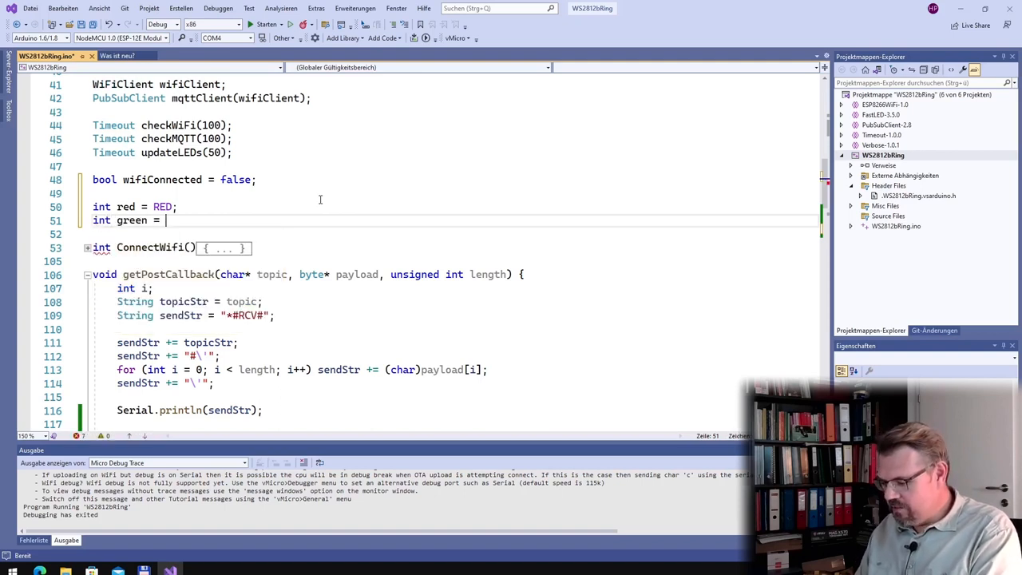
{"action": "type", "text": "GREEN;"}
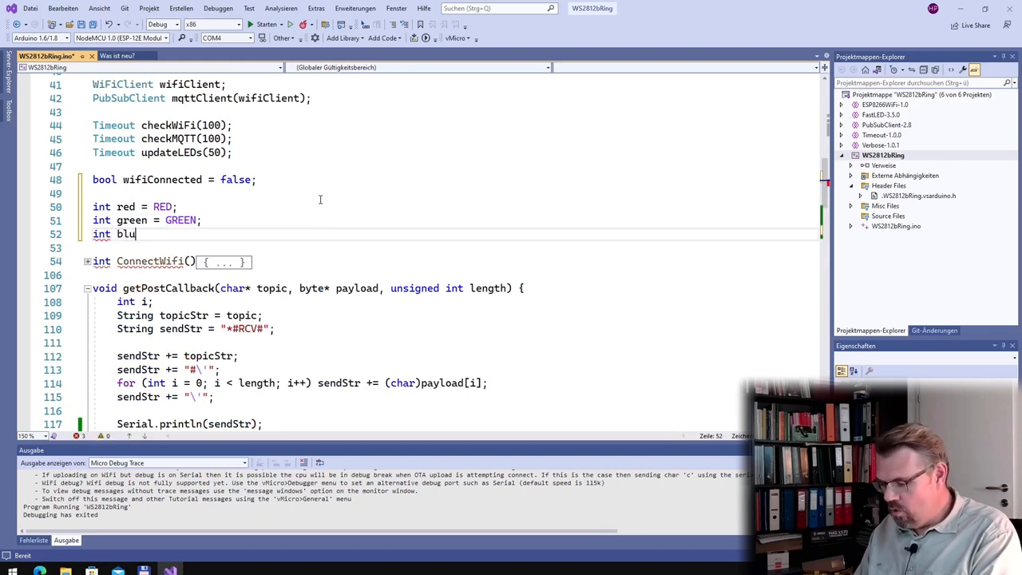
{"action": "type", "text": "e = BL"}
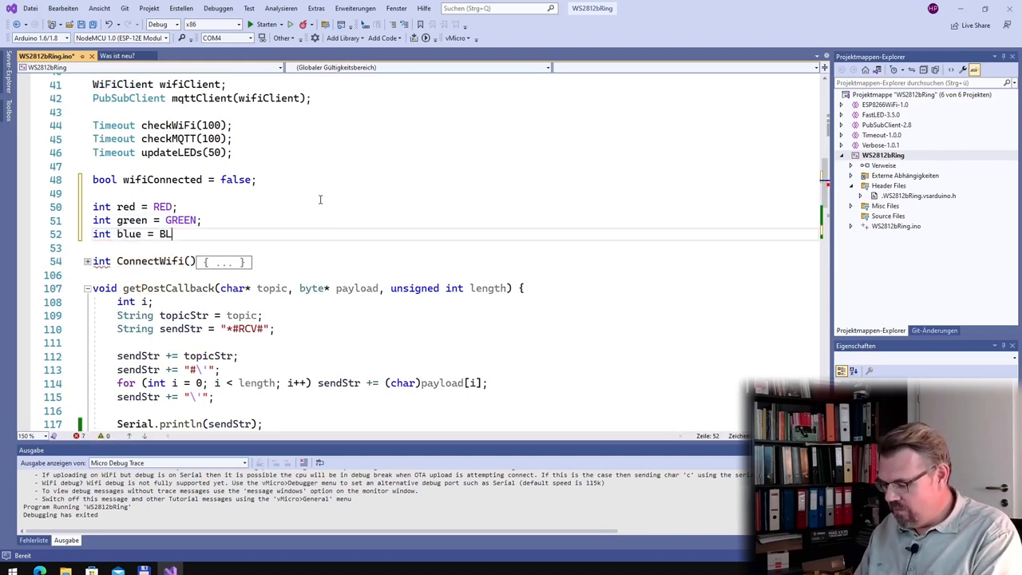
{"action": "type", "text": "UE;"}
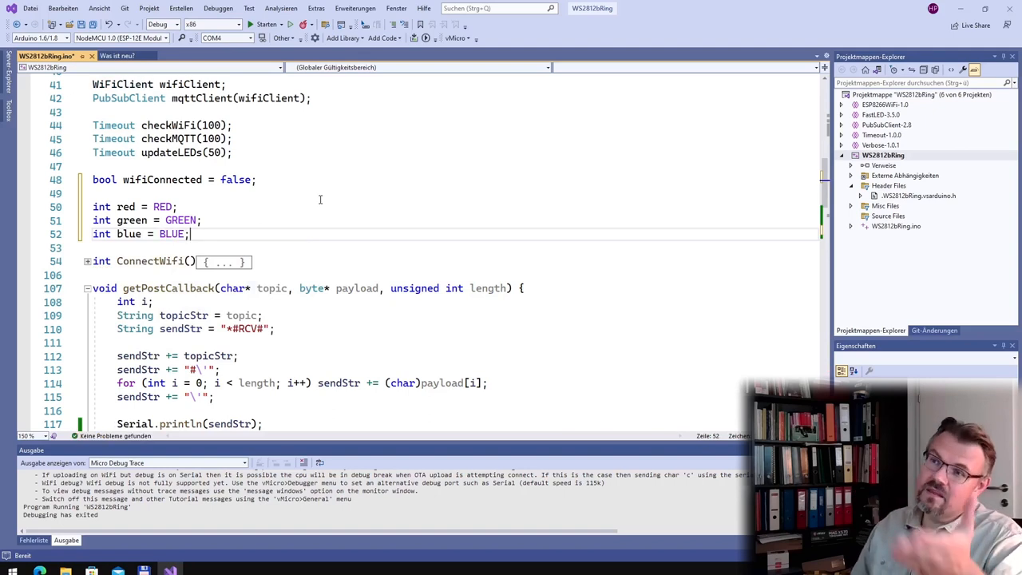
Add int number = (int)strtol(buffer, NULL, 16); above the red assignment.
{"action": "scroll", "scroll_direction": "down", "scroll_amount": 3}
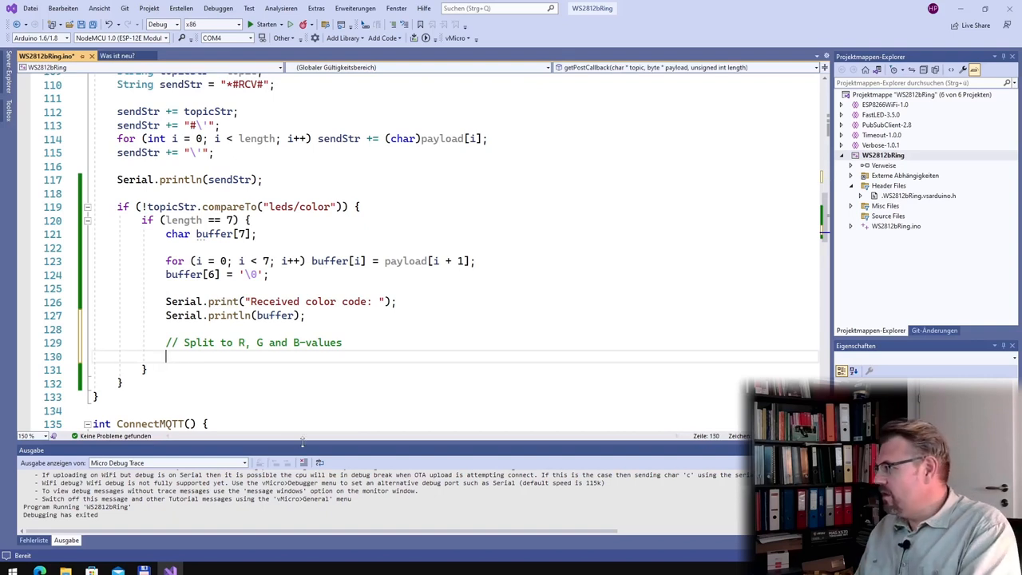
{"action": "type", "text": "red"}
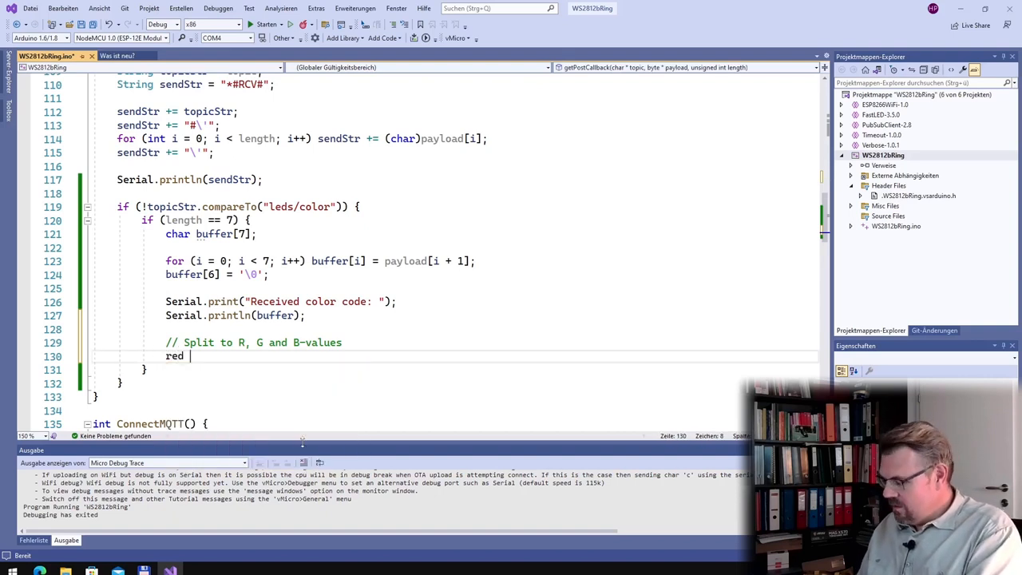
{"action": "type", "text": "="}
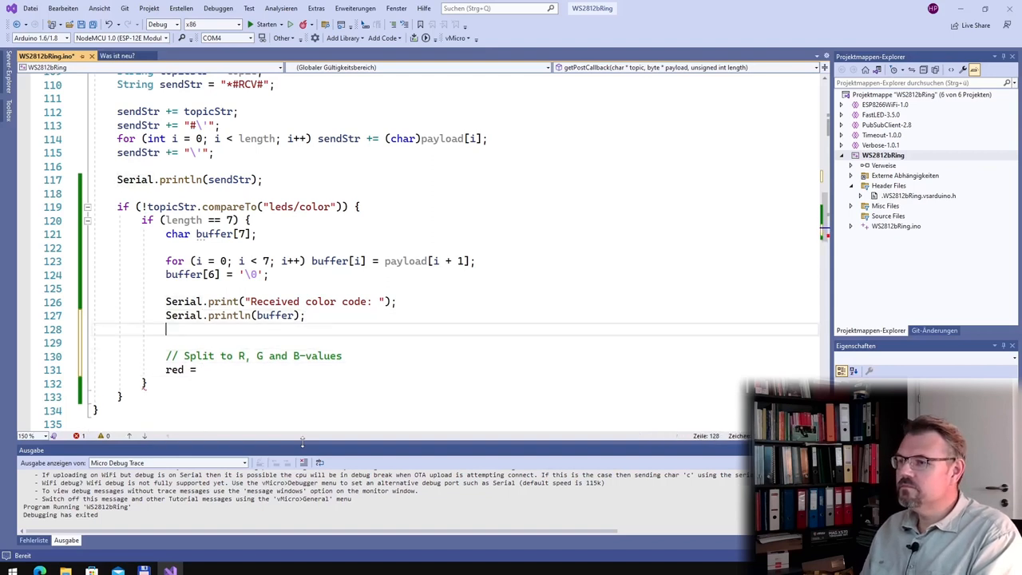
{"action": "type", "text": "int n"}
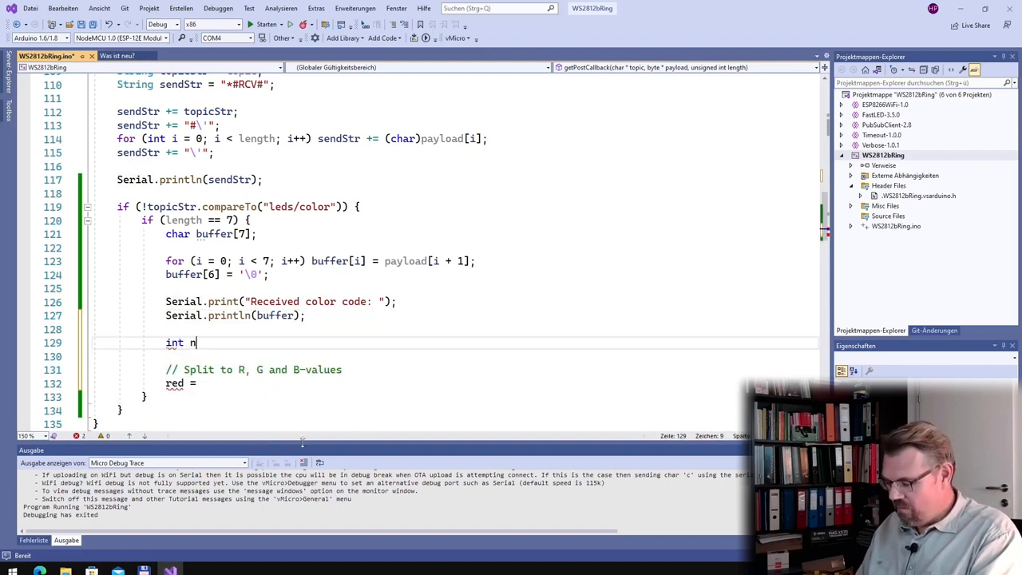
{"action": "type", "text": "umber"}
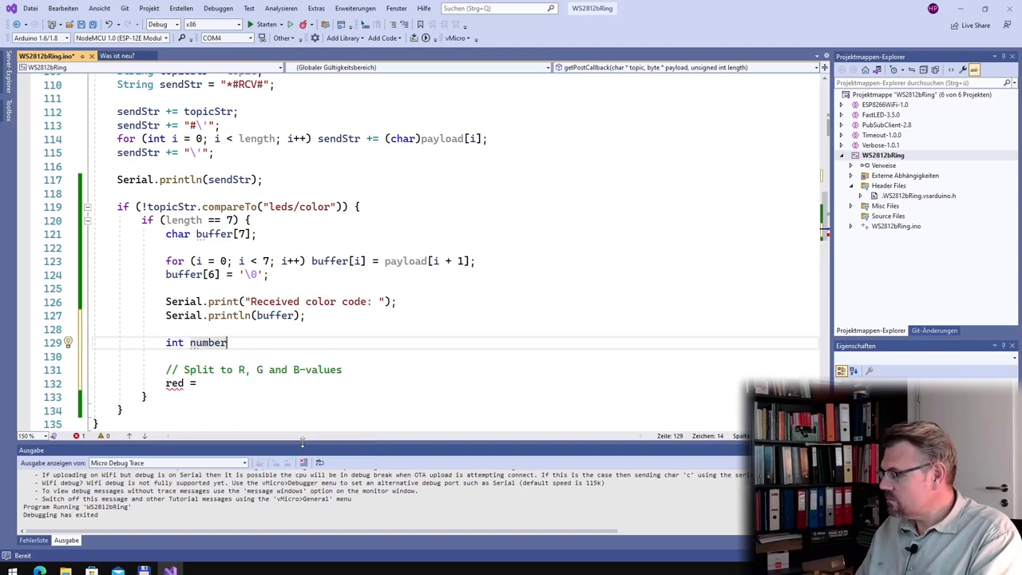
{"action": "type", "text": "= (int"}
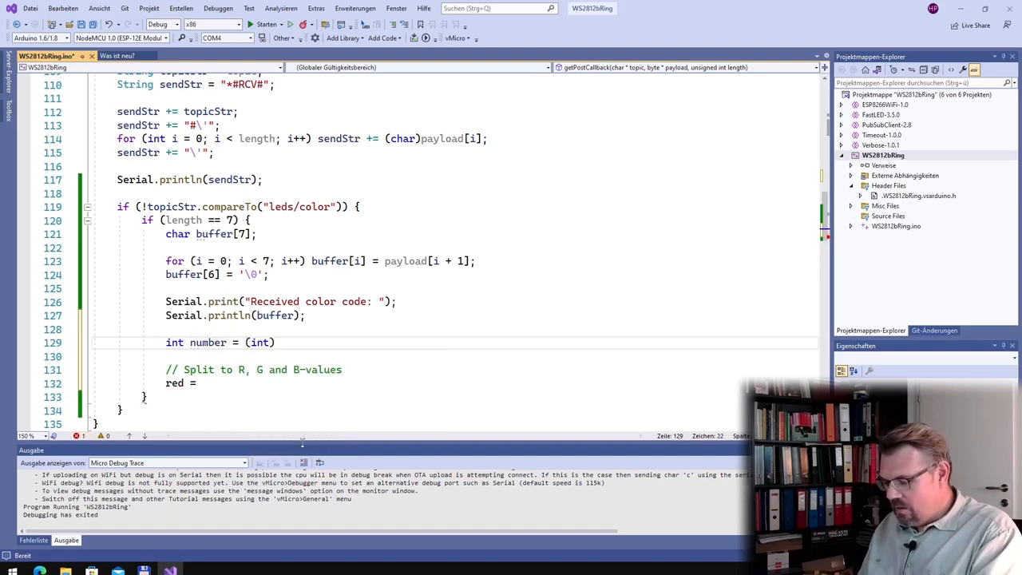
{"action": "type", "text": "strtol"}
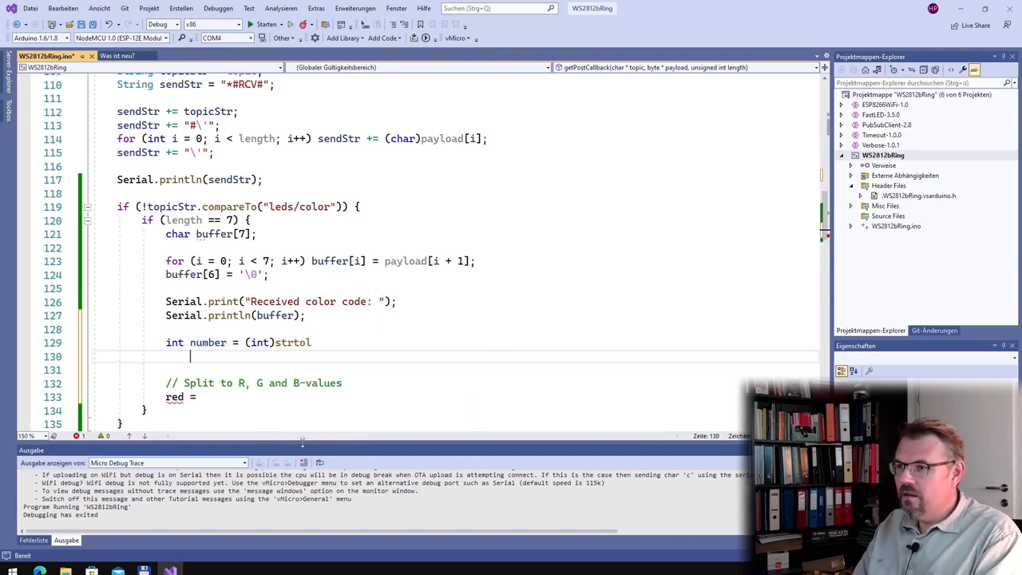
{"action": "type", "text": "("}
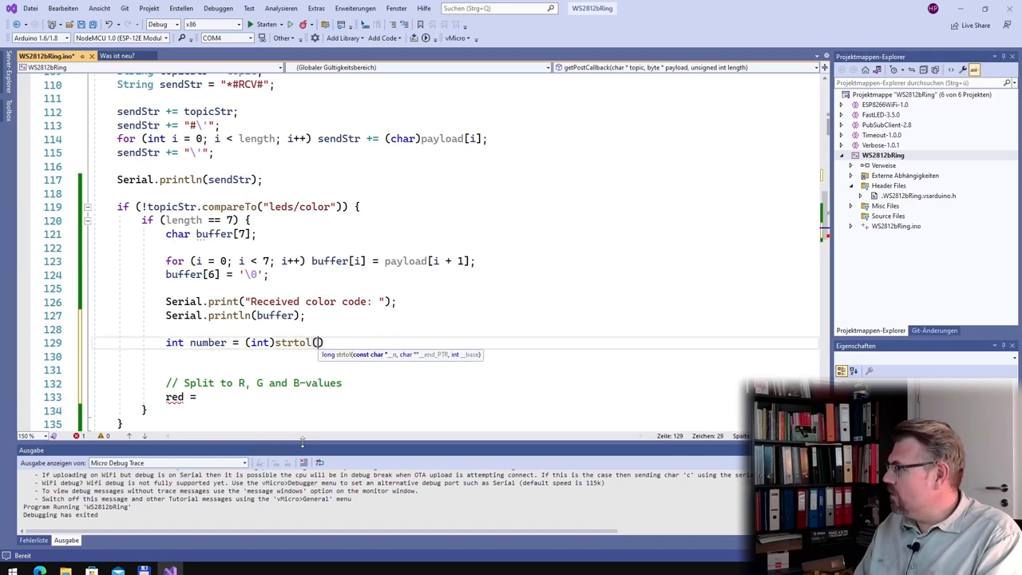
{"action": "type", "text": "buff"}
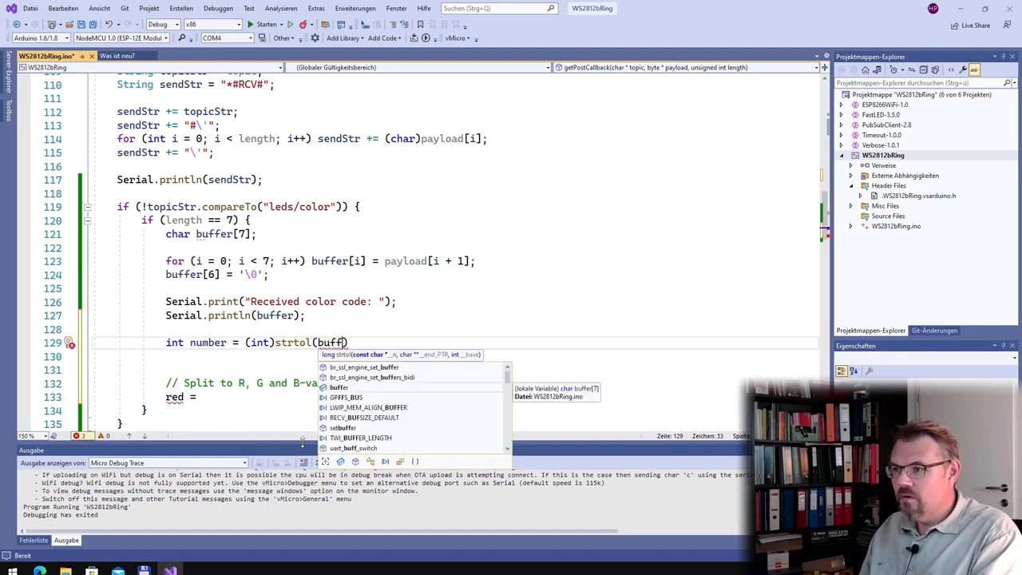
{"action": "type", "text": ","}
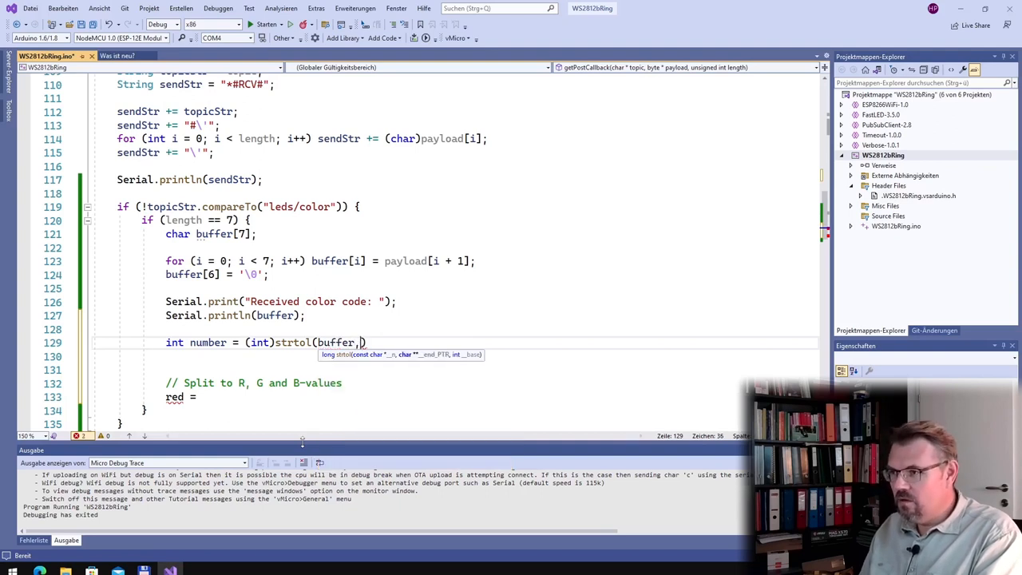
{"action": "type", "text": "NULL"}
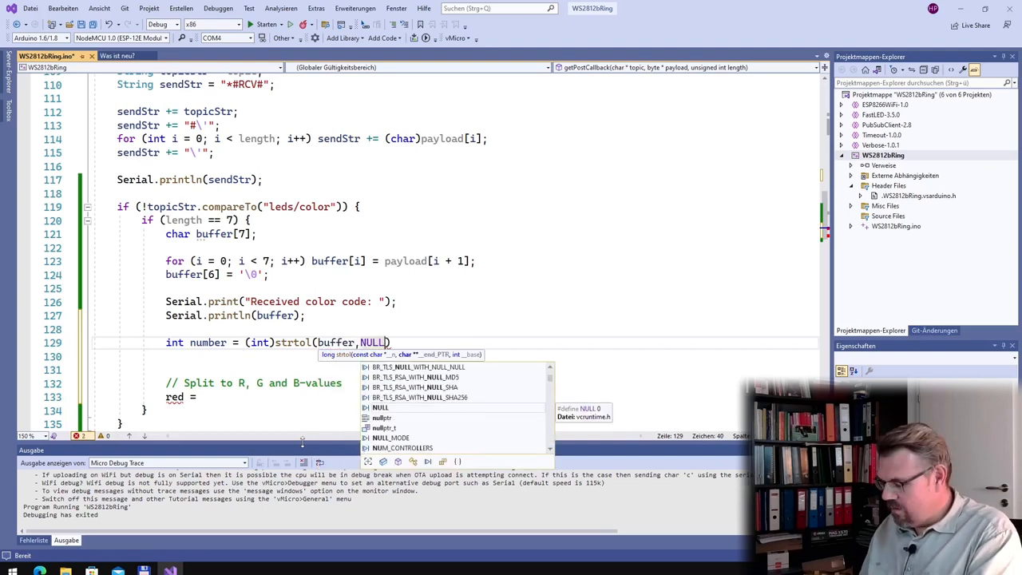
{"action": "type", "text": ",16"}
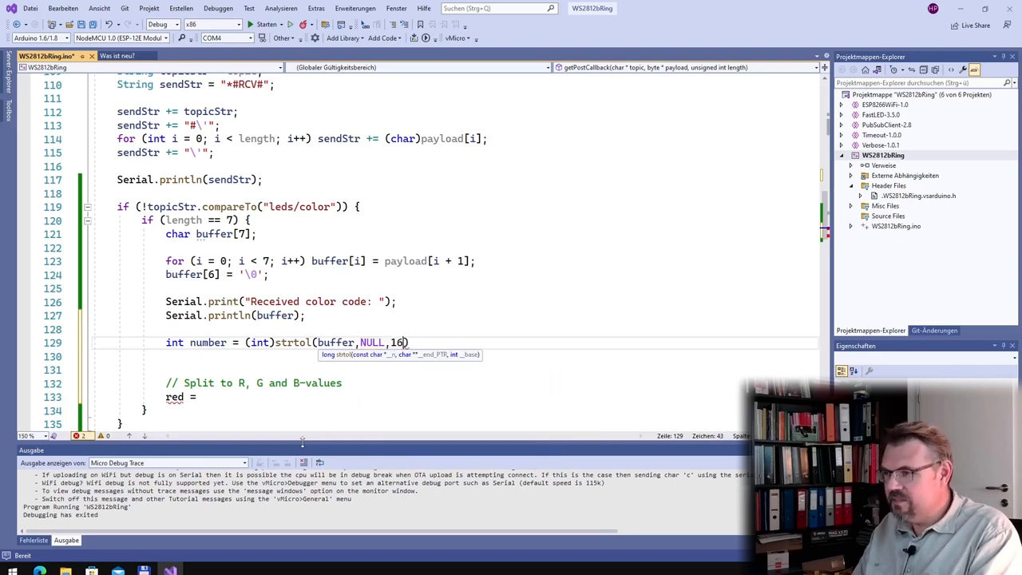
{"action": "type", "text": ";"}
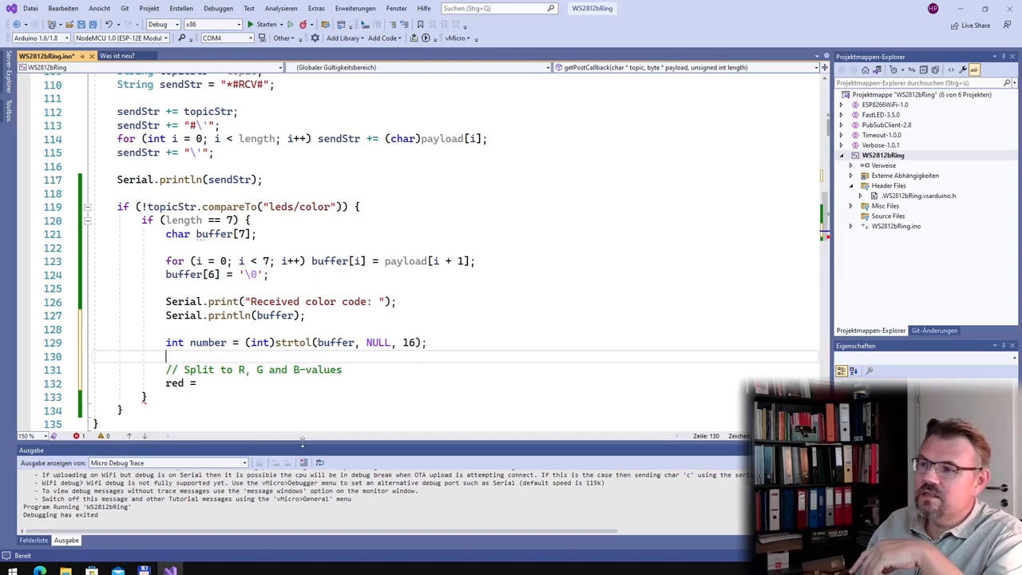
Assign red = number >> 16 and green = number >> 8 & 0xFF.
{"action": "double_click", "coordinate": [294, 342]}
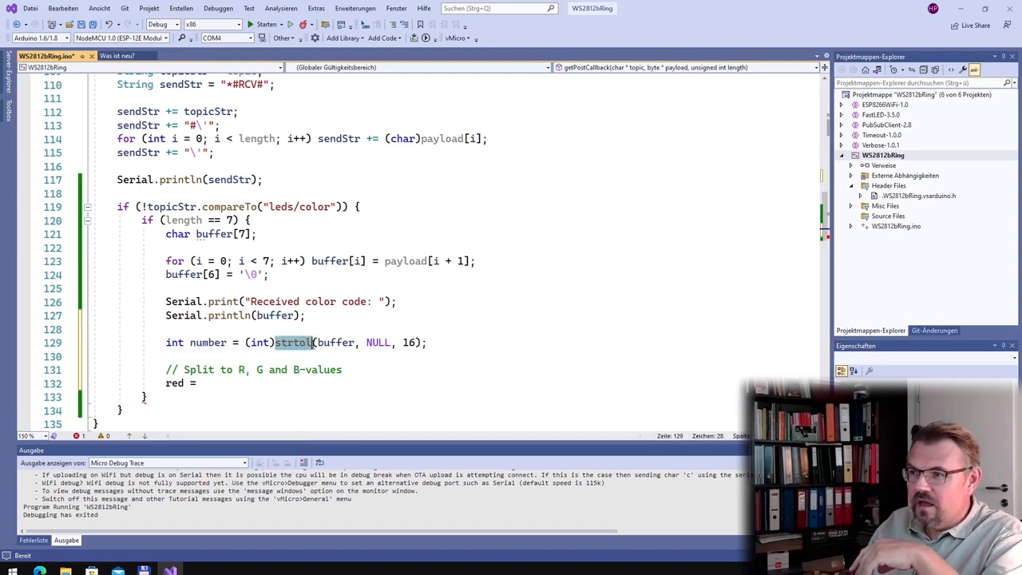
{"action": "mouse_move", "coordinate": [293, 342]}
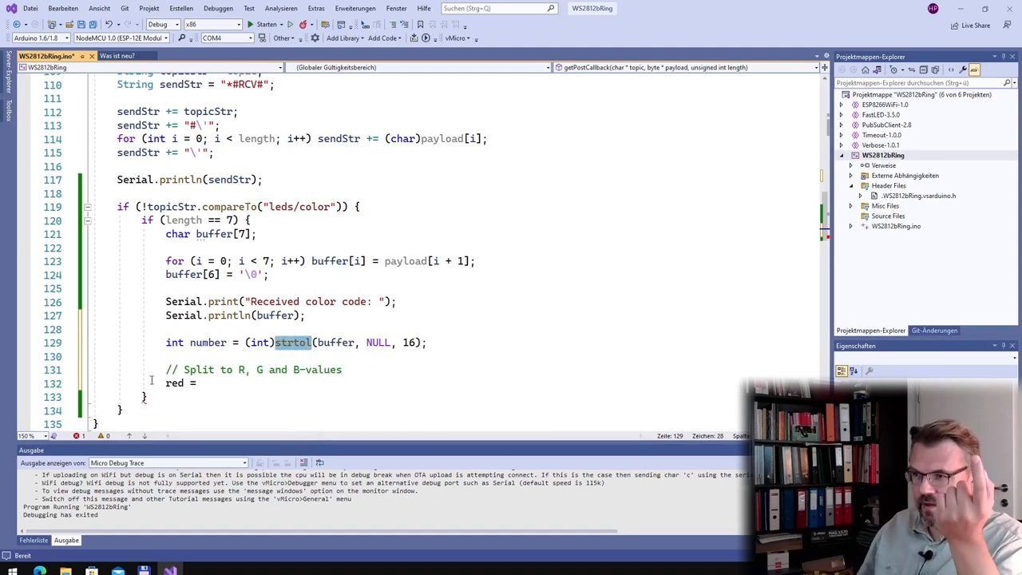
{"action": "left_click", "coordinate": [202, 383]}
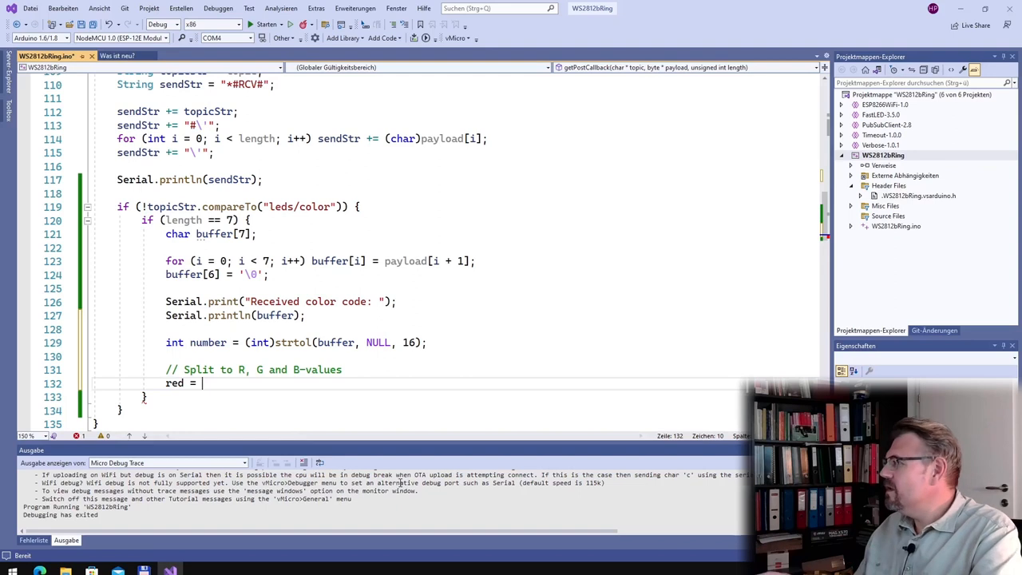
{"action": "type", "text": "number"}
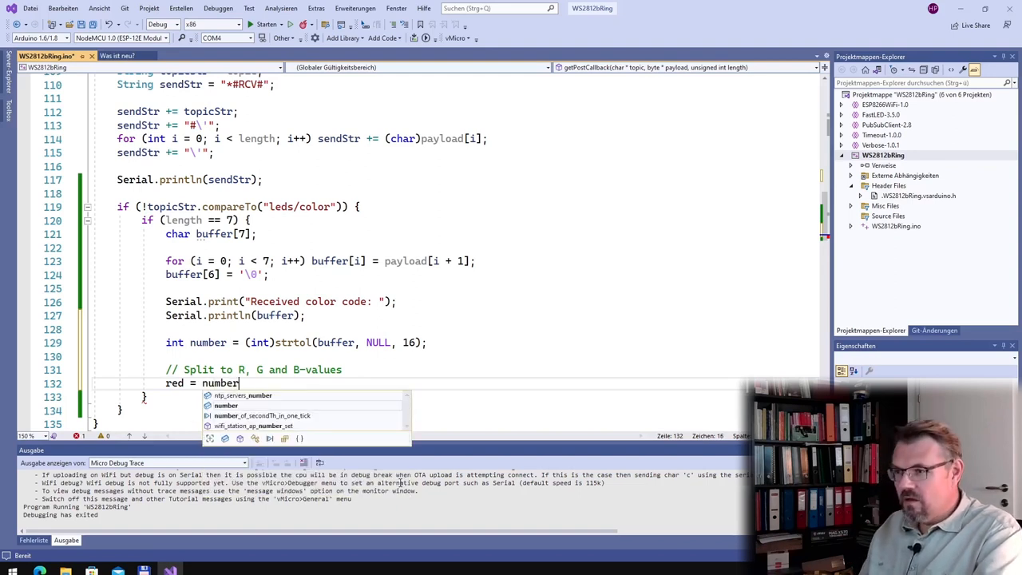
{"action": "type", "text": ">>"}
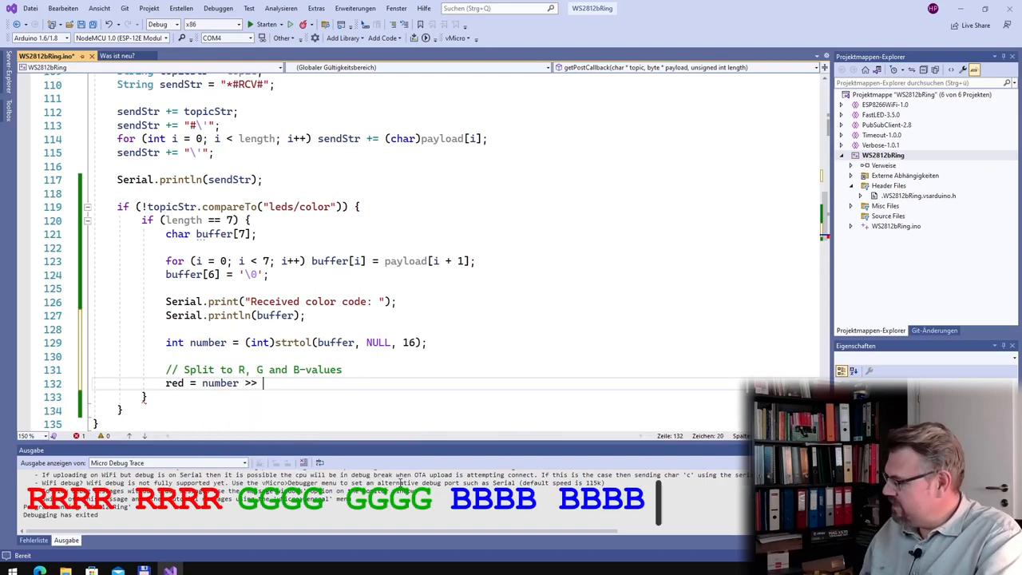
{"action": "type", "text": "16;"}
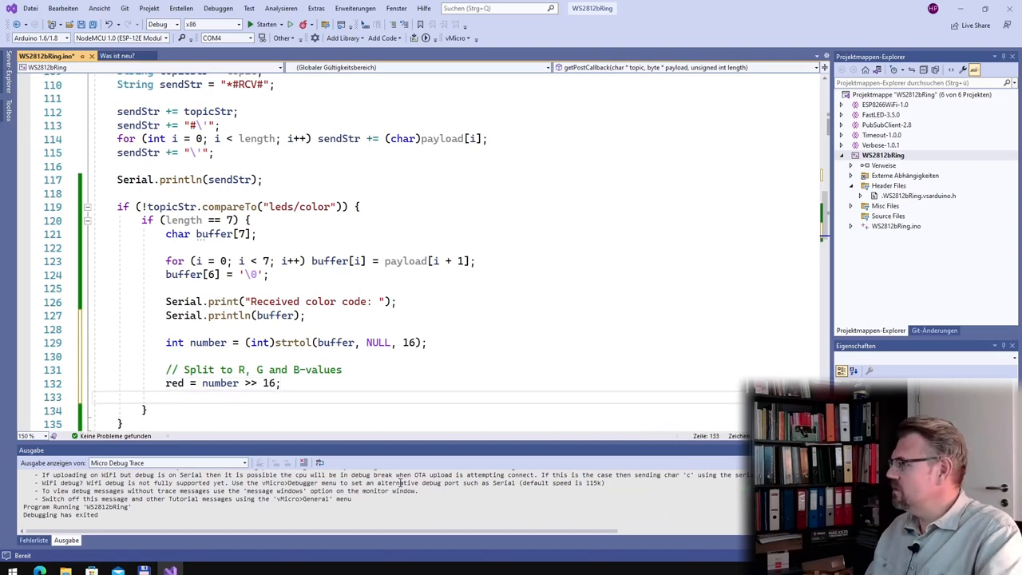
{"action": "type", "text": "green = nu"}
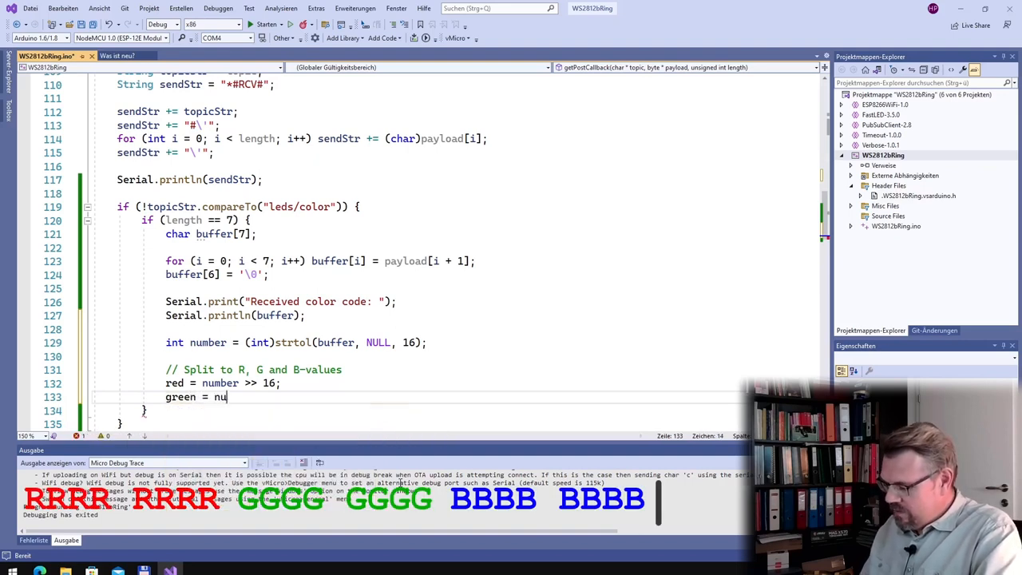
{"action": "type", "text": "mber"}
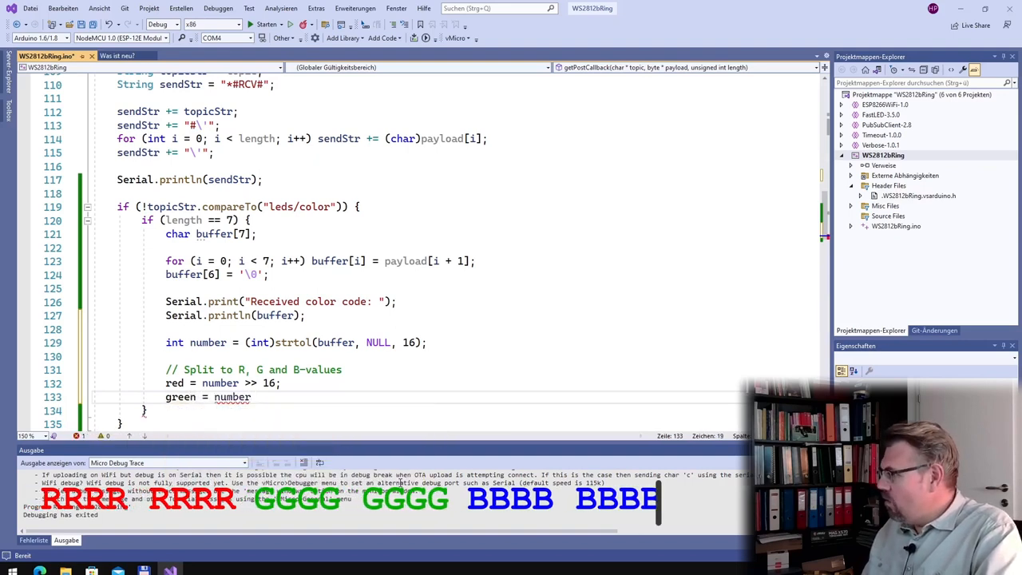
{"action": "type", "text": ">> 8"}
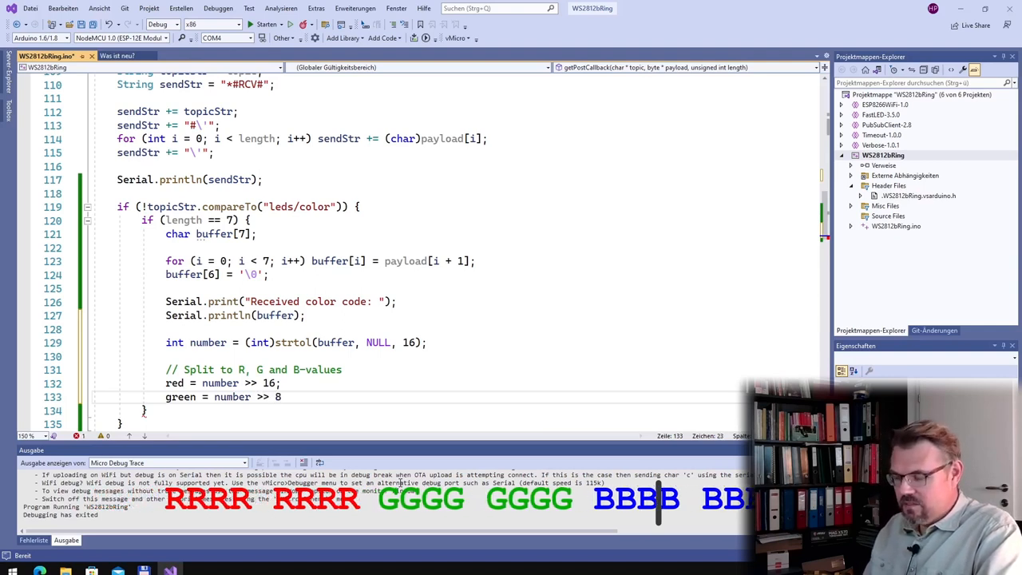
{"action": "type", "text": ";"}
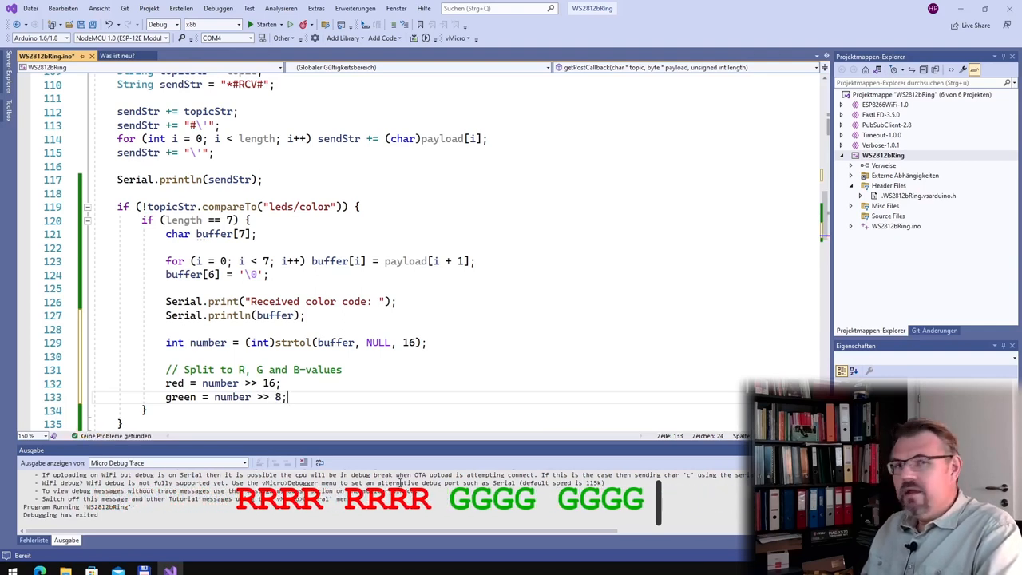
{"action": "type", "text": "&"}
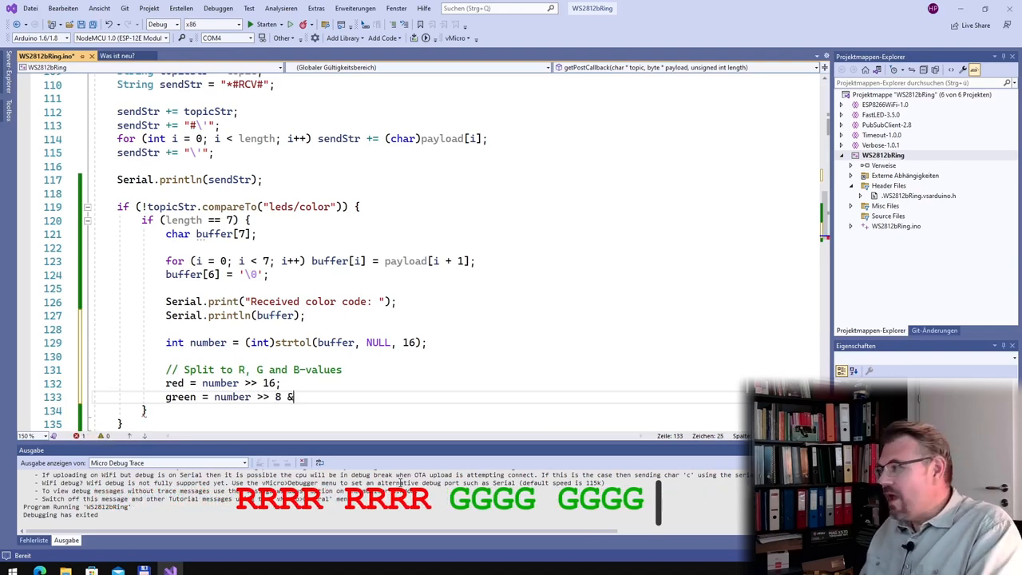
{"action": "type", "text": "0"}
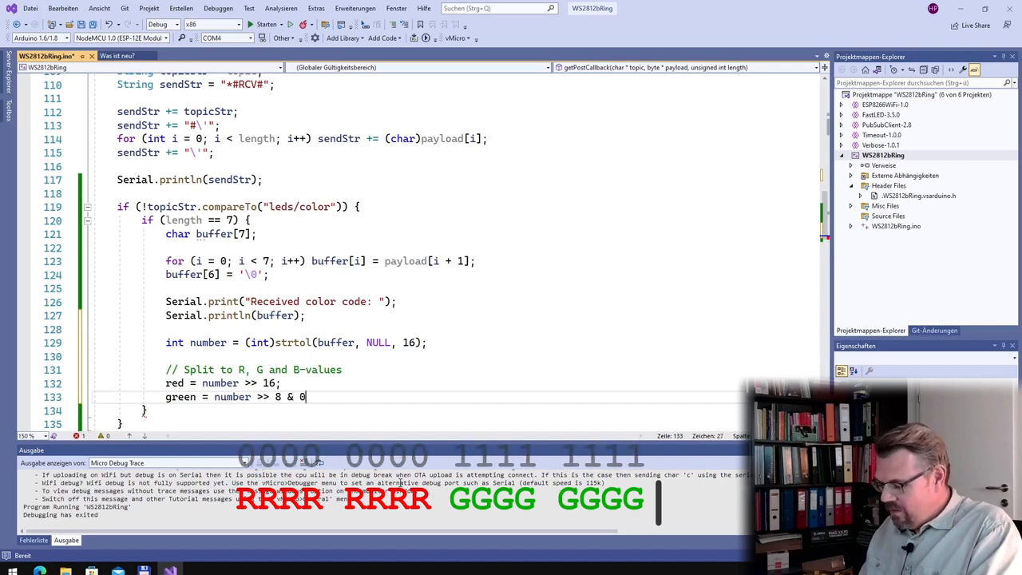
{"action": "type", "text": "FF;"}
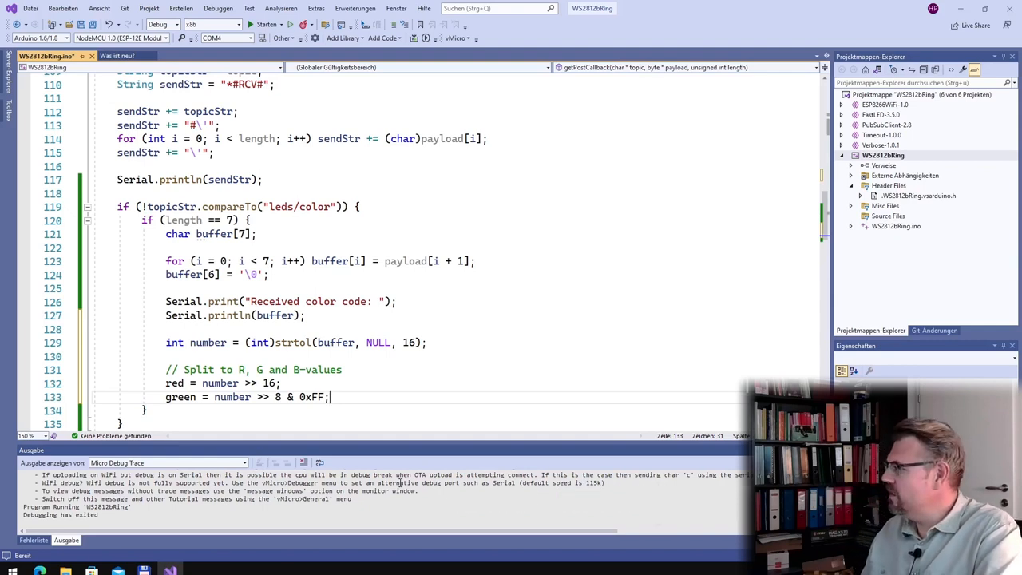
Assign blue = number & 0xFF.
{"action": "type", "text": "blu"}
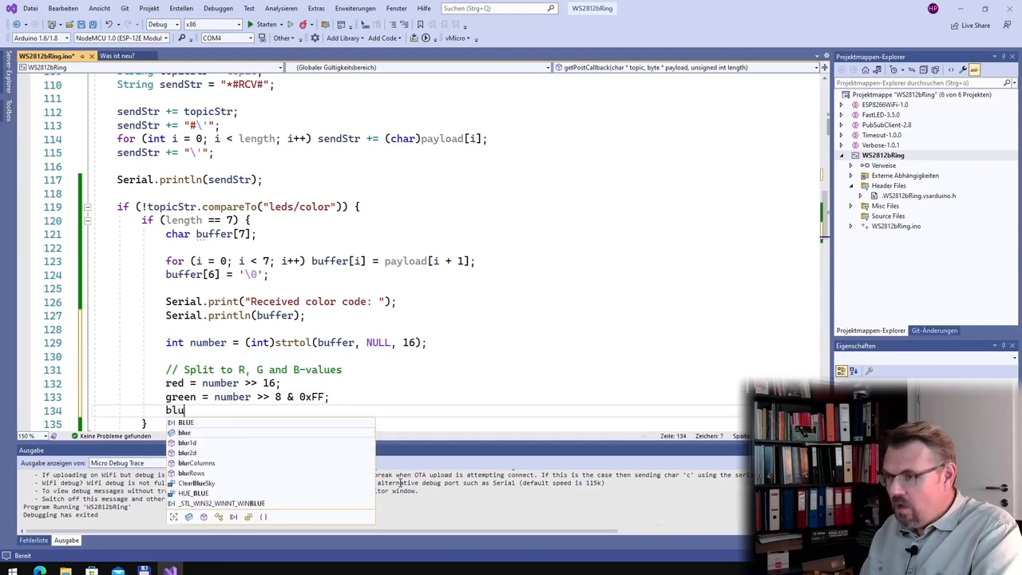
{"action": "type", "text": "e ) num"}
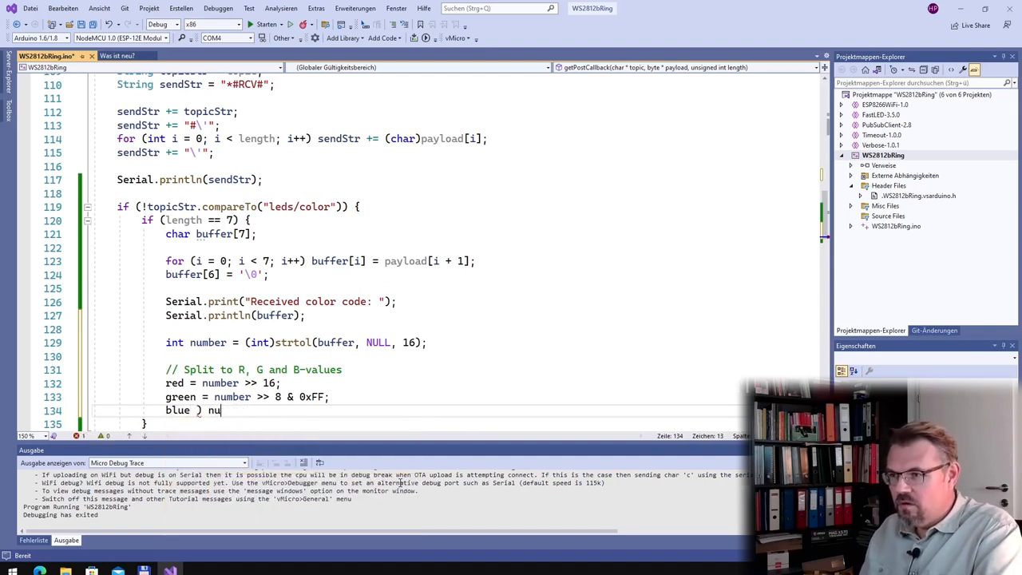
{"action": "type", "text": "mber &"}
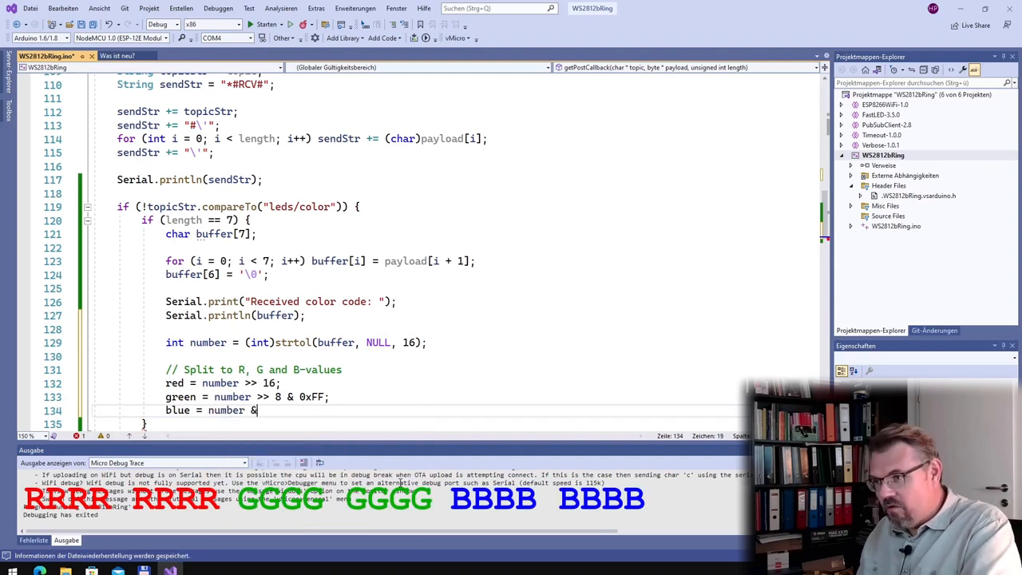
{"action": "type", "text": "0x"}
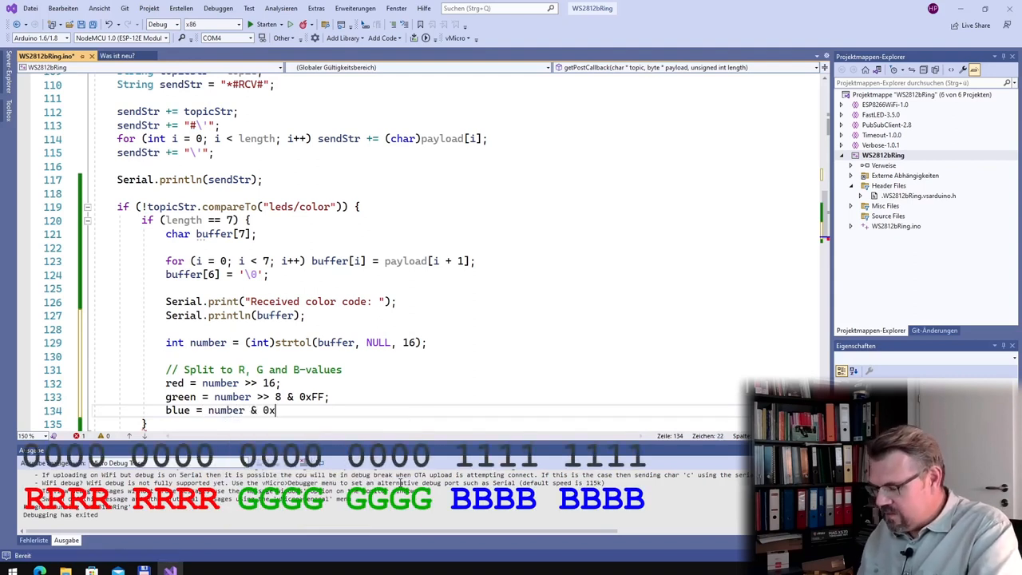
{"action": "type", "text": "FF;"}
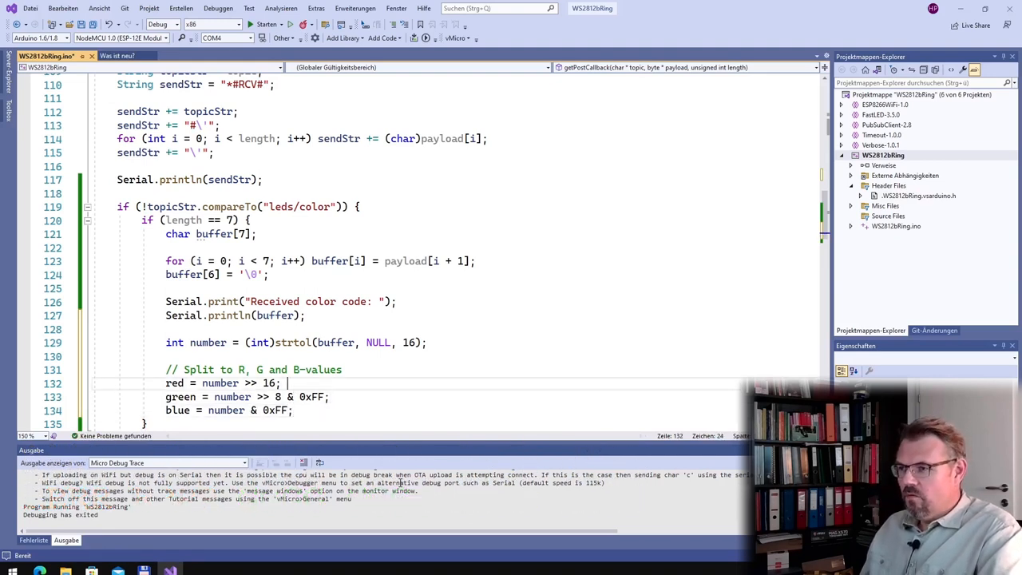
Comment the red line with // RRRRRRRRGGGGGGGGBBBBBBBB -> R.
{"action": "type", "text": "//"}
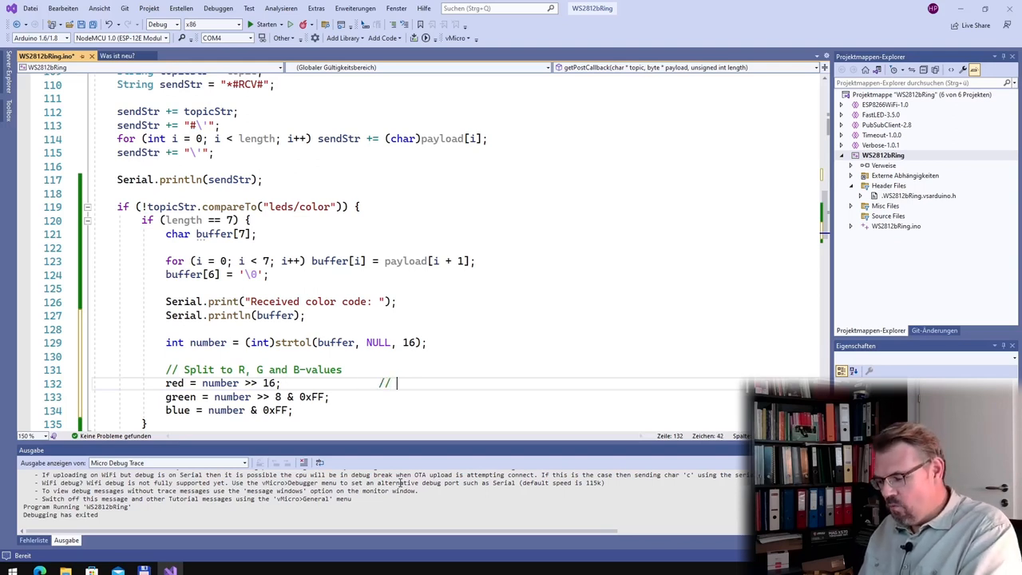
{"action": "type", "text": "RRRRRR"}
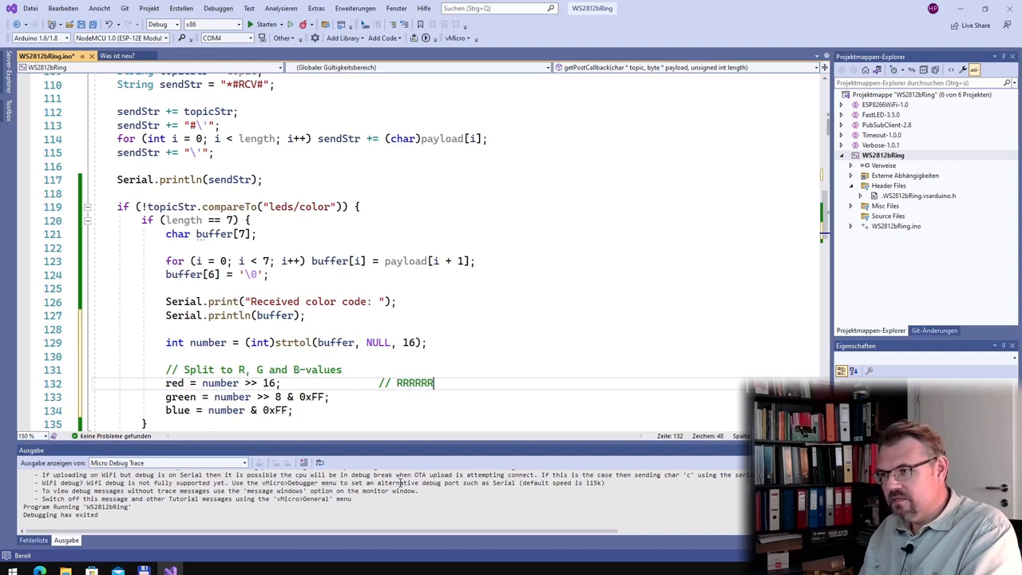
{"action": "type", "text": "RR"}
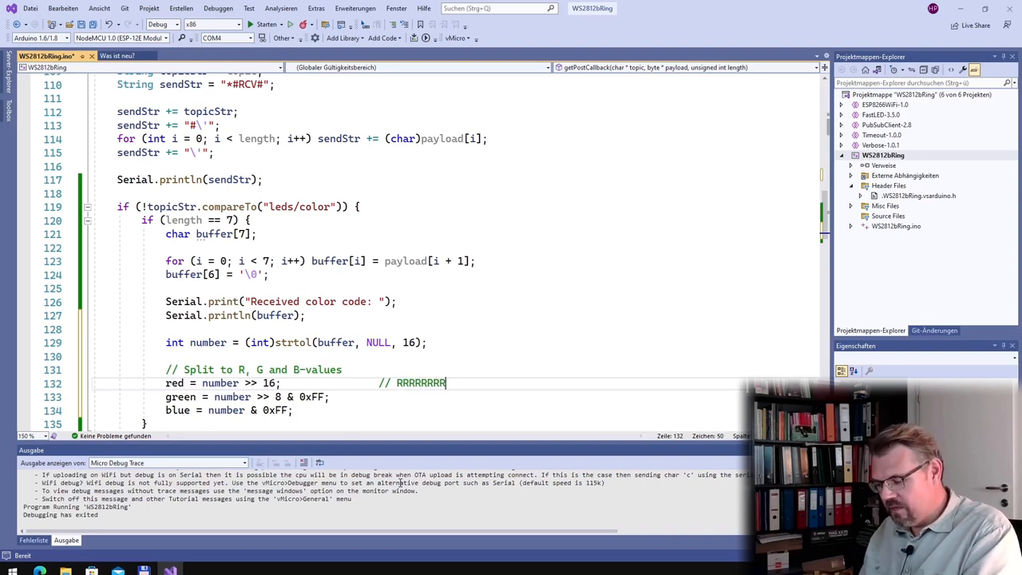
{"action": "type", "text": "GGGGG"}
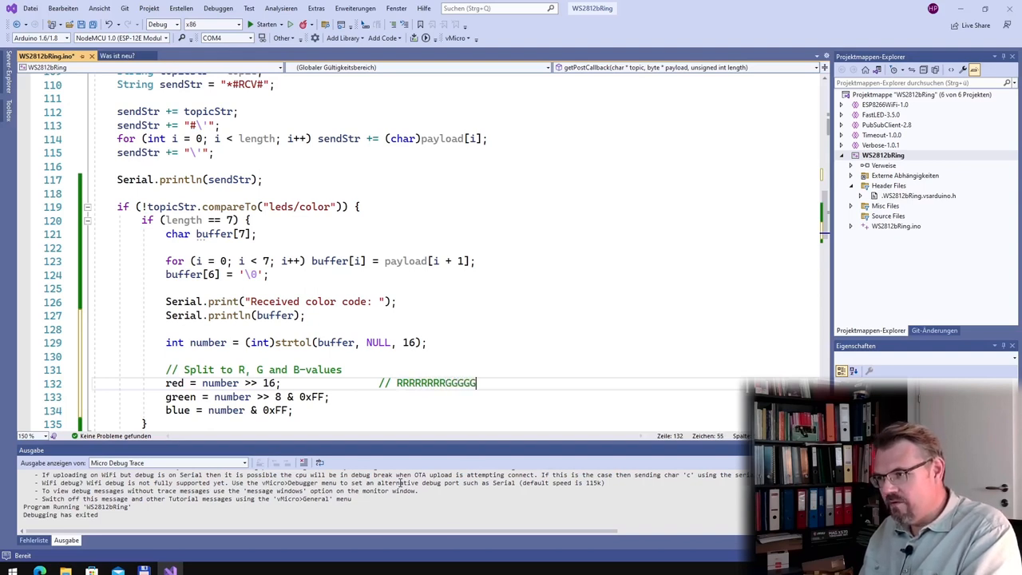
{"action": "type", "text": "GGG"}
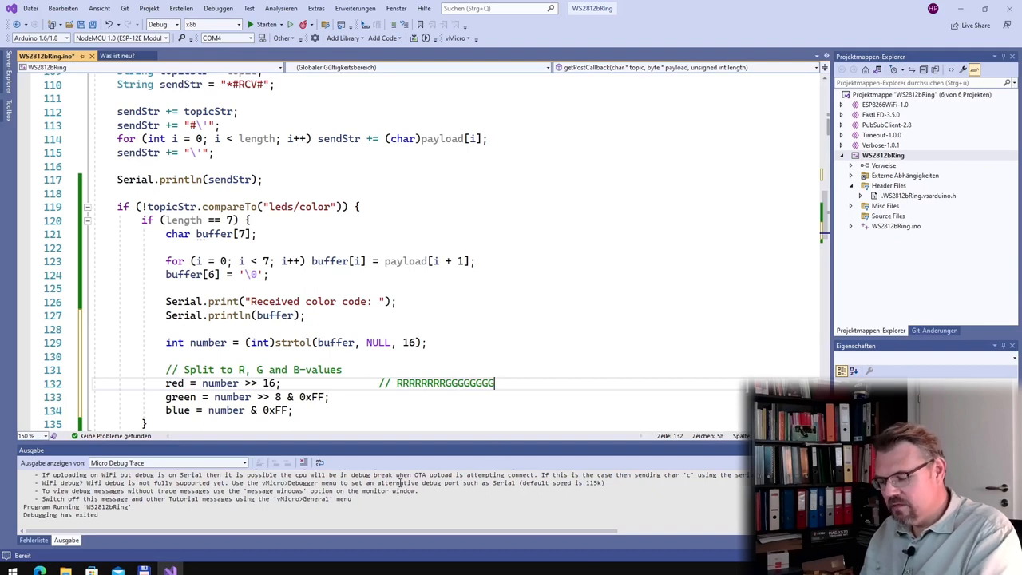
{"action": "type", "text": "BBBB"}
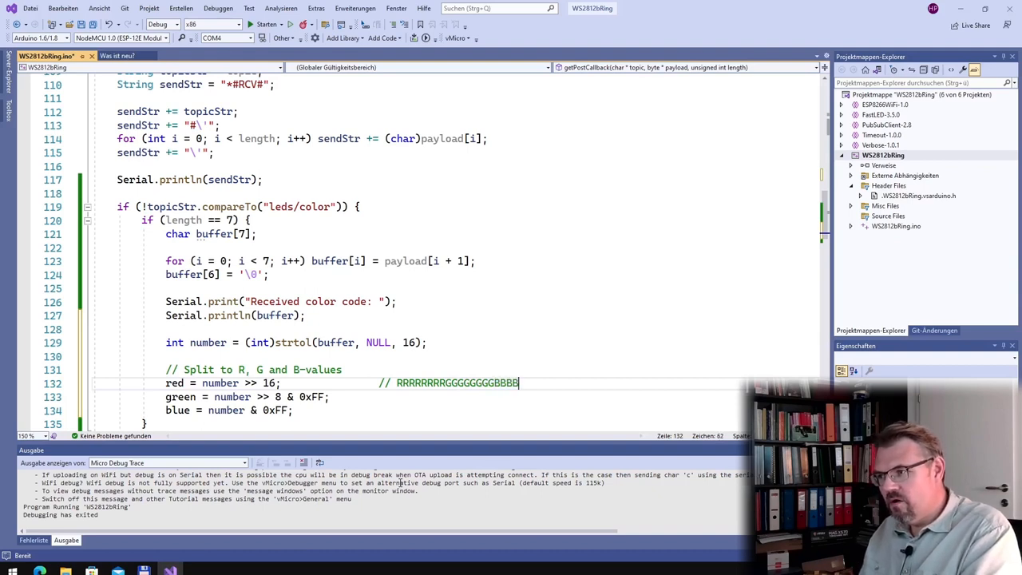
{"action": "type", "text": "BBBB"}
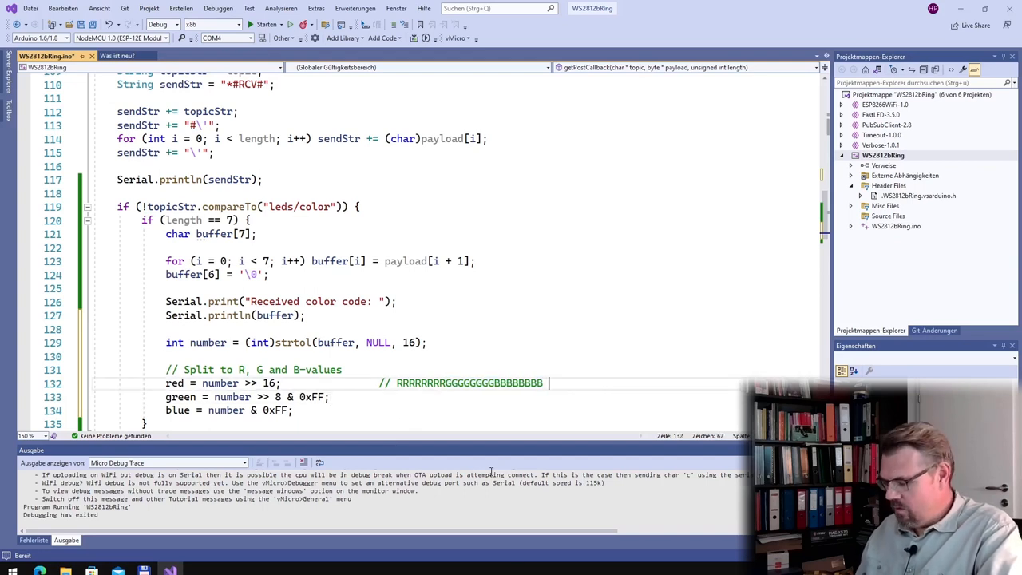
{"action": "type", "text": "-> RRRRRRRR"}
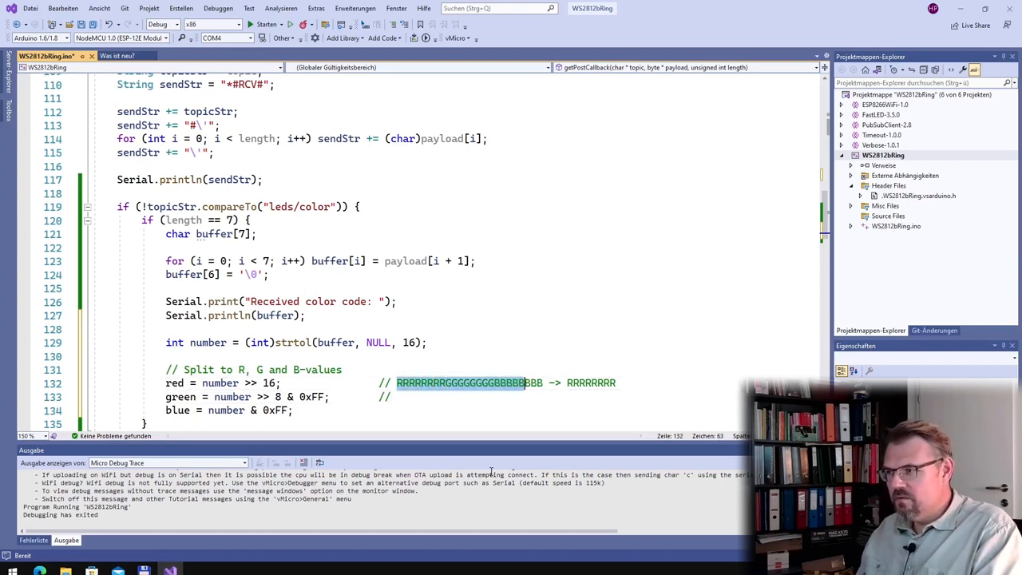
Comment the green line with its RRRRRRRRGGGGGGGG shift result and & mask.
{"action": "left_click", "coordinate": [403, 396]}
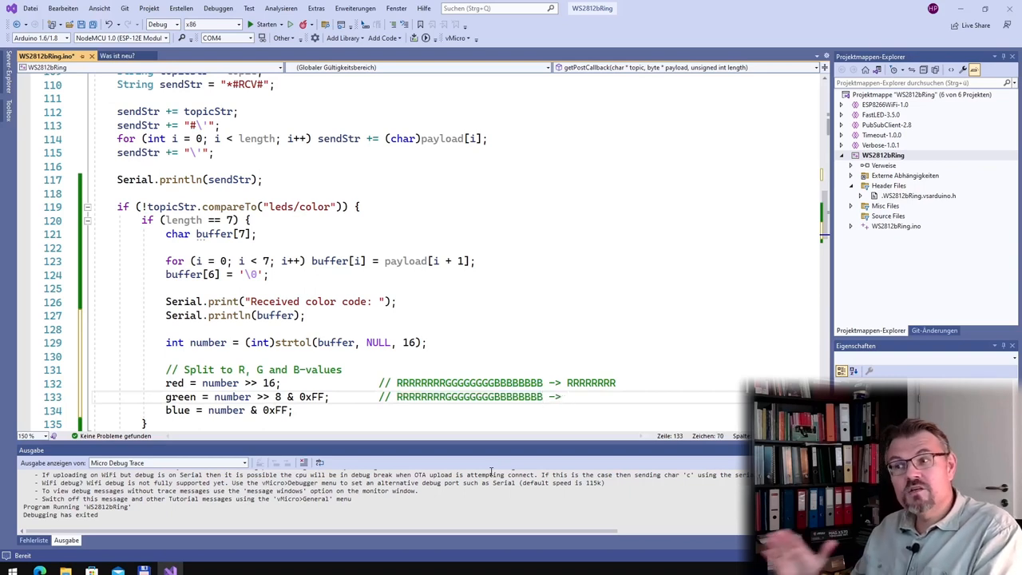
{"action": "type", "text": "RR"}
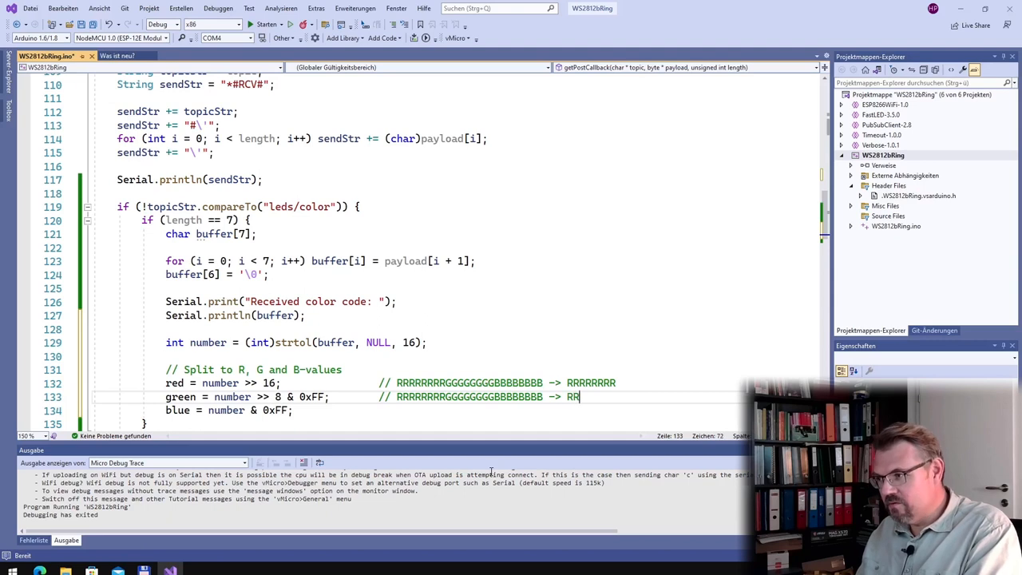
{"action": "type", "text": "RRRRRR"}
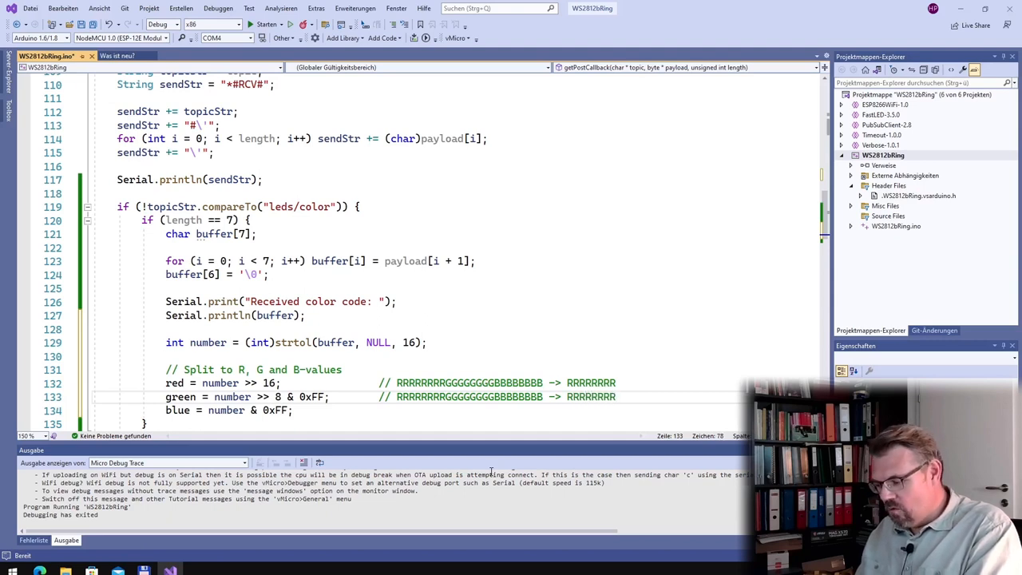
{"action": "type", "text": "GGGGGGGG"}
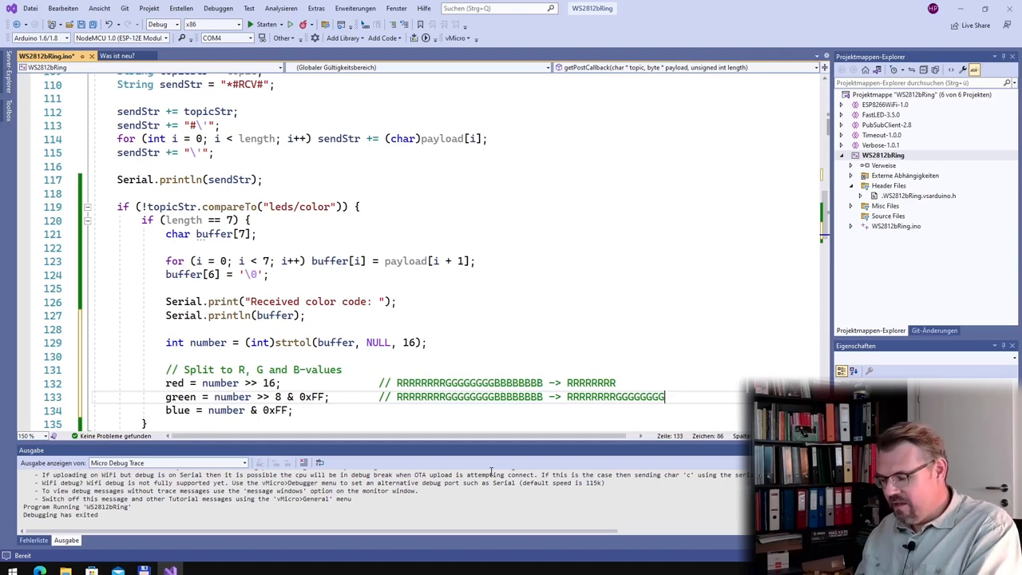
{"action": "type", "text": "& 0"}
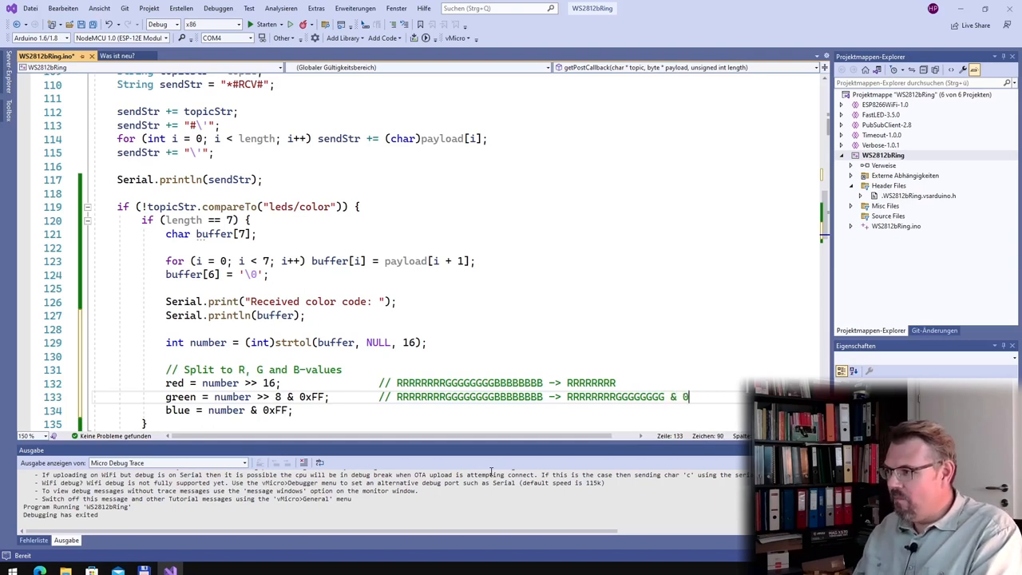
{"action": "type", "text": "00"}
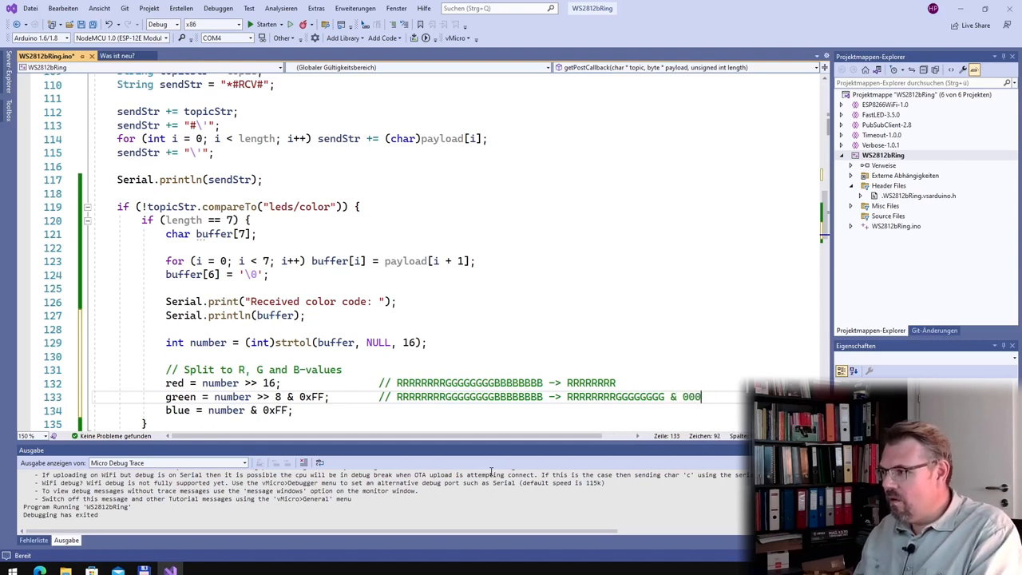
Move the mask onto its own '// & 11111111' comment line and fix the blue comment.
{"action": "key", "text": "BackSpace"}
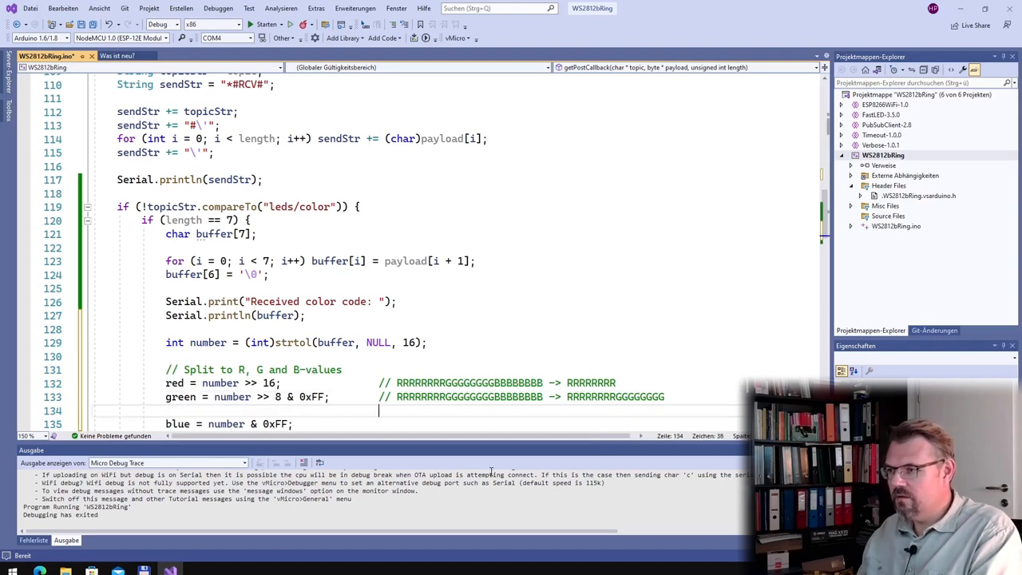
{"action": "type", "text": "//"}
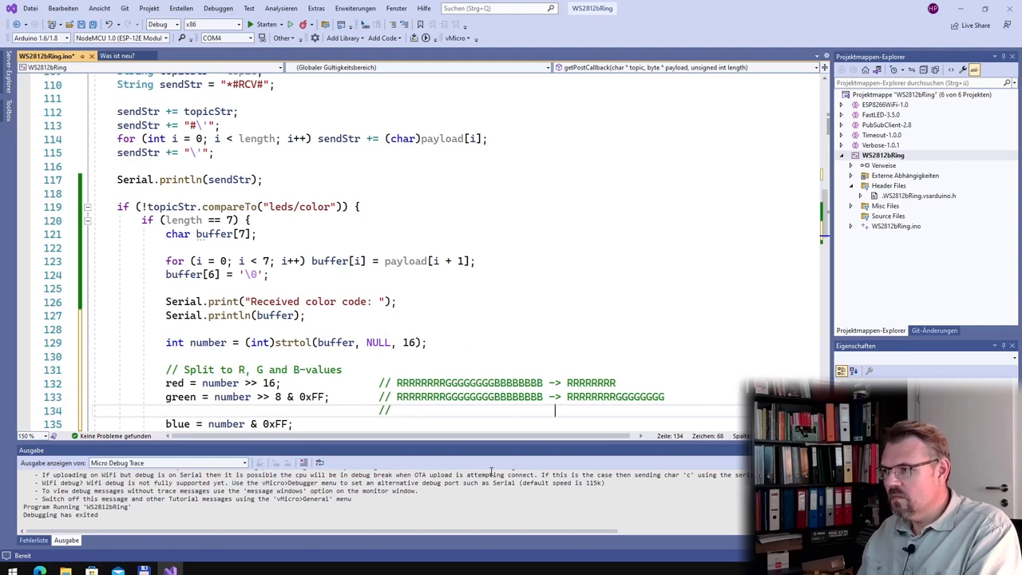
{"action": "type", "text": "&00000000000"}
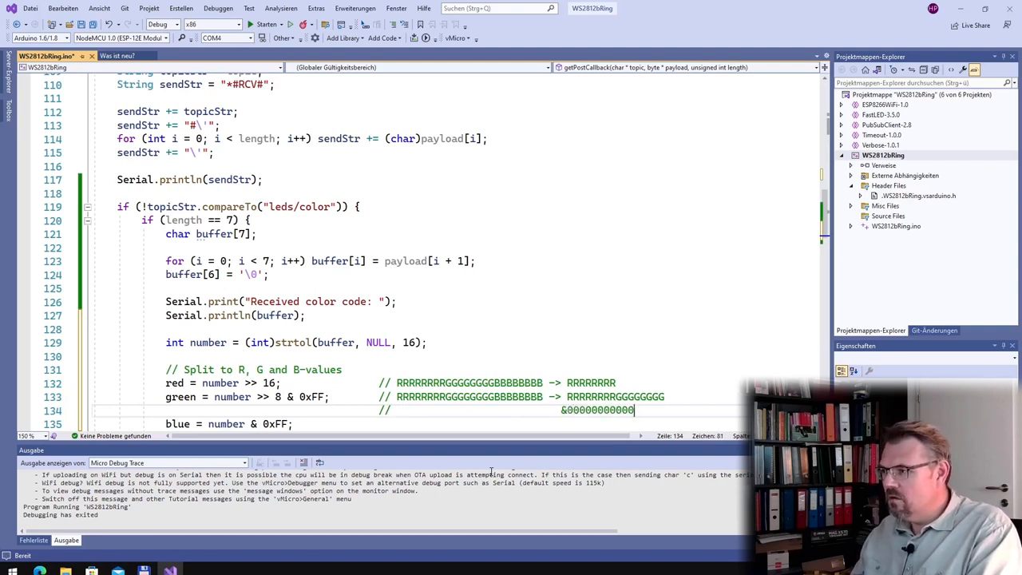
{"action": "type", "text": "11111111"}
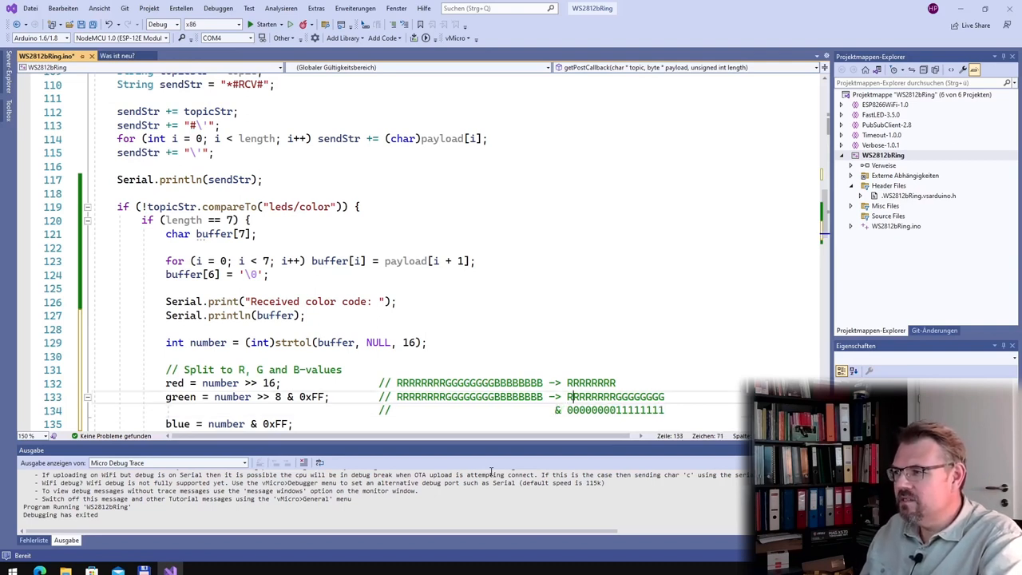
{"action": "left_click", "coordinate": [570, 409]}
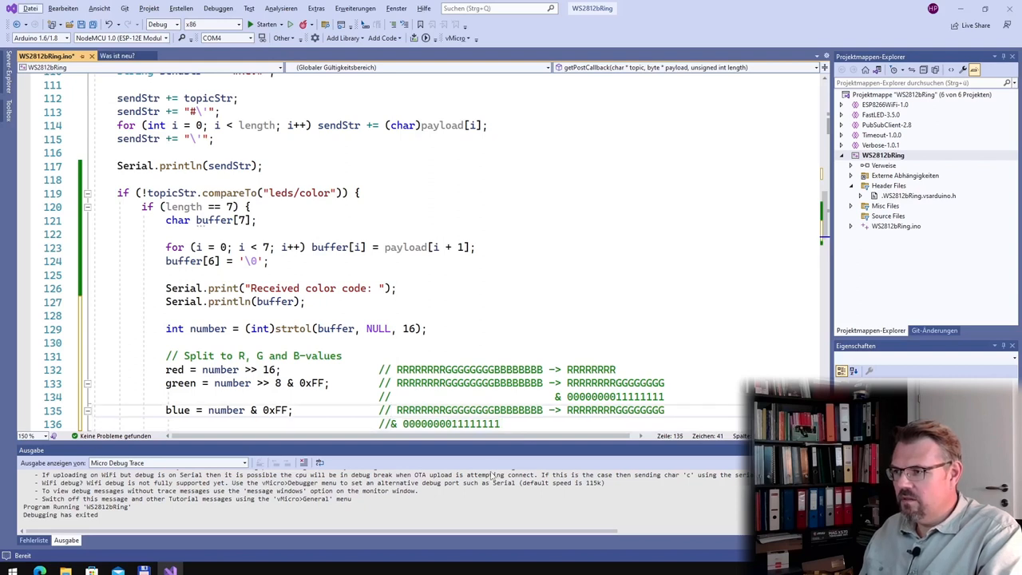
{"action": "left_click", "coordinate": [30, 8]}
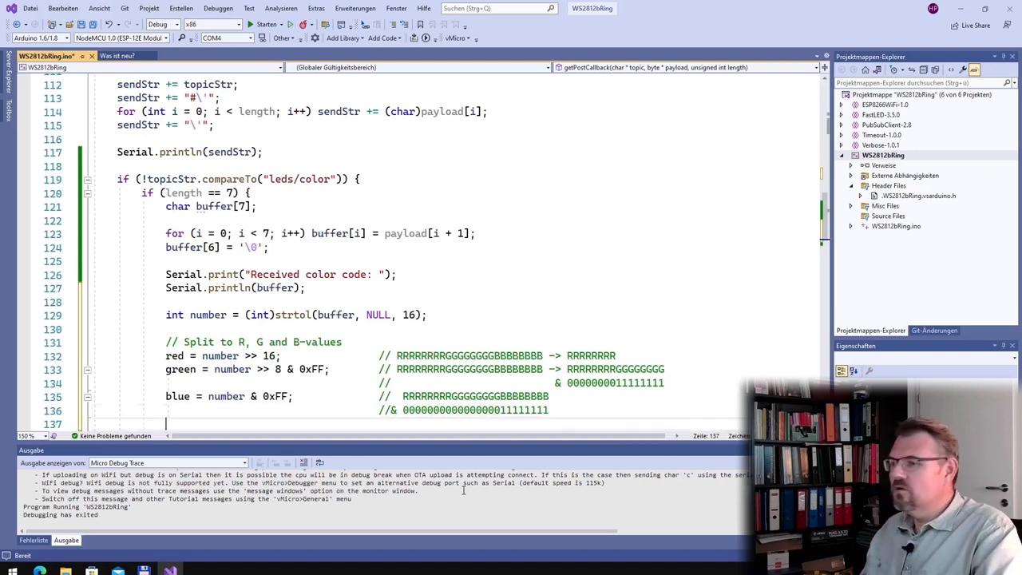
Add Serial.print lines printing R:, G: and B: labels with red, green and blue.
{"action": "type", "text": "S"}
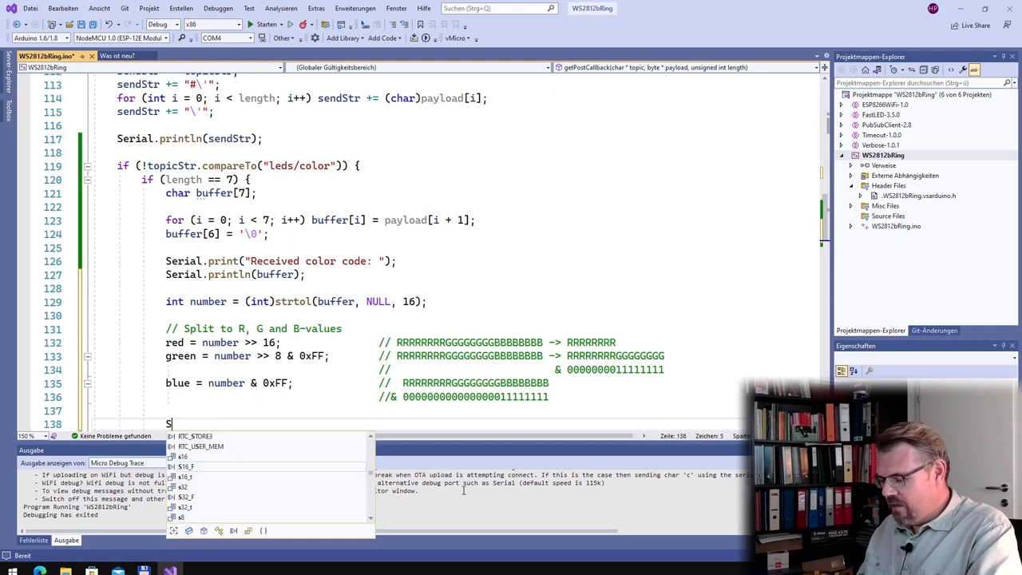
{"action": "type", "text": "erial.print(\" R:"}
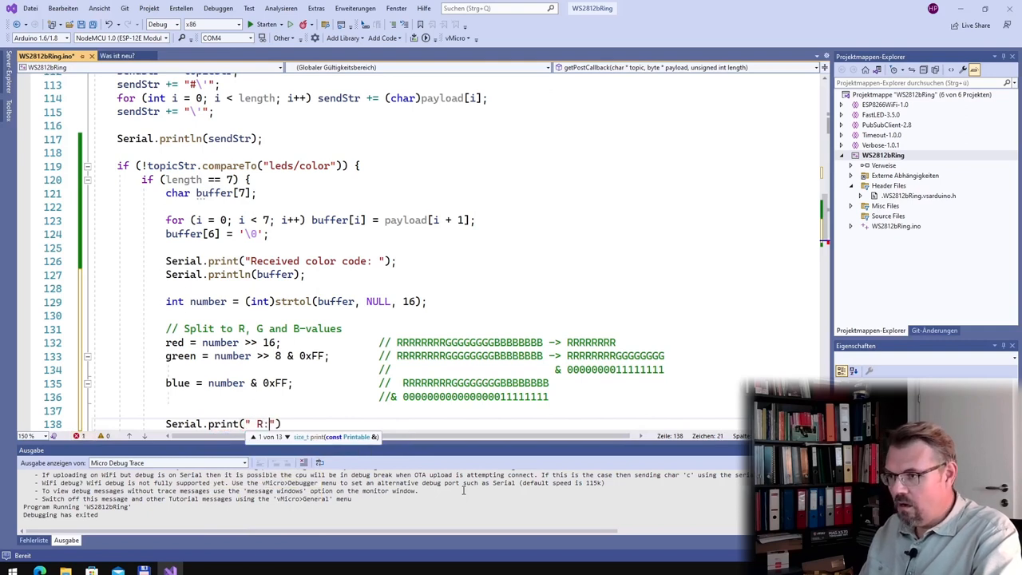
{"action": "type", "text": "\");"}
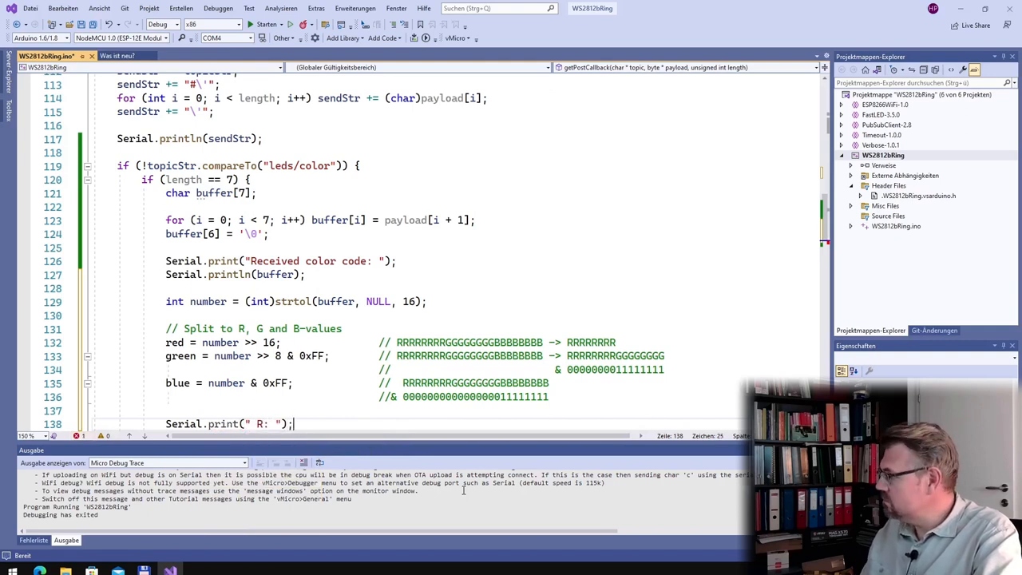
{"action": "type", "text": "Serial."}
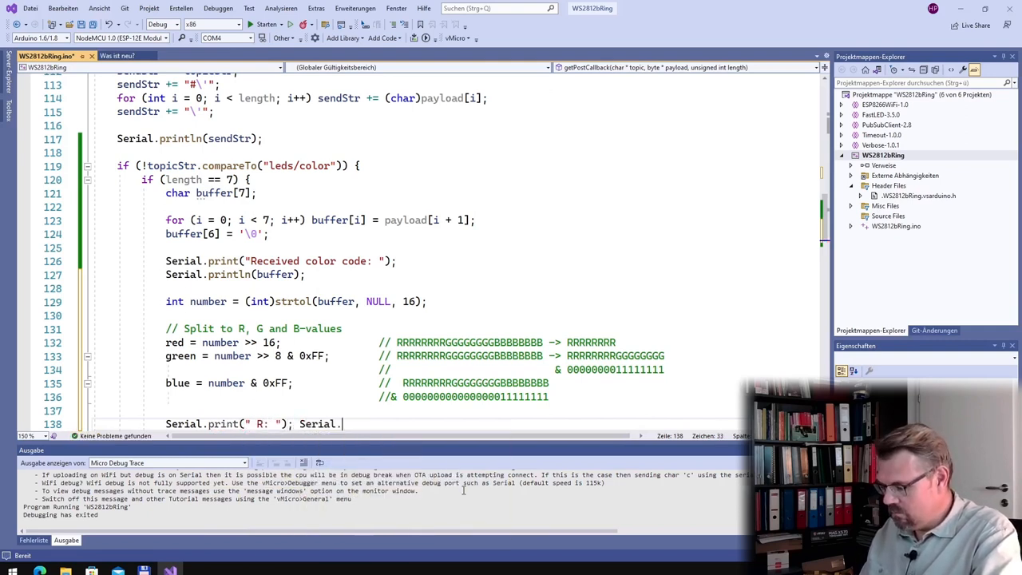
{"action": "type", "text": "print"}
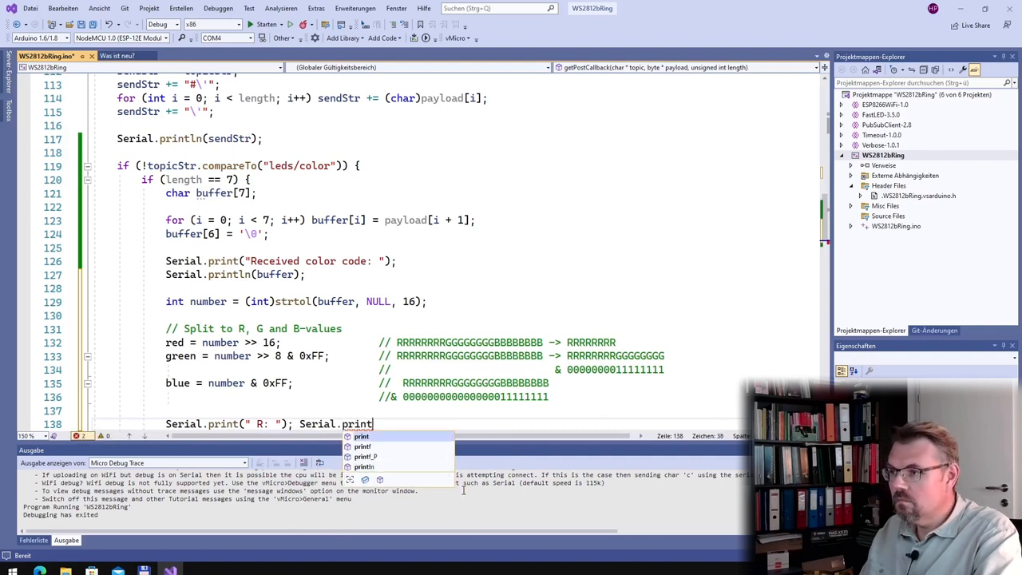
{"action": "type", "text": "red);"}
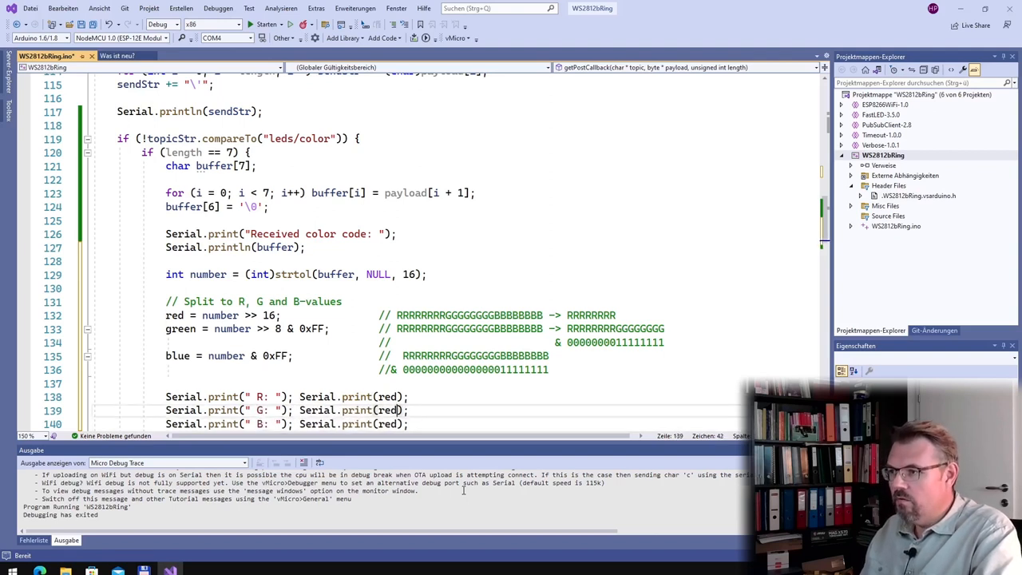
{"action": "type", "text": "green"}
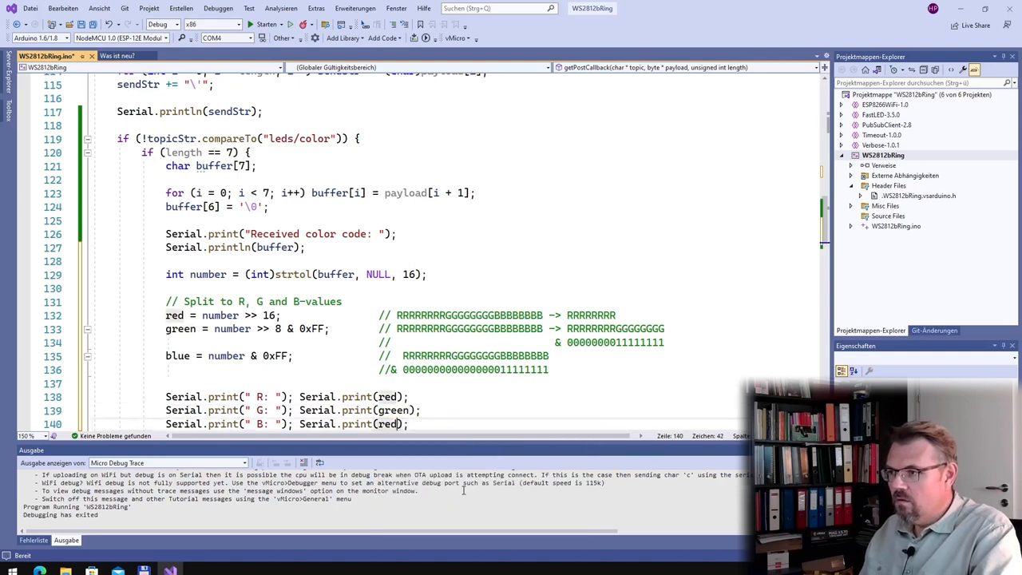
{"action": "type", "text": "blue"}
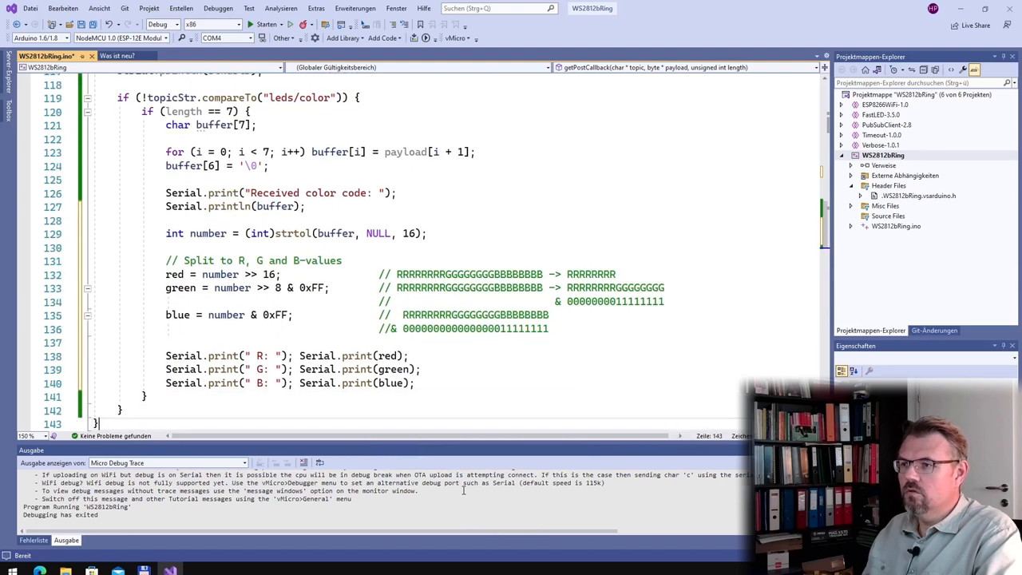
{"action": "left_click", "coordinate": [391, 383]}
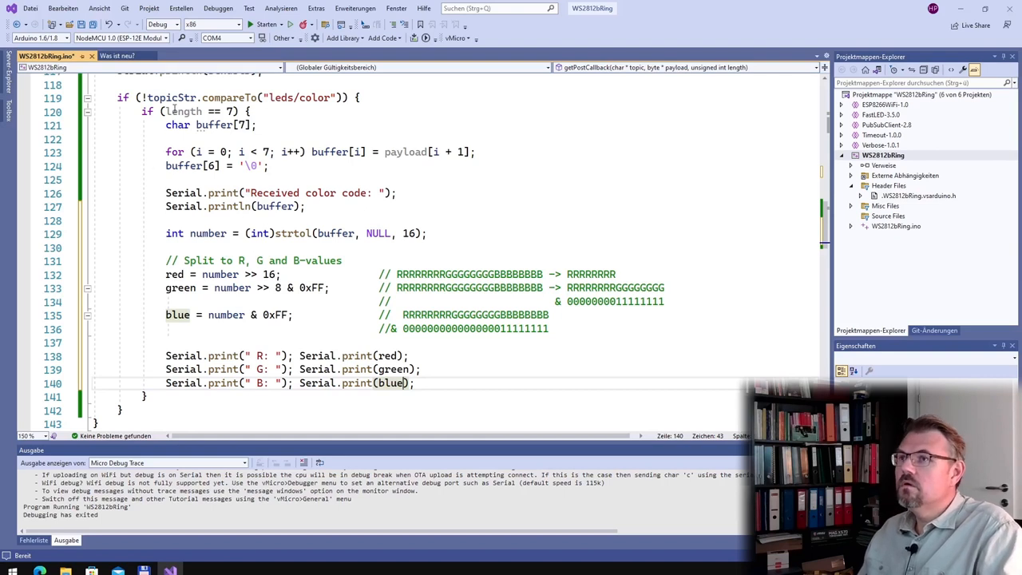
Upload the updated sketch to the ESP8266 and watch it reconnect on the COM4 serial monitor.
{"action": "left_click", "coordinate": [425, 39]}
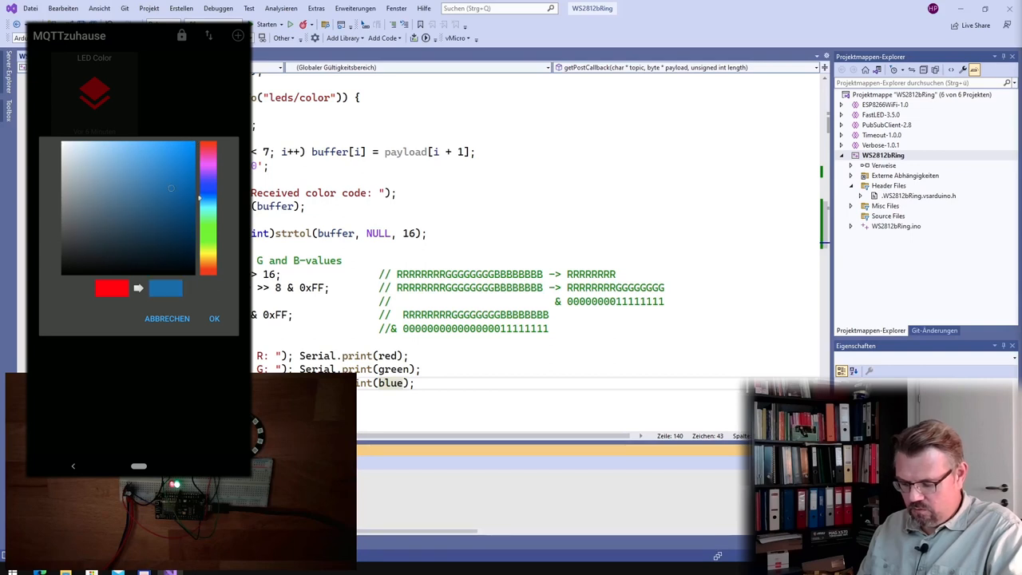
{"action": "left_click", "coordinate": [195, 141]}
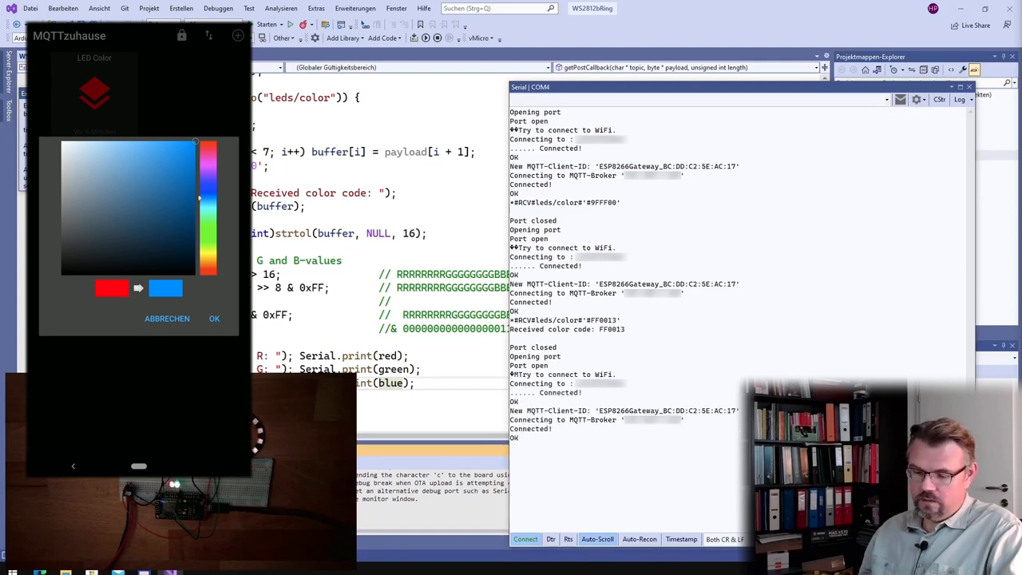
{"action": "left_click", "coordinate": [214, 318]}
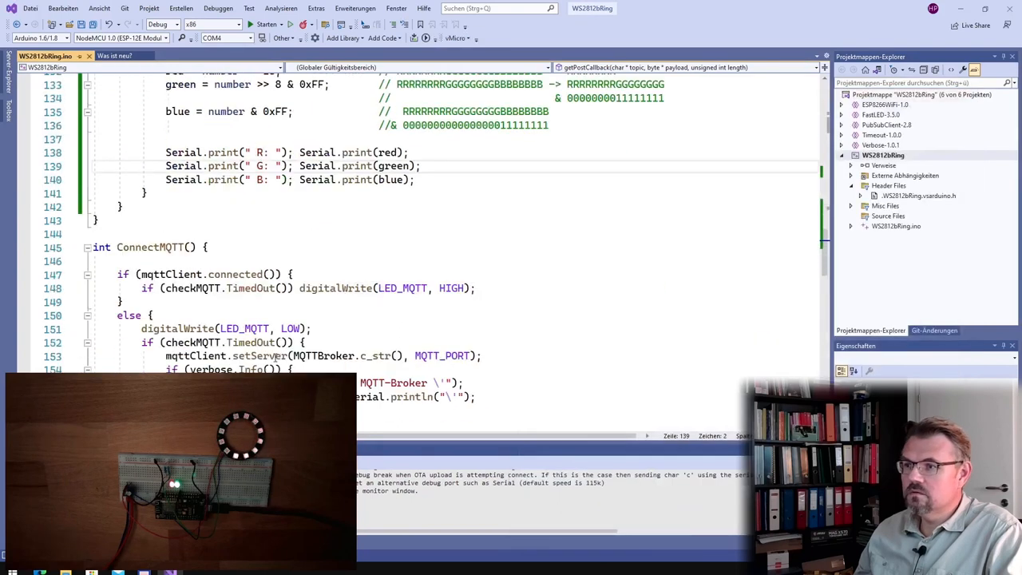
In loop(), replace RED, GREEN, BLUE with red, green, blue in the delta and CRGB lines.
{"action": "scroll", "scroll_direction": "down", "scroll_amount": 3}
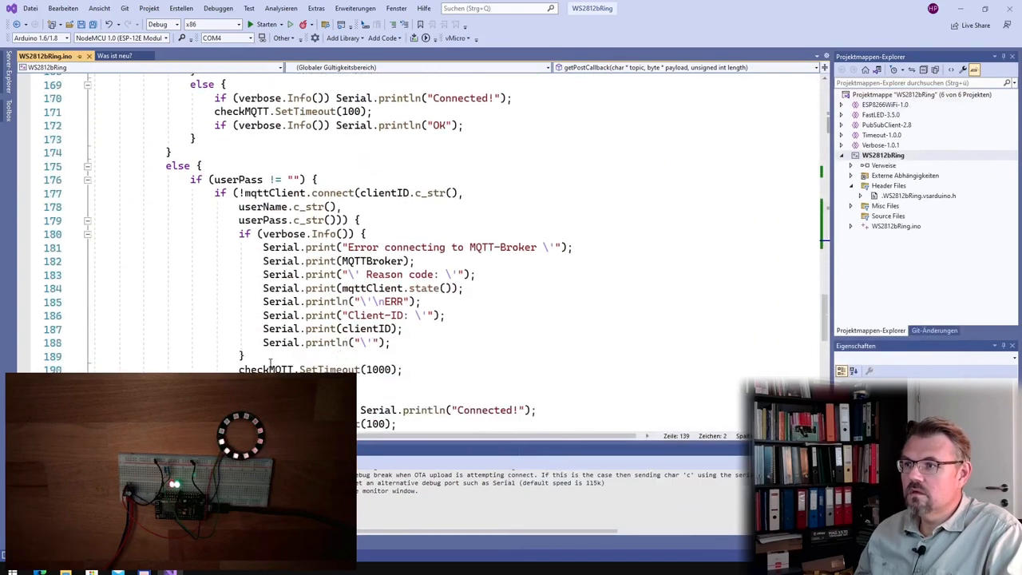
{"action": "scroll", "scroll_direction": "down", "scroll_amount": 3}
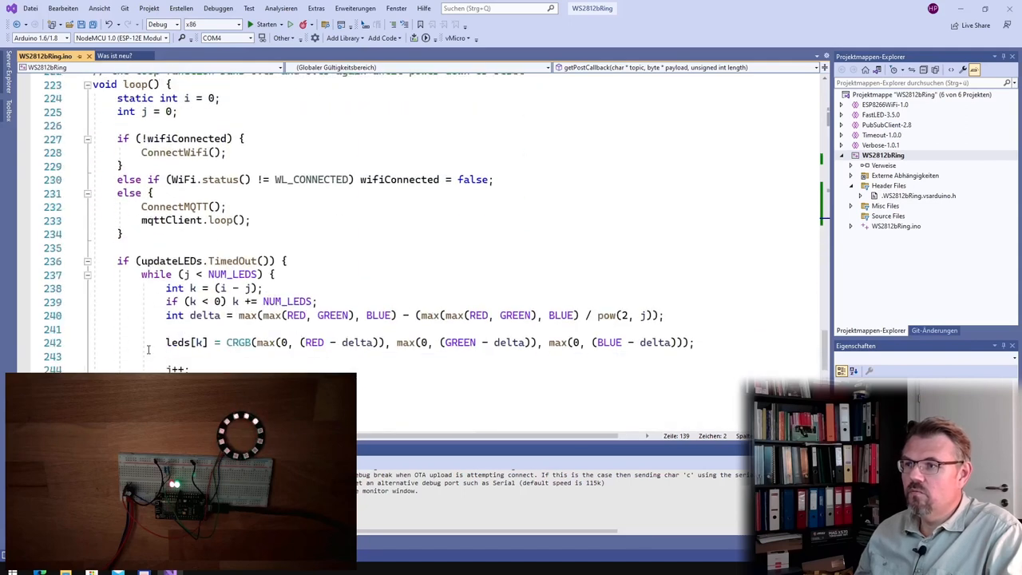
{"action": "scroll", "scroll_direction": "down", "scroll_amount": 3}
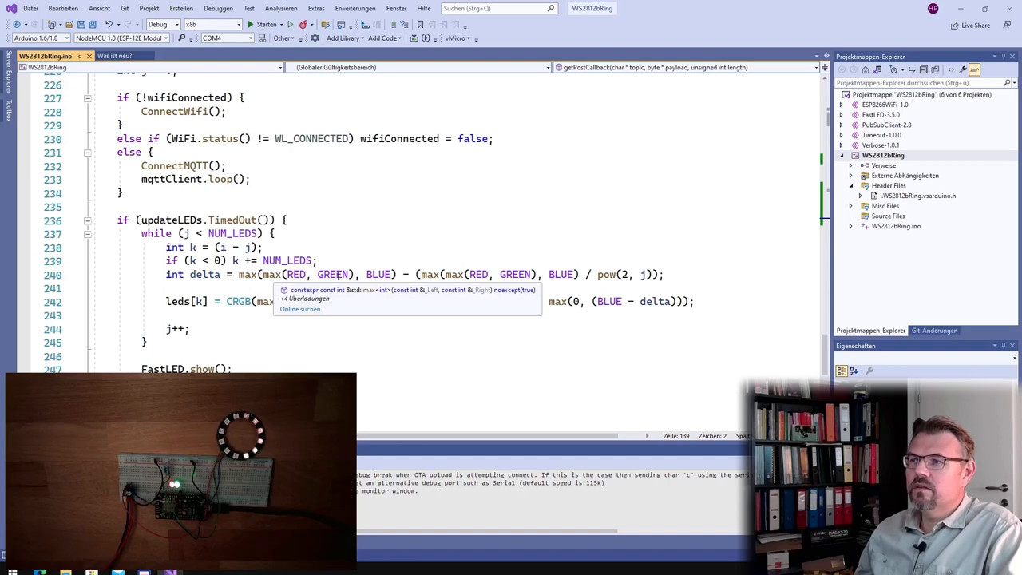
{"action": "type", "text": "re"}
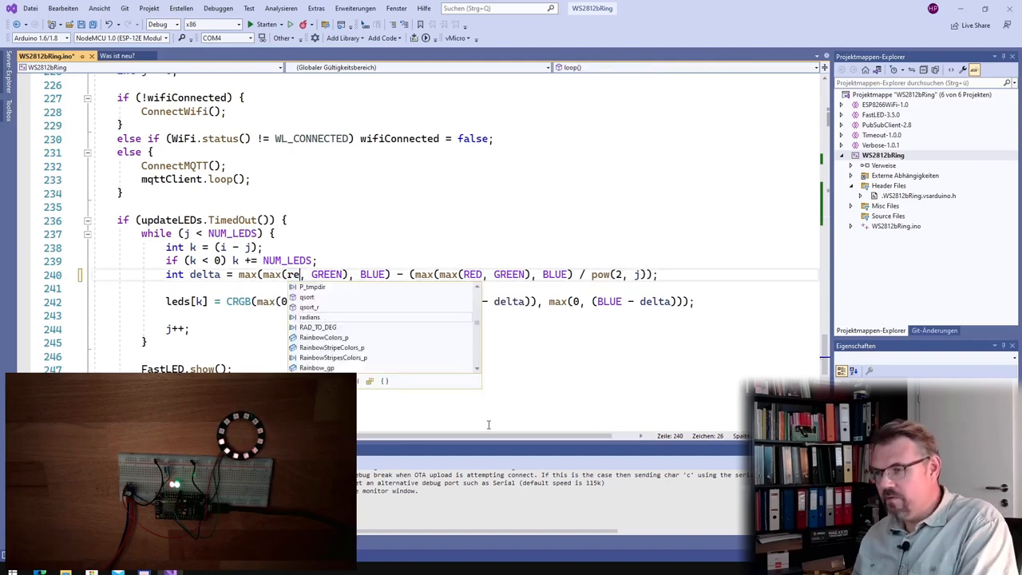
{"action": "type", "text": "d"}
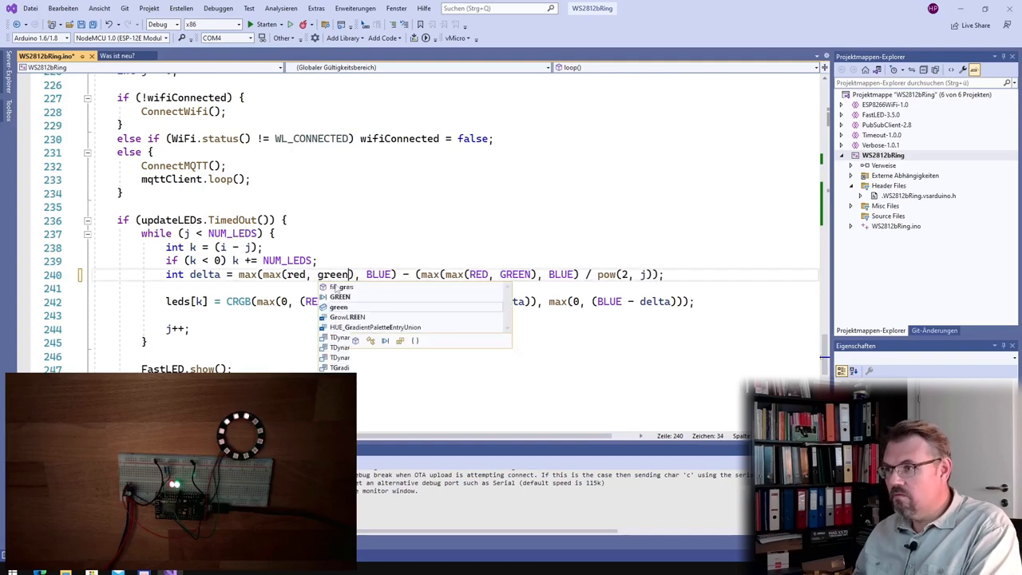
{"action": "type", "text": "blue"}
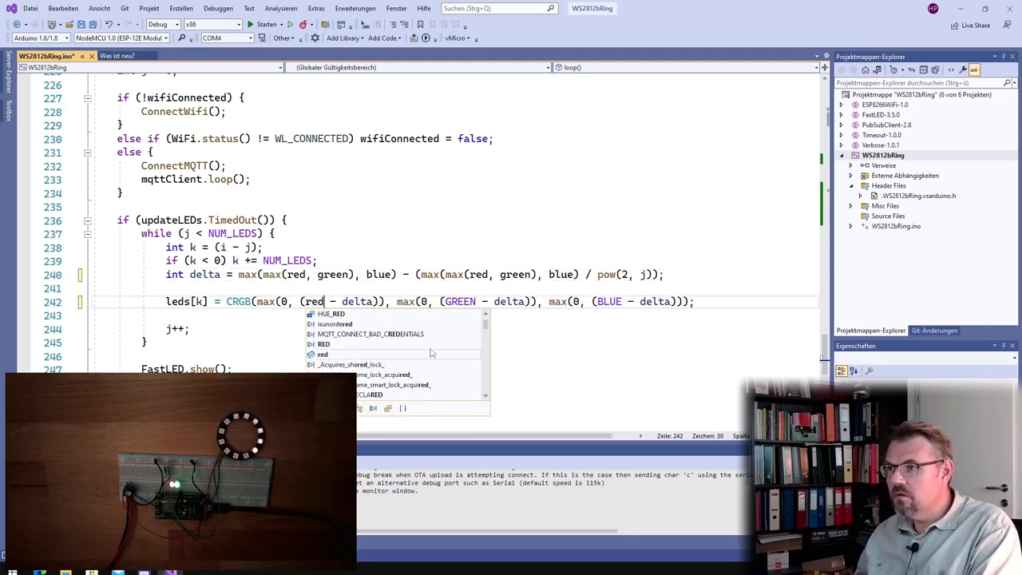
{"action": "type", "text": "green"}
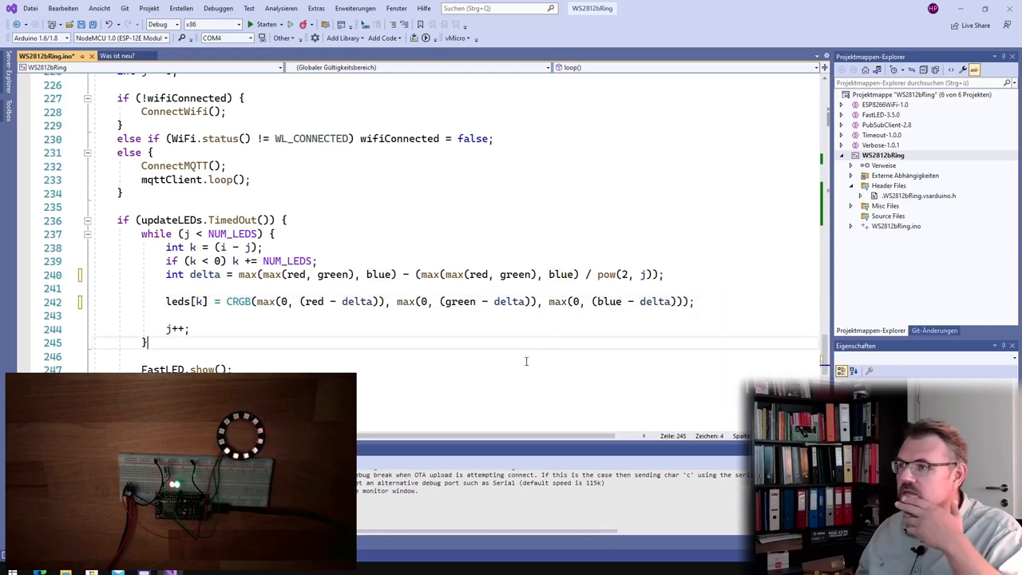
{"action": "scroll", "scroll_direction": "down", "scroll_amount": 3}
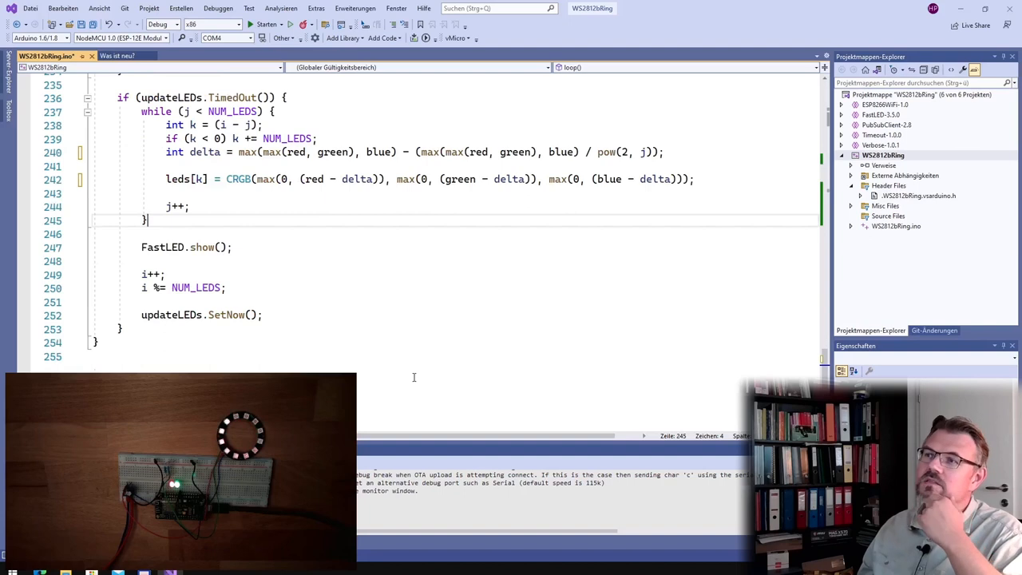
{"action": "scroll", "scroll_direction": "up", "scroll_amount": 3}
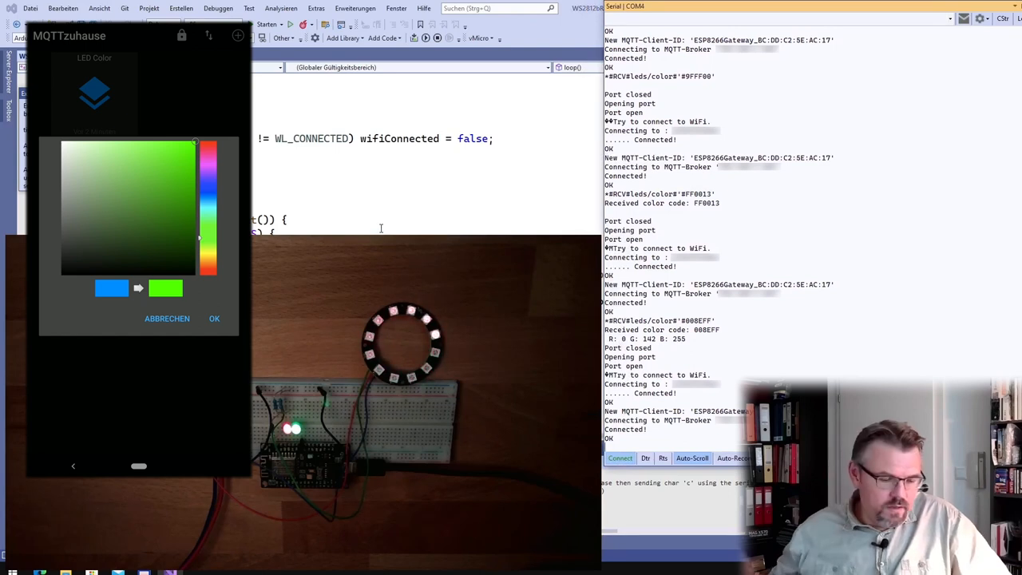
Send green, blue and turquoise from the phone colour picker to the LED ring.
{"action": "left_click", "coordinate": [214, 318]}
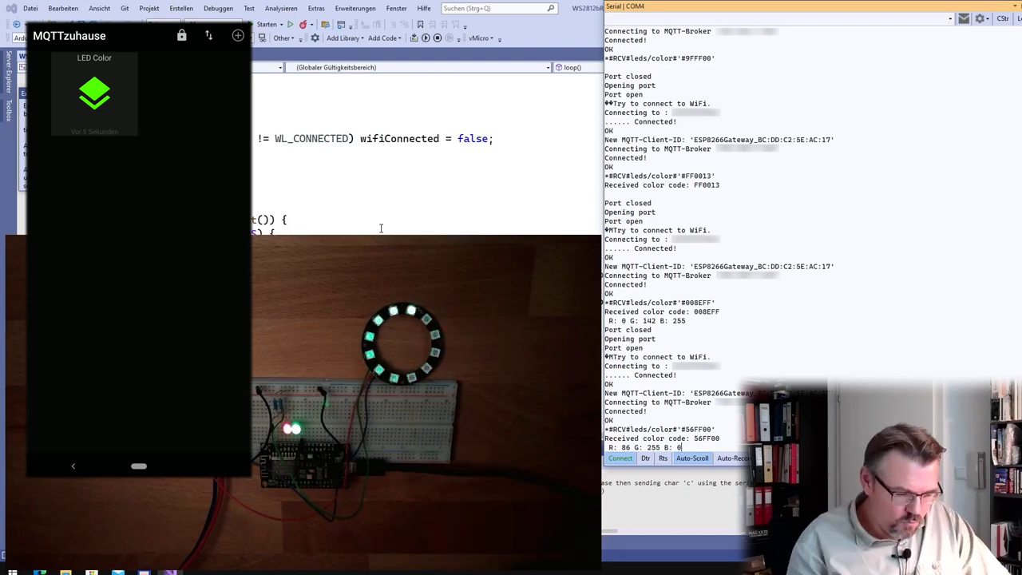
{"action": "left_click", "coordinate": [94, 94]}
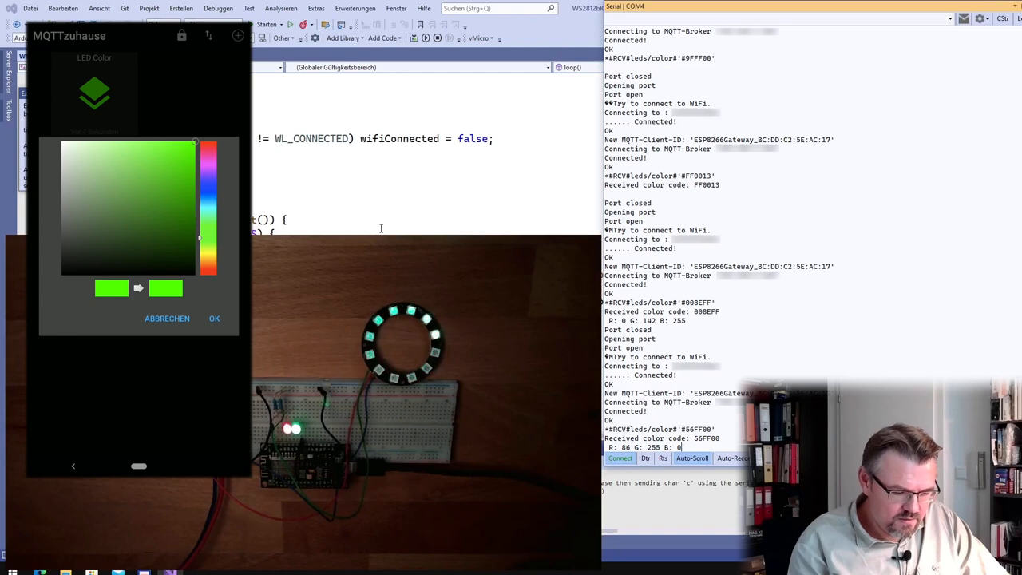
{"action": "left_click", "coordinate": [214, 318]}
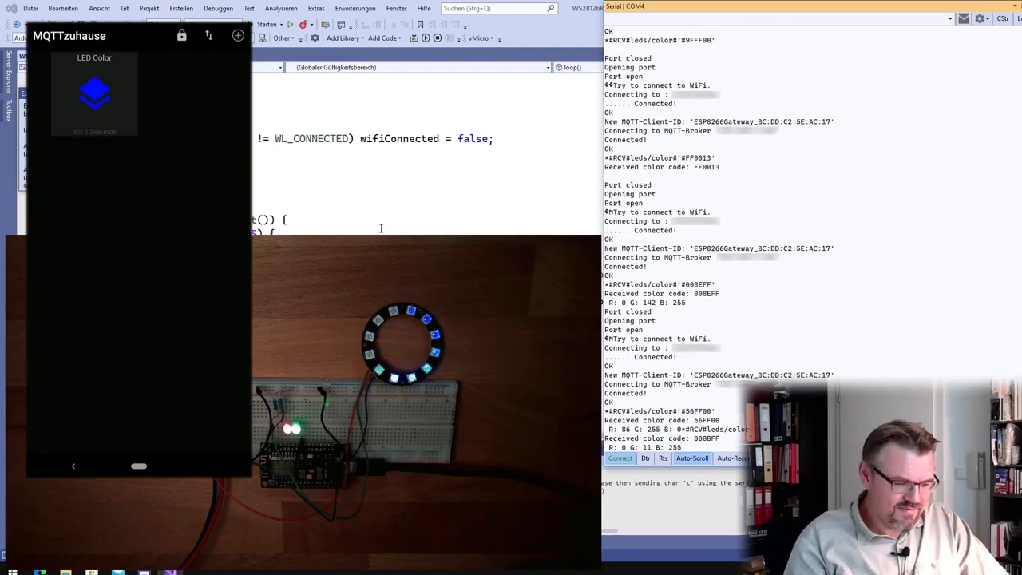
{"action": "left_click", "coordinate": [94, 91]}
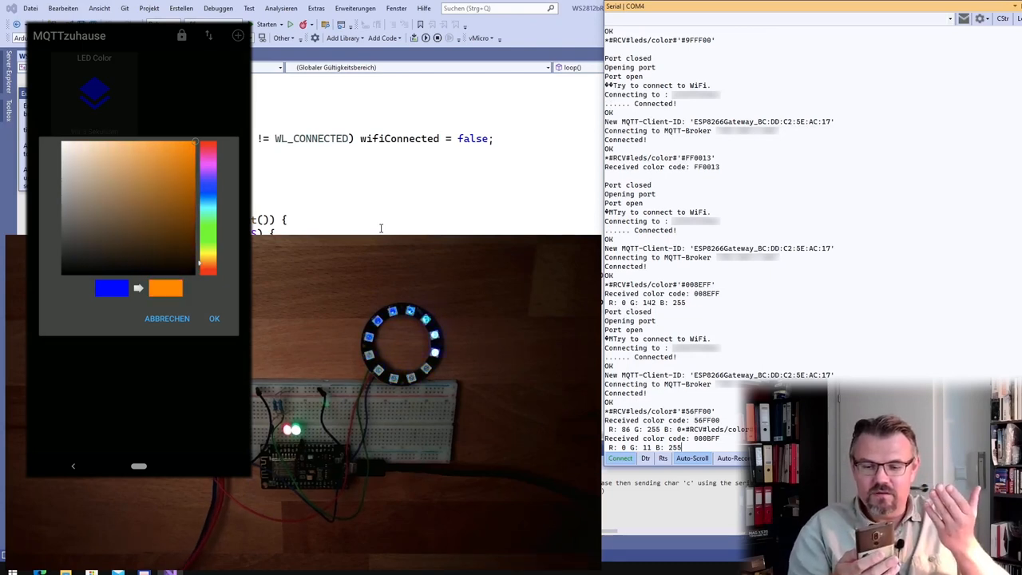
{"action": "left_click", "coordinate": [208, 212]}
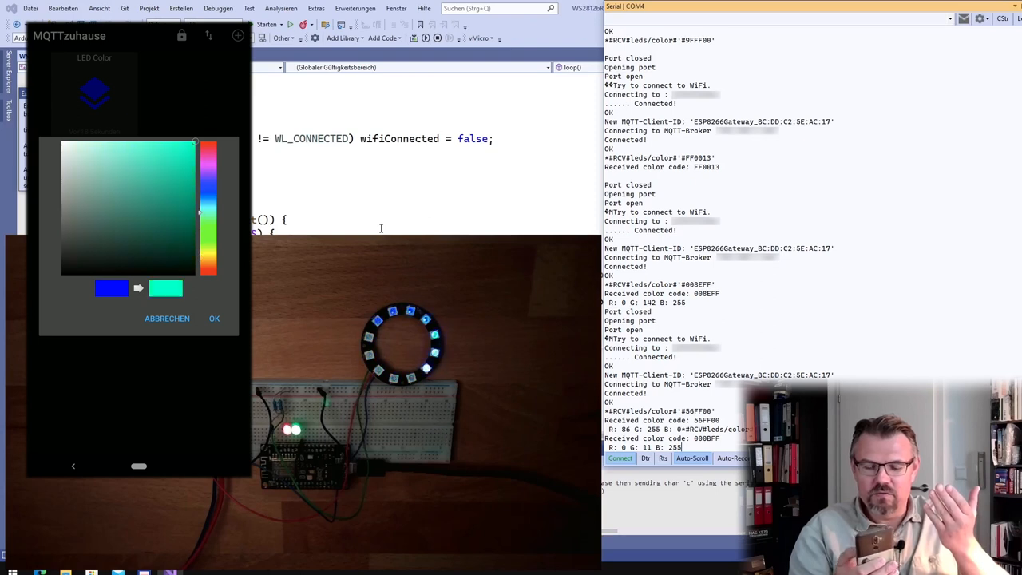
{"action": "left_click", "coordinate": [214, 318]}
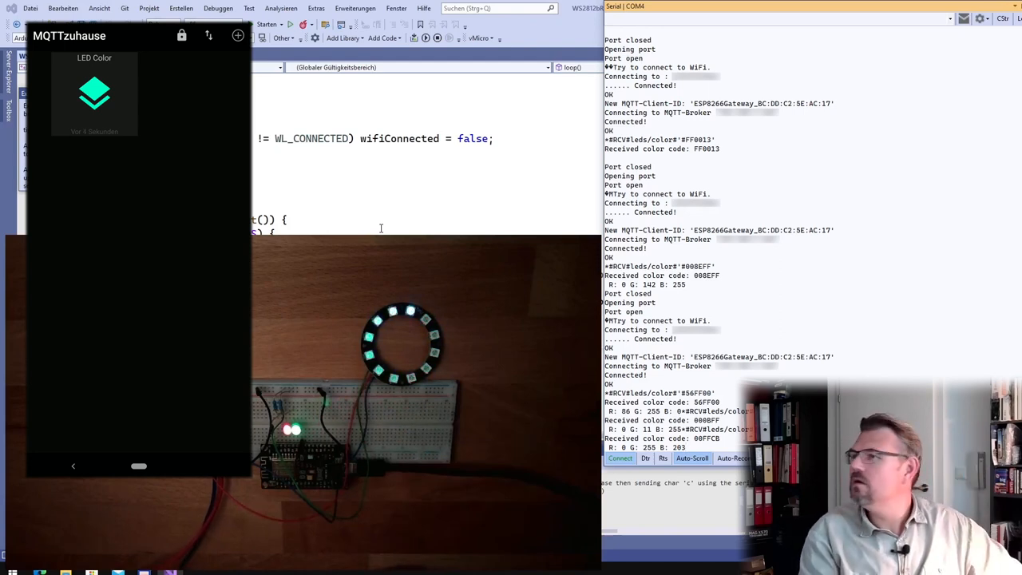
Send pure red, a very dark red and a light blue-grey to the ring.
{"action": "left_click", "coordinate": [94, 94]}
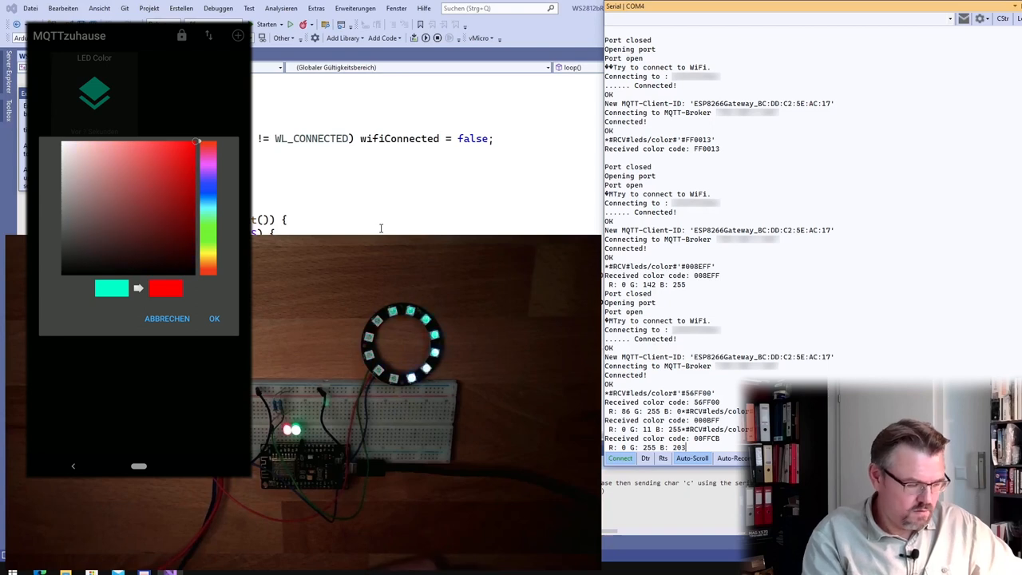
{"action": "left_click", "coordinate": [214, 318]}
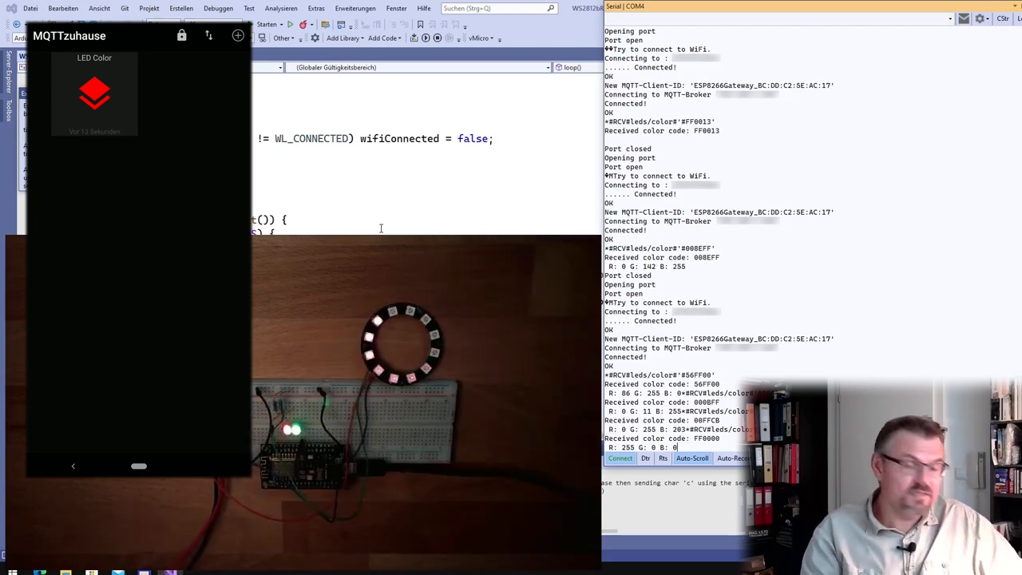
{"action": "left_click", "coordinate": [94, 92]}
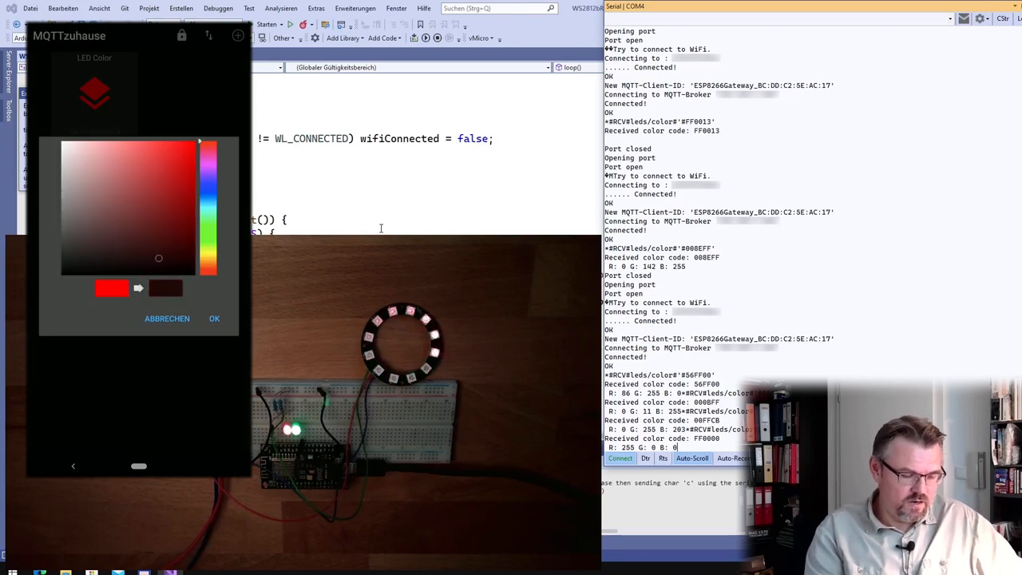
{"action": "left_click", "coordinate": [213, 318]}
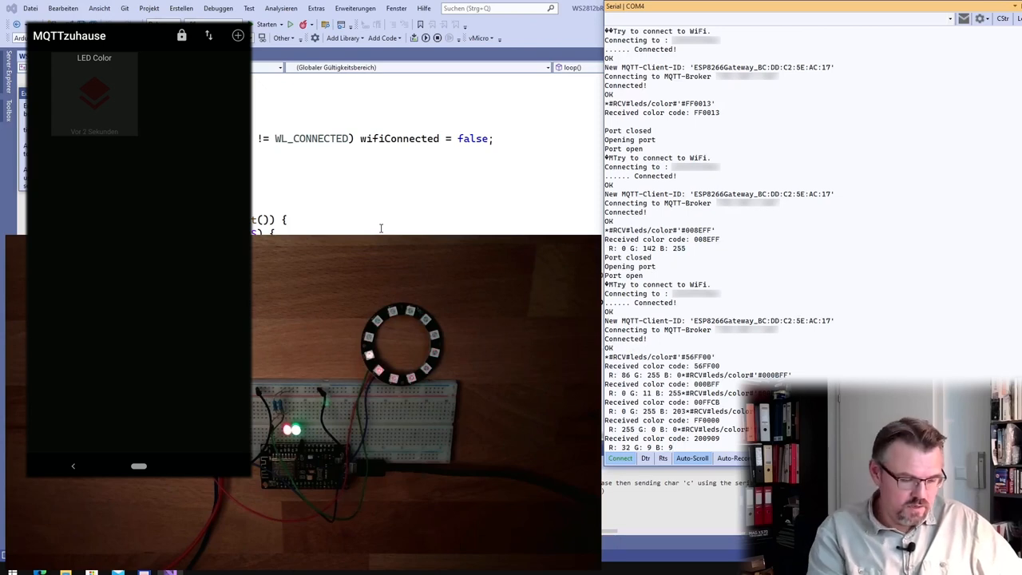
{"action": "left_click", "coordinate": [95, 92]}
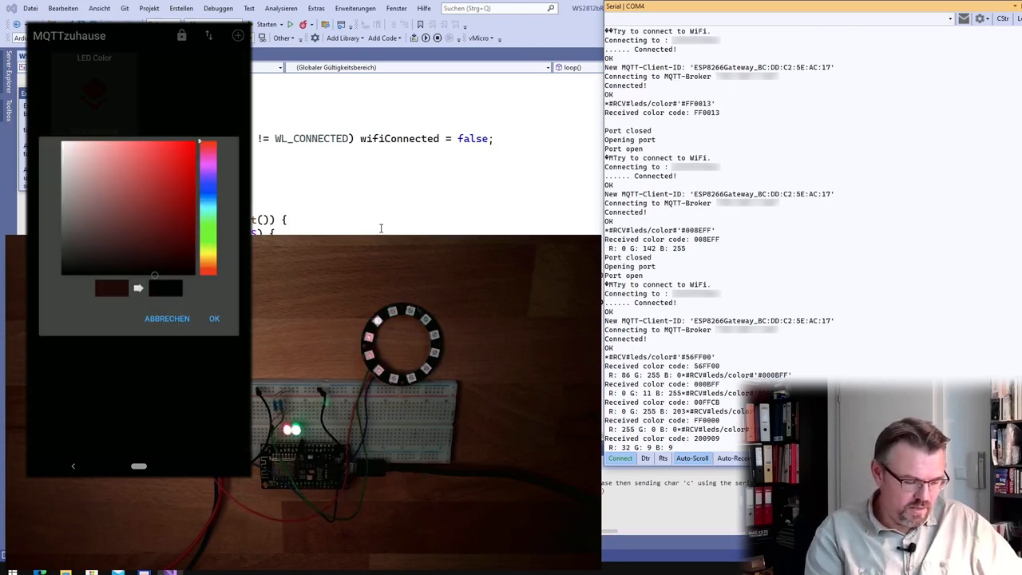
{"action": "left_click_drag", "start_coordinate": [154, 275], "coordinate": [61, 274]}
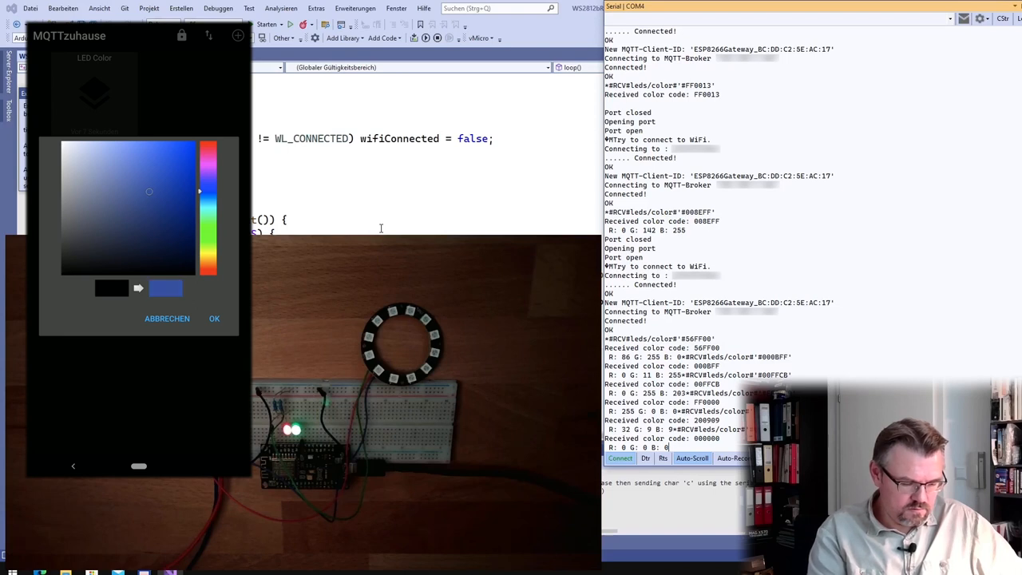
{"action": "left_click", "coordinate": [214, 317]}
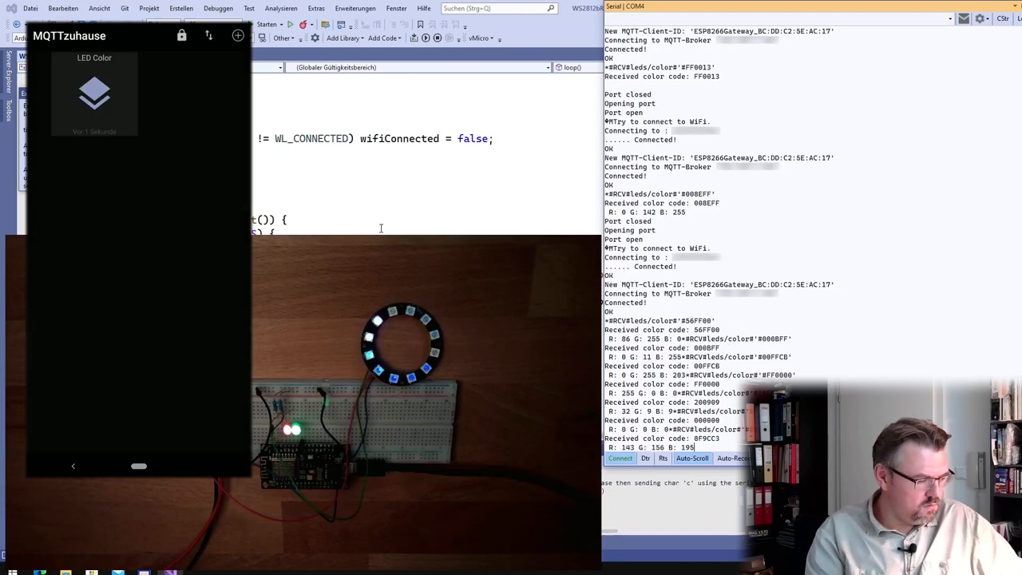